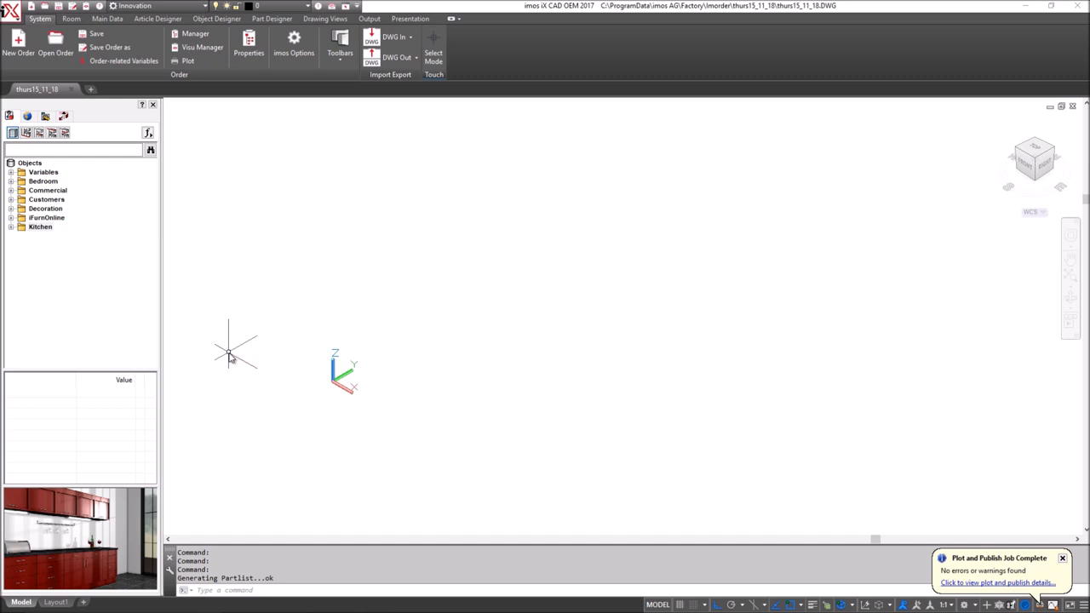
mouse_move(168, 221)
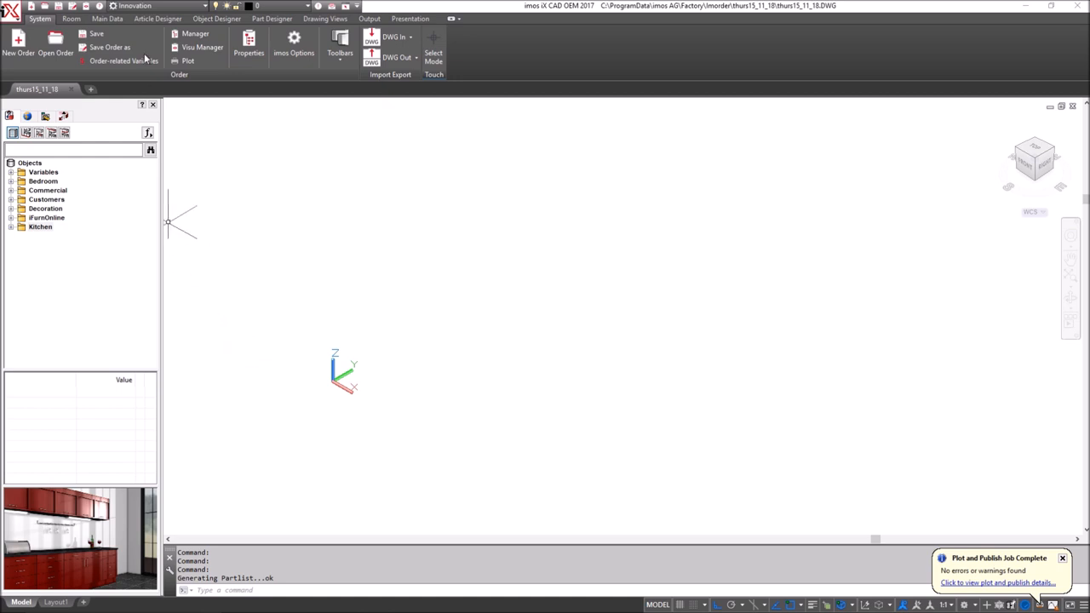
- Start a new article from the Article Designer ribbon
click(157, 18)
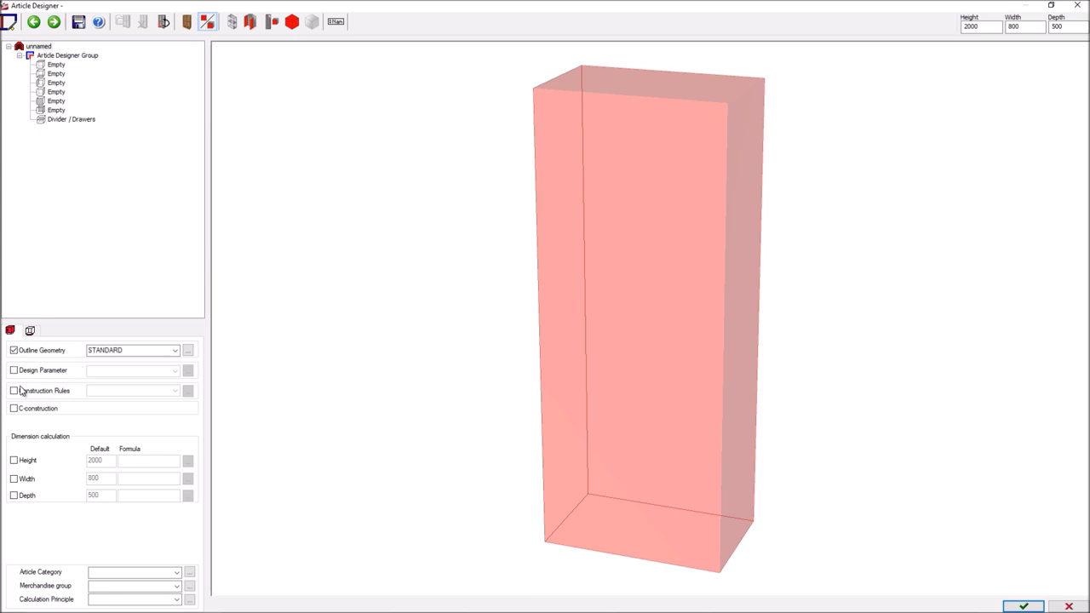
- Enable construction rules, apply Bookcase, and divide it with a fixed shelf at 1:1
click(176, 390)
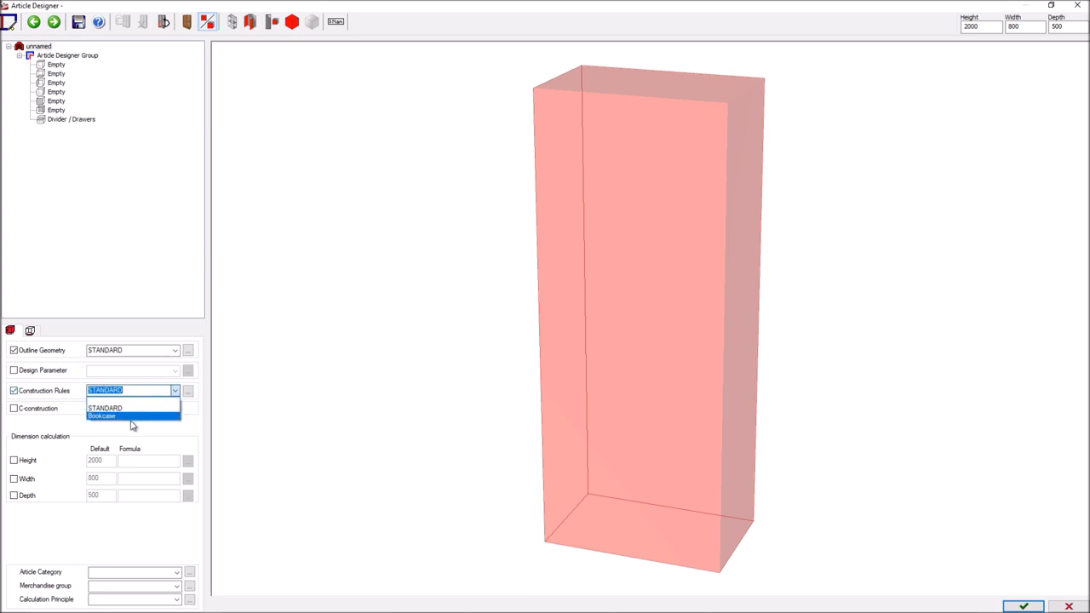
click(102, 416)
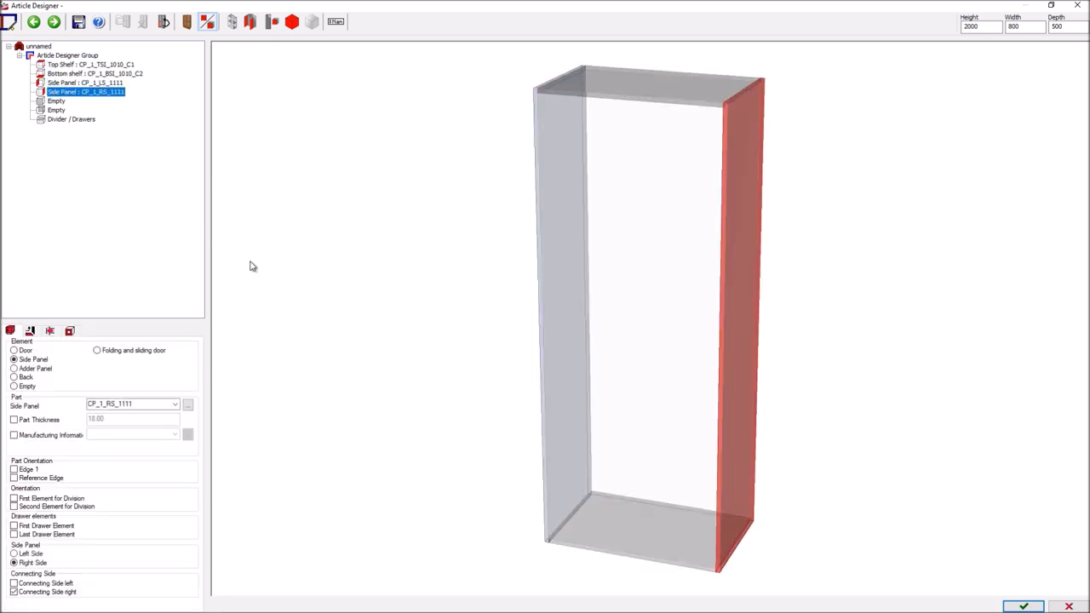
click(71, 119)
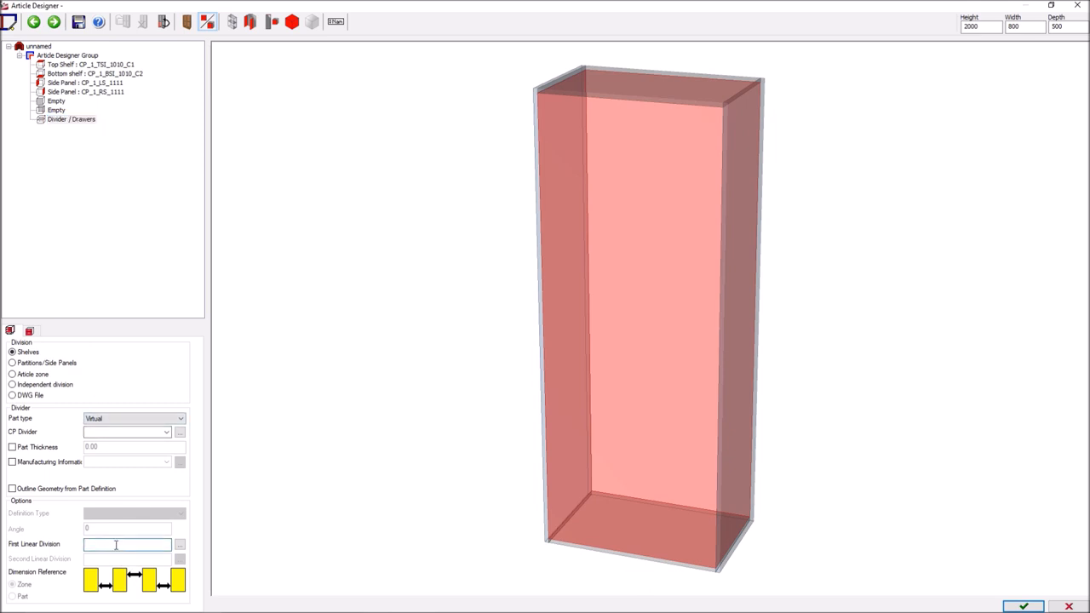
text(1:1)
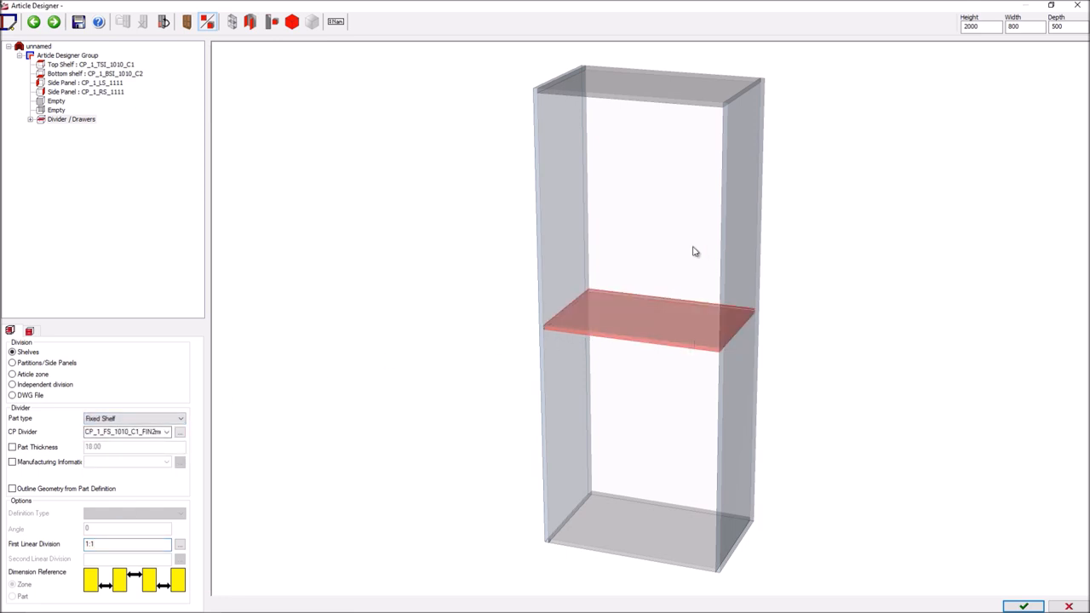
- Paste the adjustable shelf into the lower compartment created by the fixed shelf
click(134, 418)
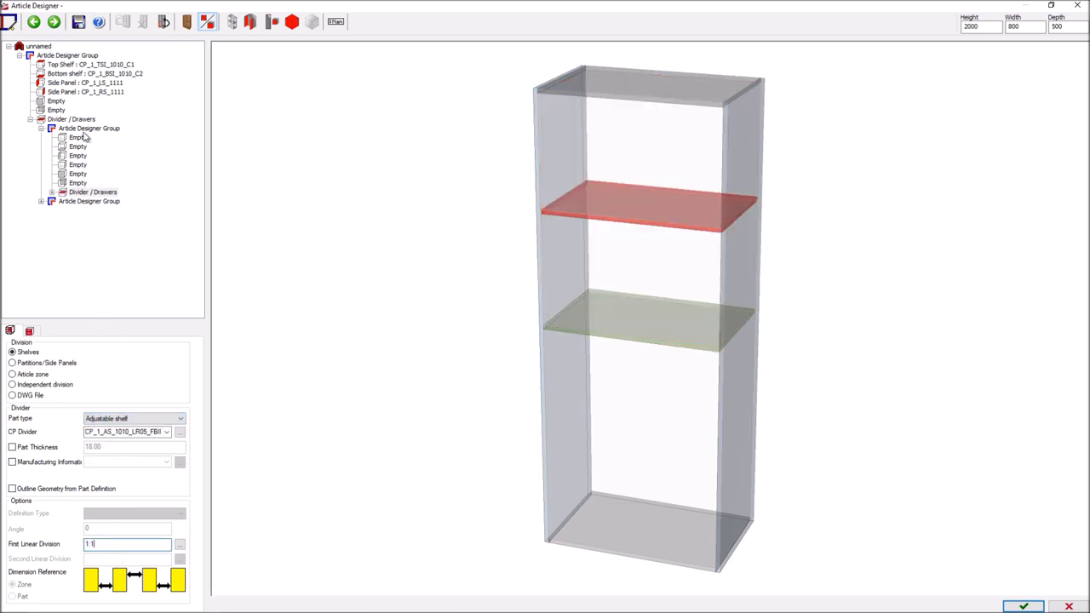
right_click(89, 201)
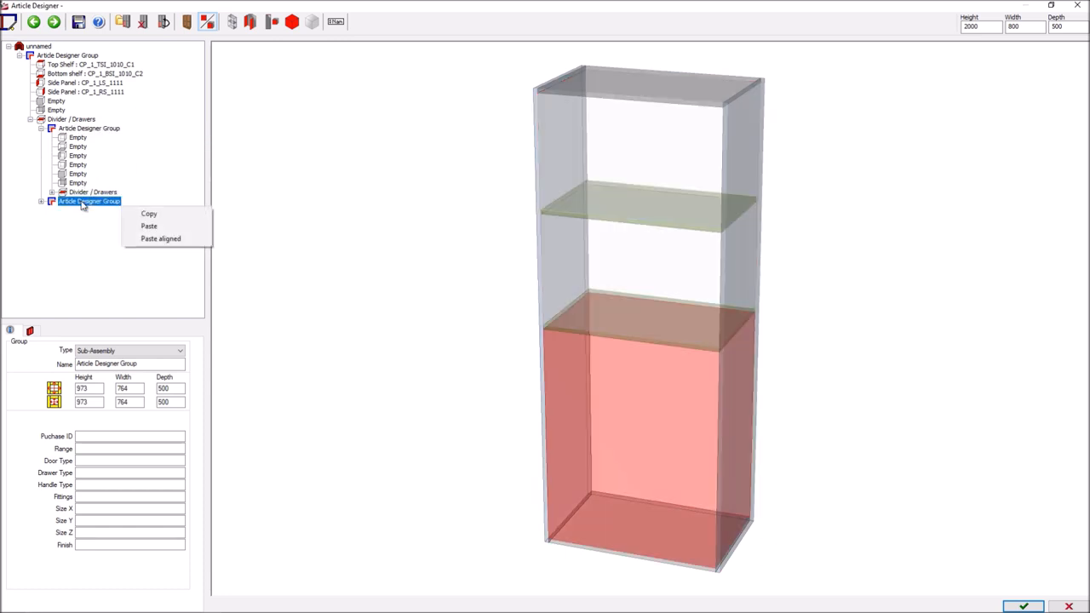
click(160, 238)
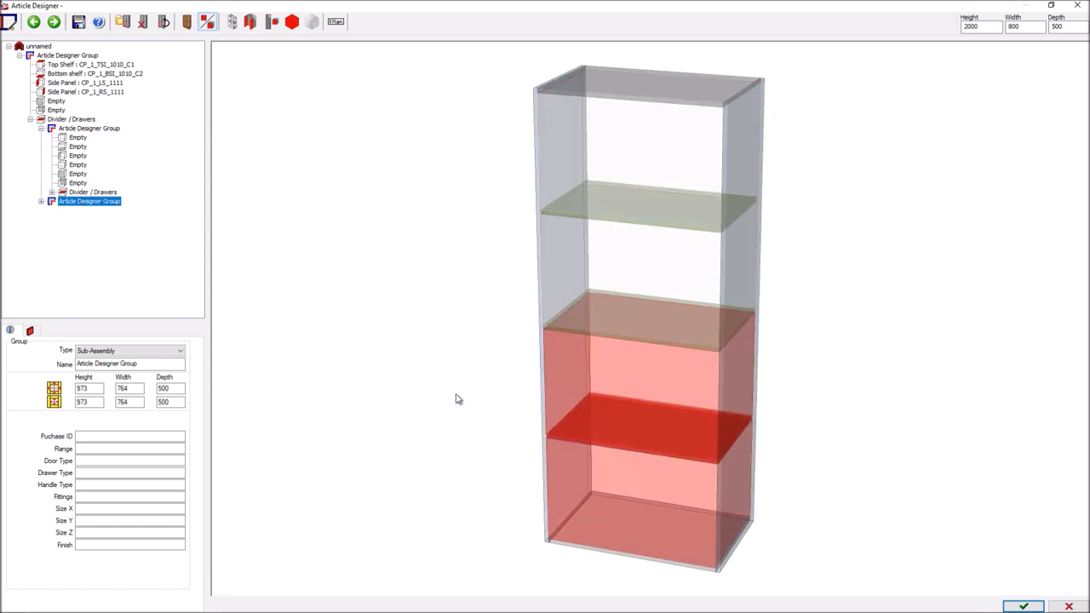
mouse_move(129, 58)
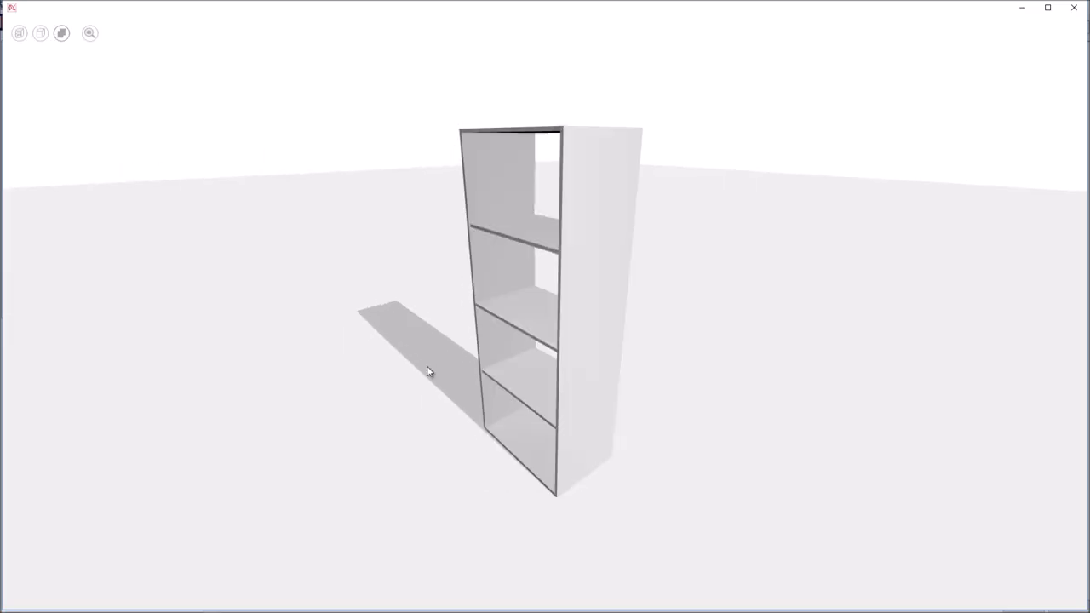
- Orbit the rendered 3D preview to inspect the bookcase
drag(430, 372, 498, 381)
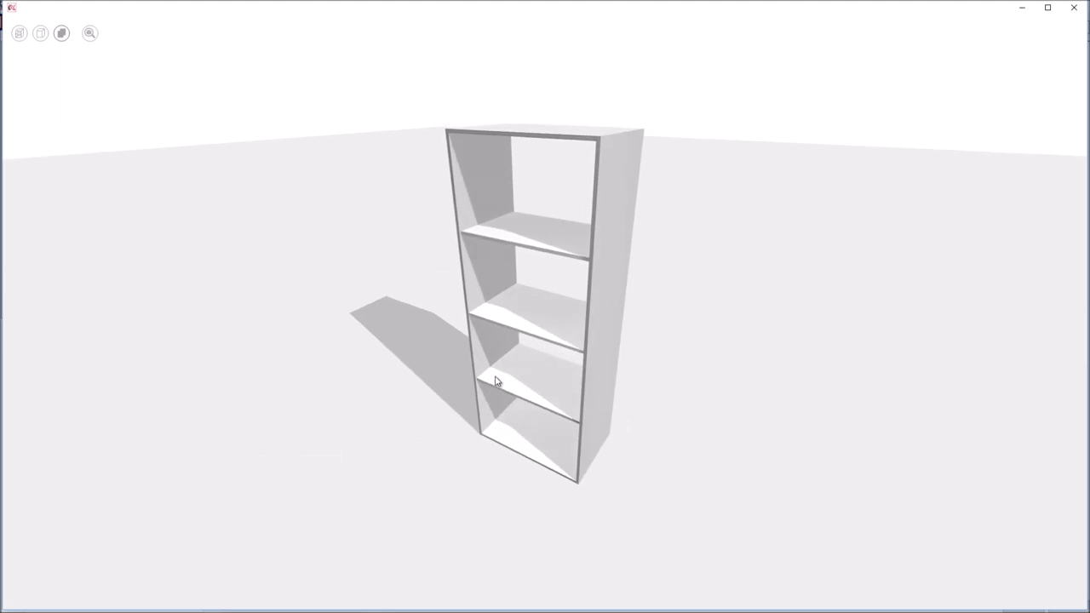
mouse_move(591, 434)
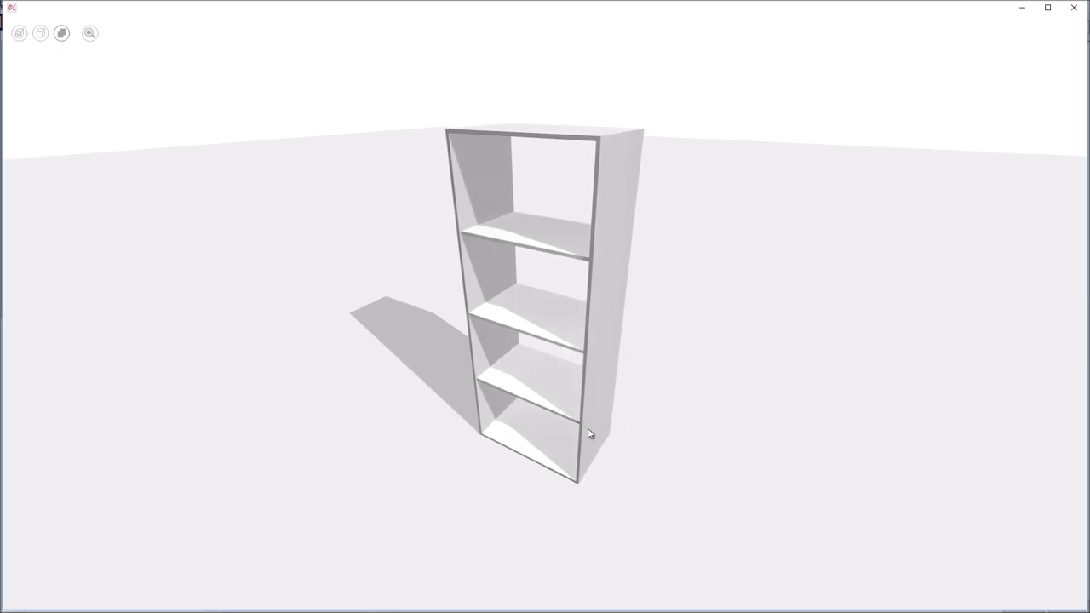
mouse_move(369, 337)
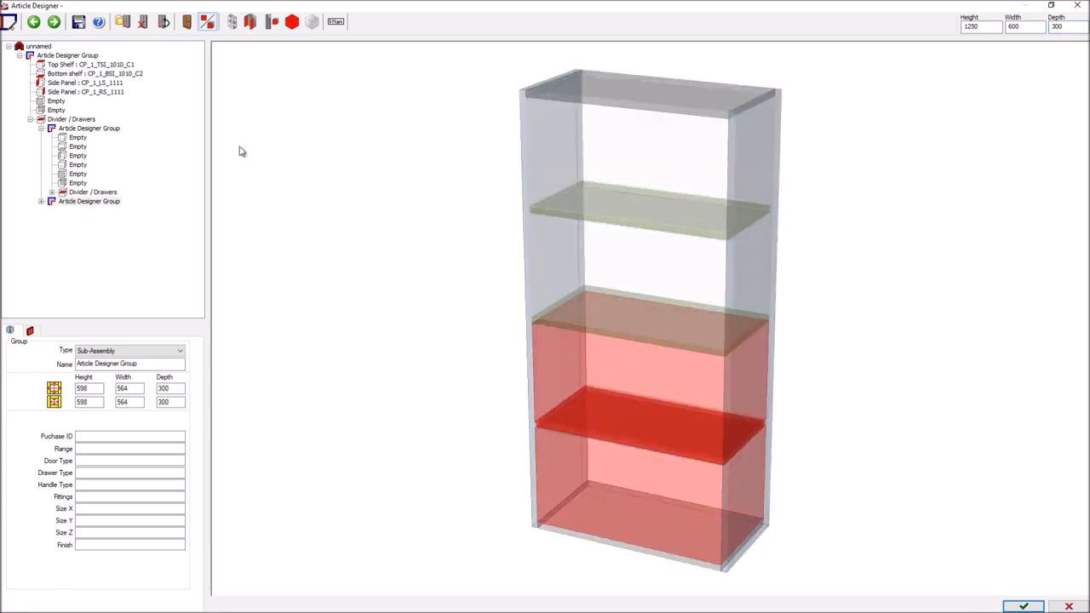
- Give the whole article an inset base using the BA_1_FIN20_FB_50mm toekick
click(38, 45)
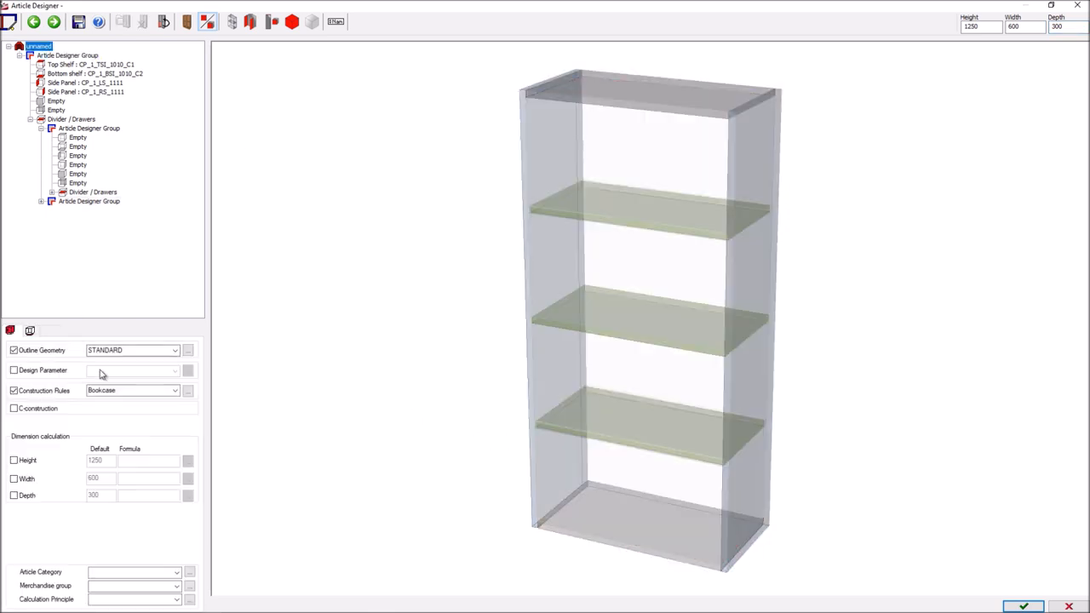
click(29, 329)
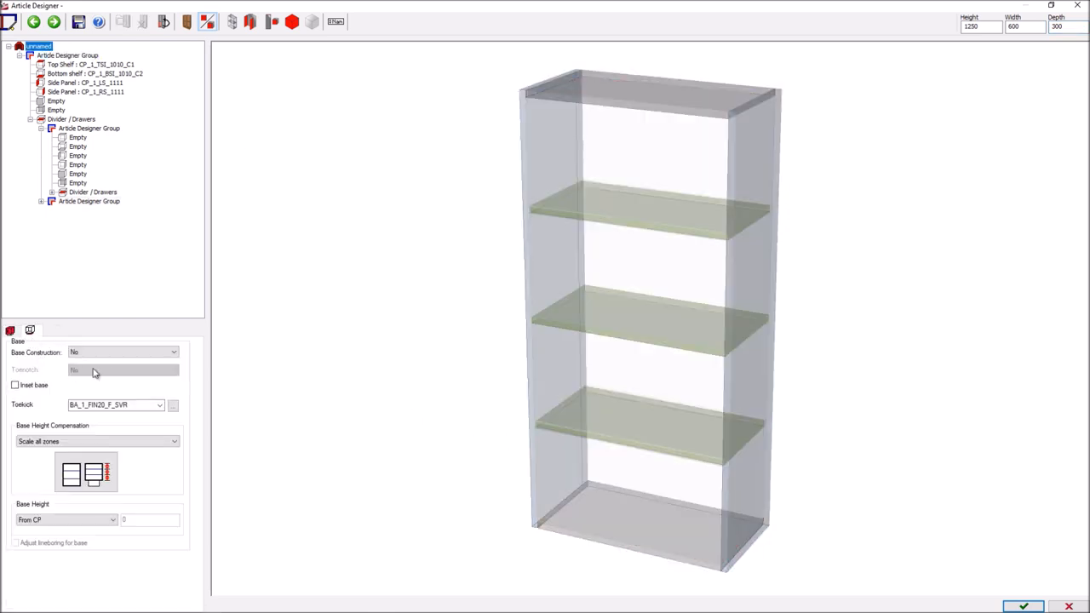
click(121, 351)
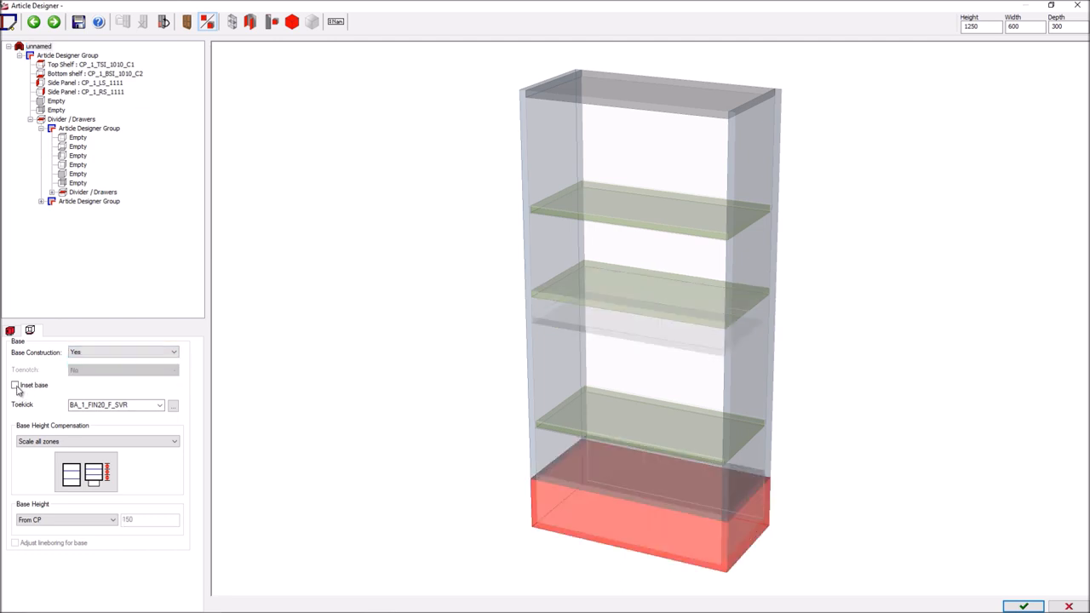
click(159, 404)
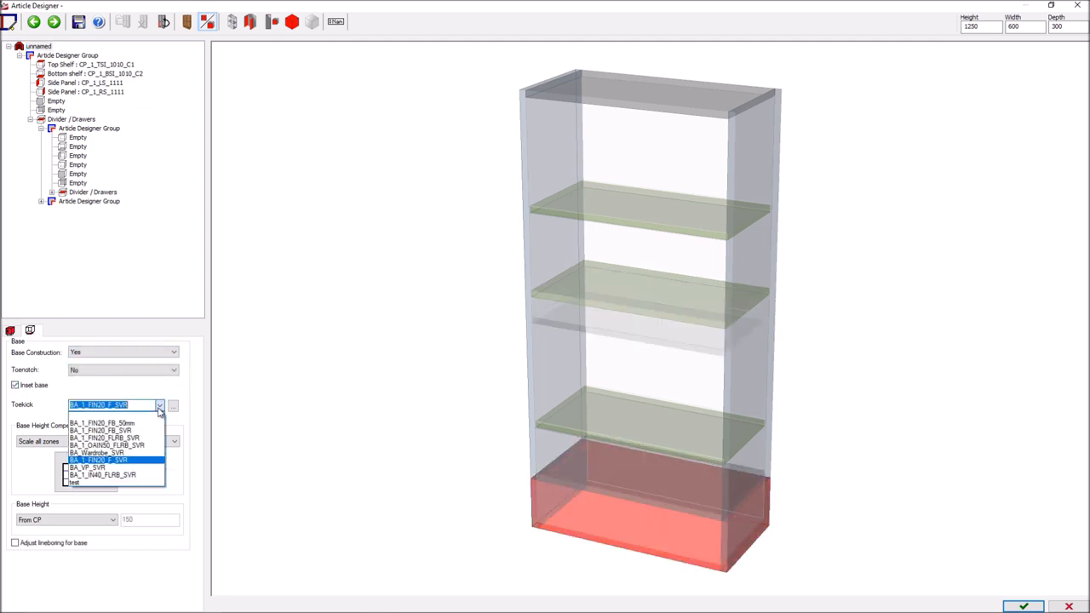
click(101, 424)
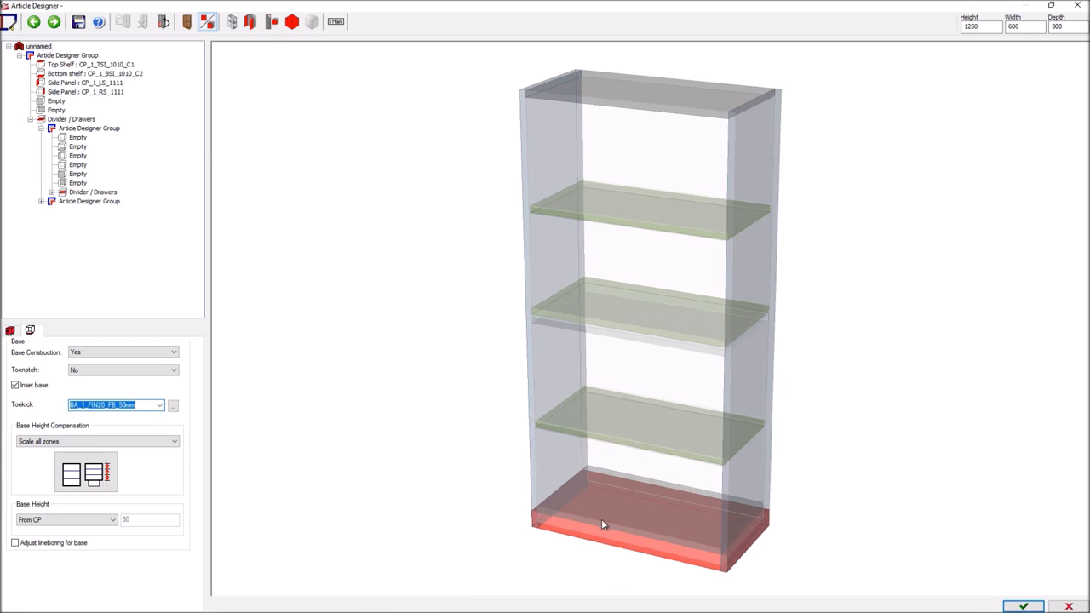
mouse_move(173, 405)
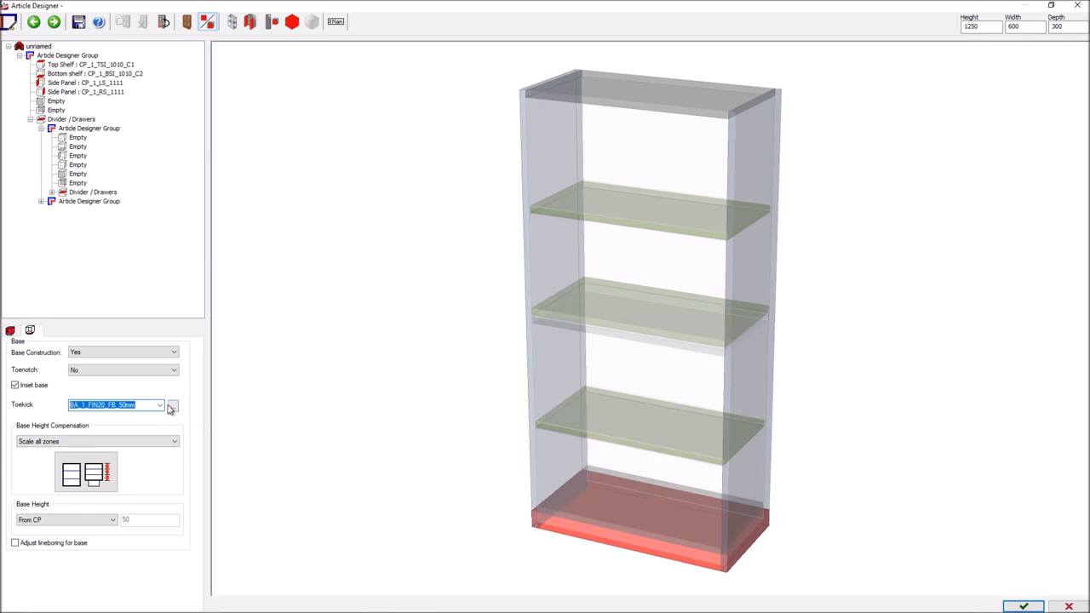
- Save a new toekick BA_1_FIN20_FB_100mm with strip height 100 and apply it
click(173, 405)
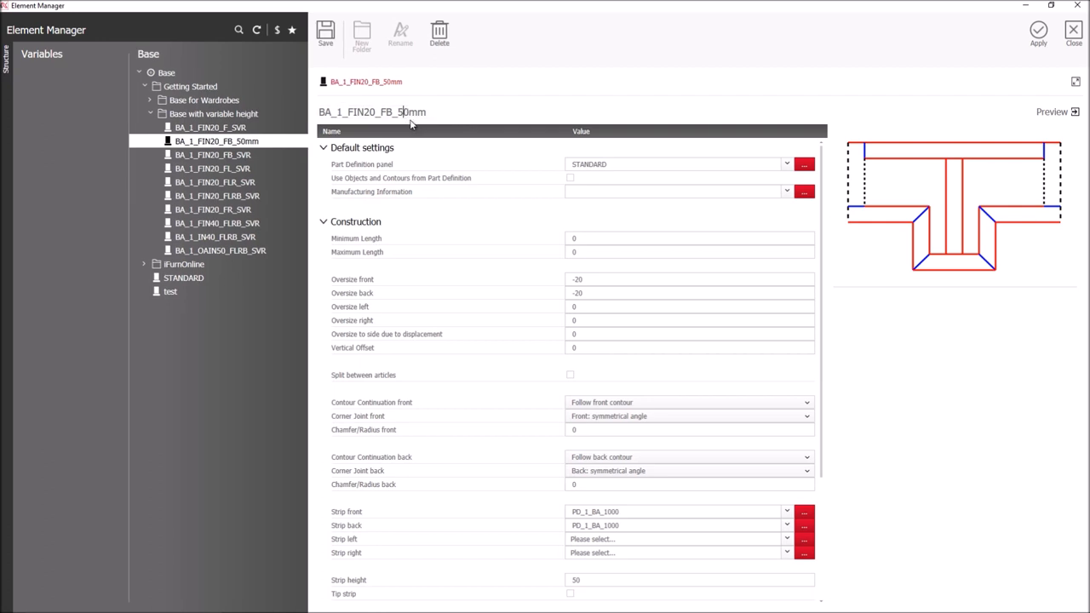
click(325, 34)
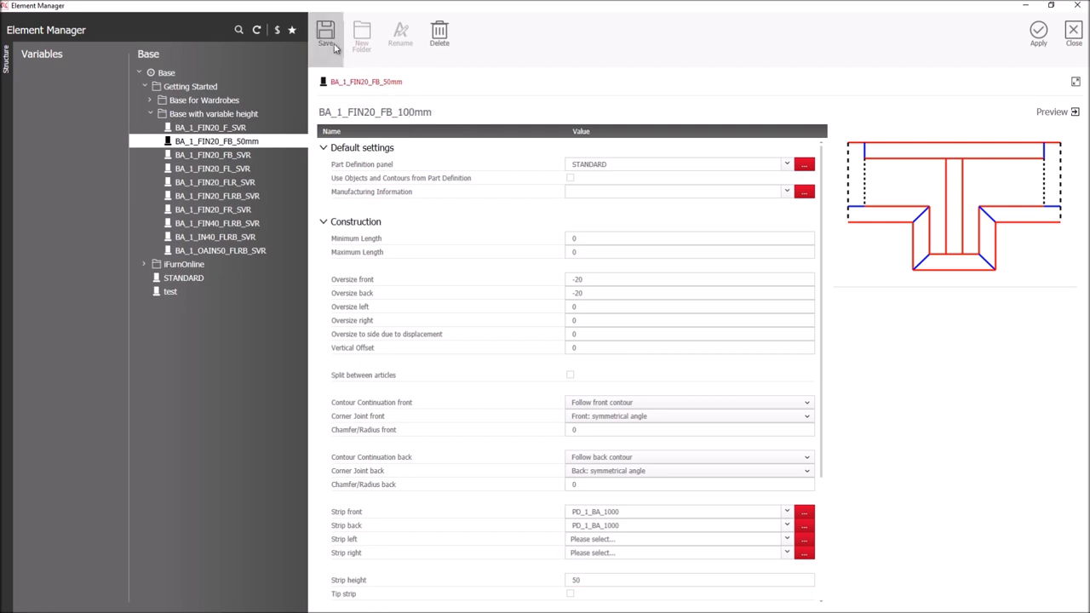
click(326, 34)
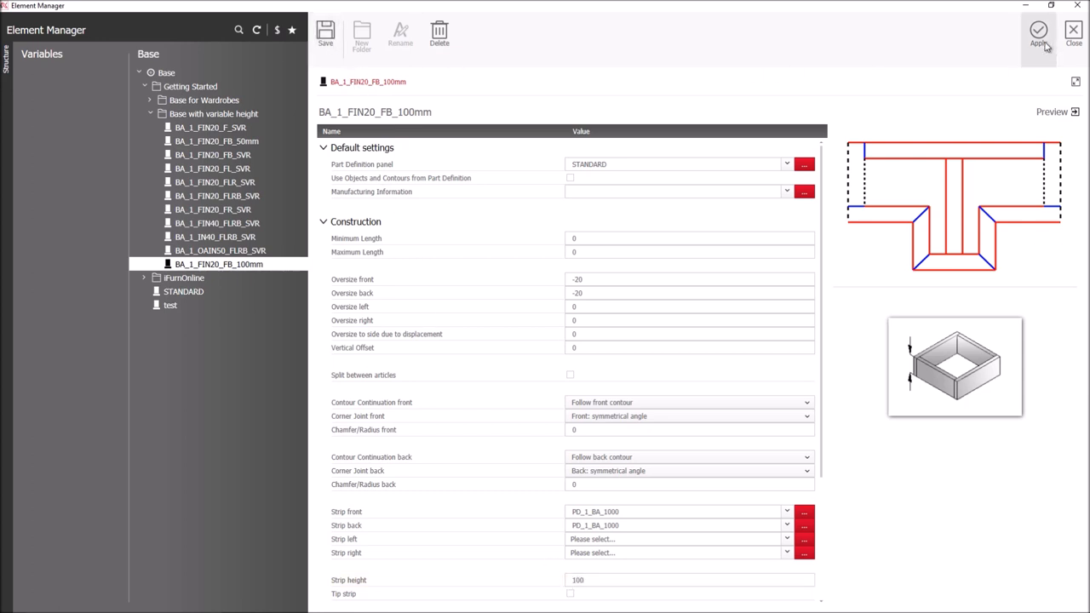
click(1038, 37)
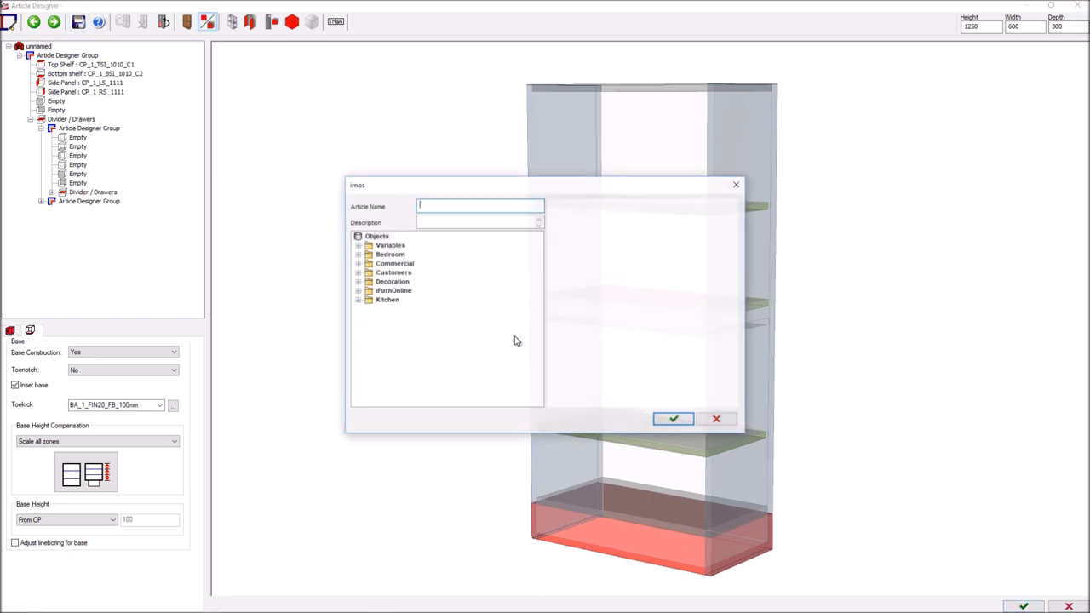
- Save the article as Bookcase_01, then a 300-wide copy as Bookcase_02
text(Bod)
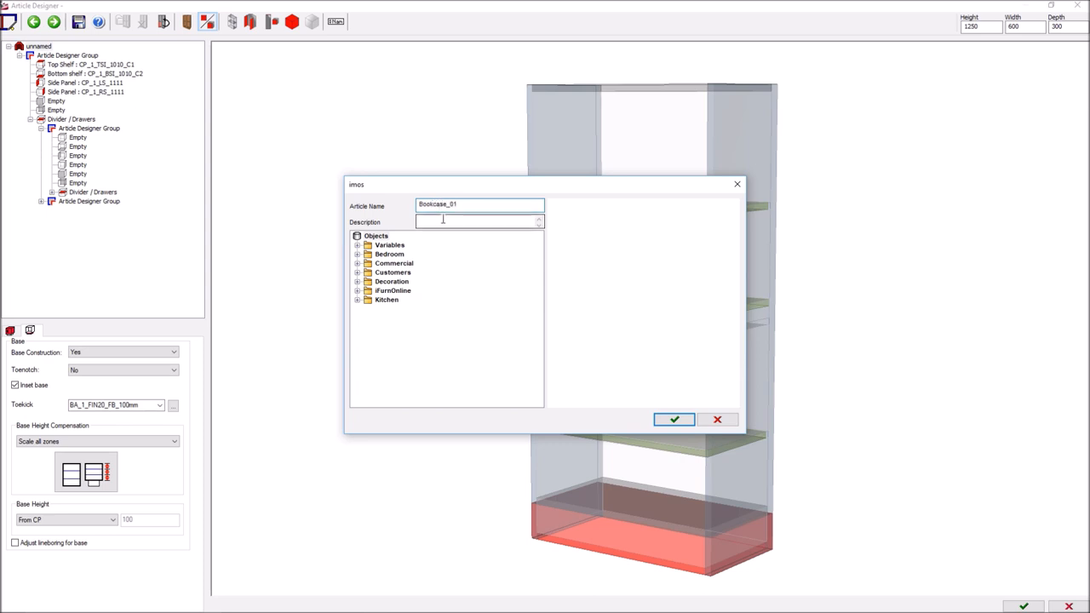
click(674, 419)
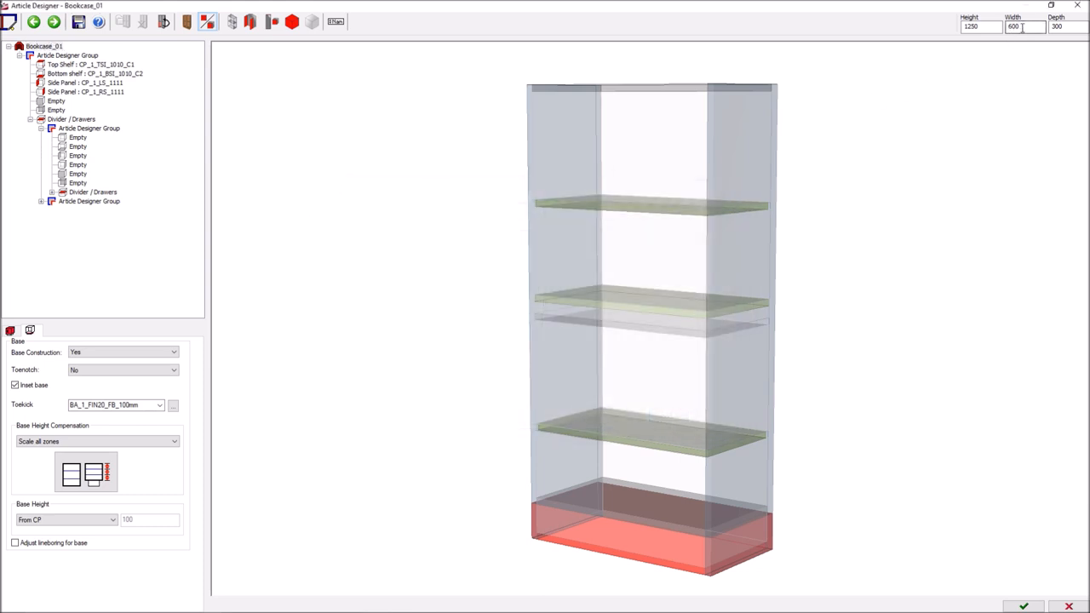
triple_click(1025, 26)
text(300)
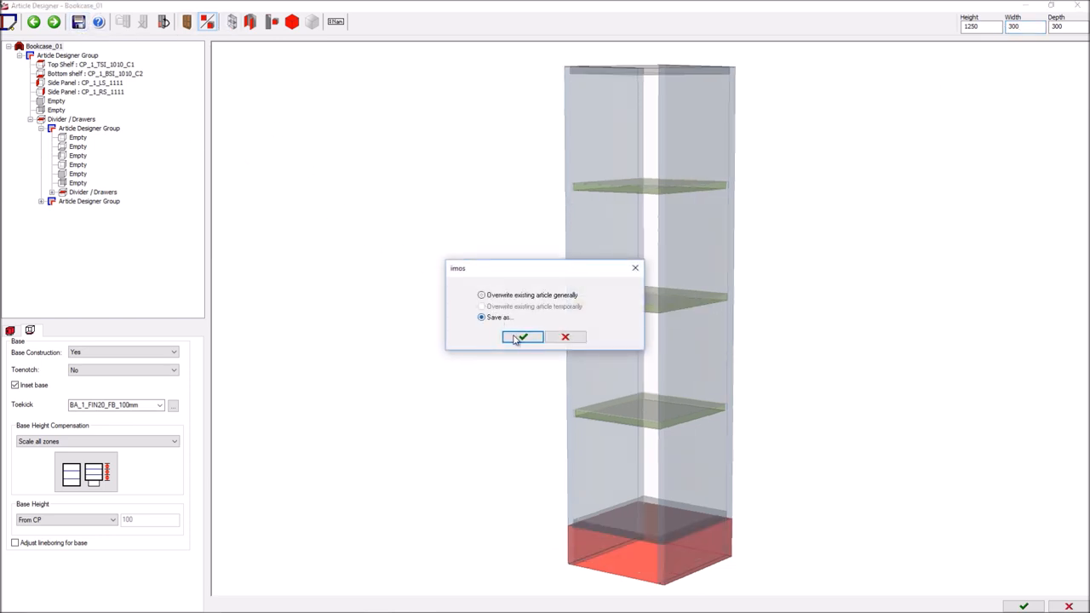
click(521, 336)
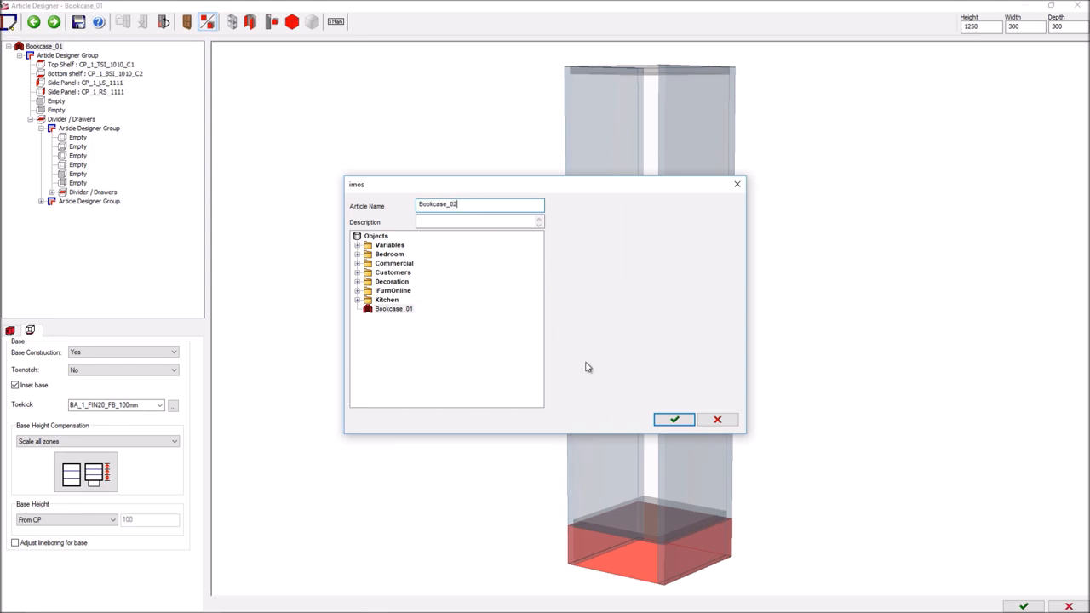
click(674, 419)
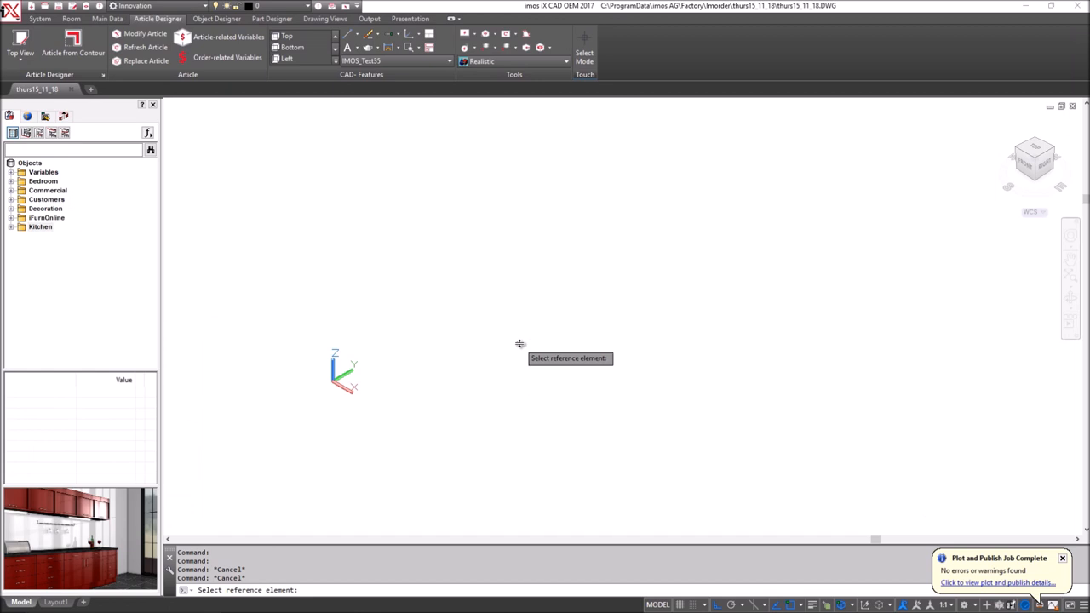
- Place the bookcase at a reference point and switch to Top View
click(28, 117)
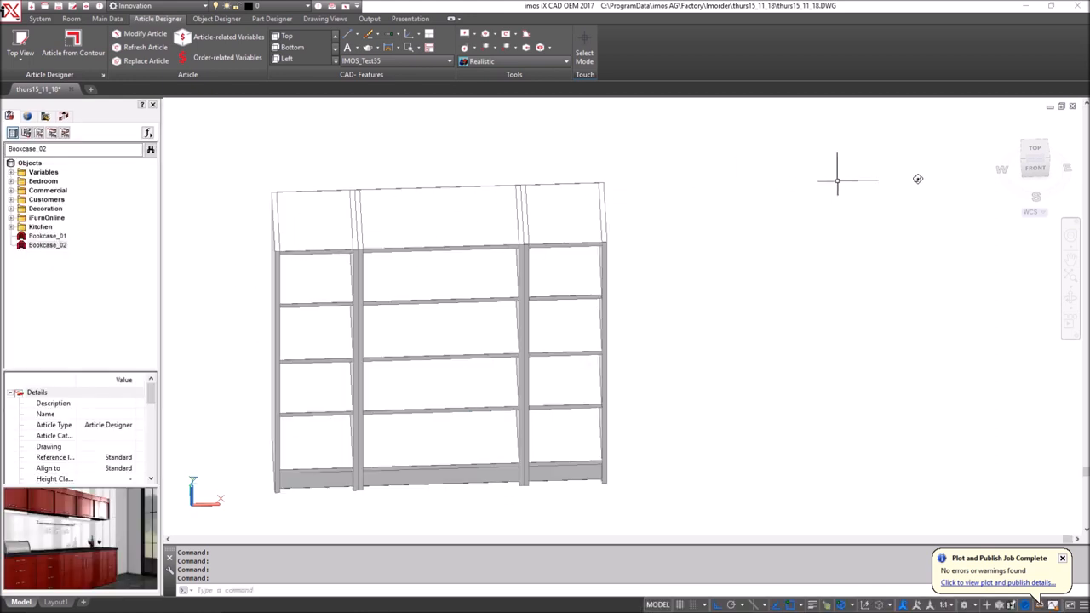
click(1035, 147)
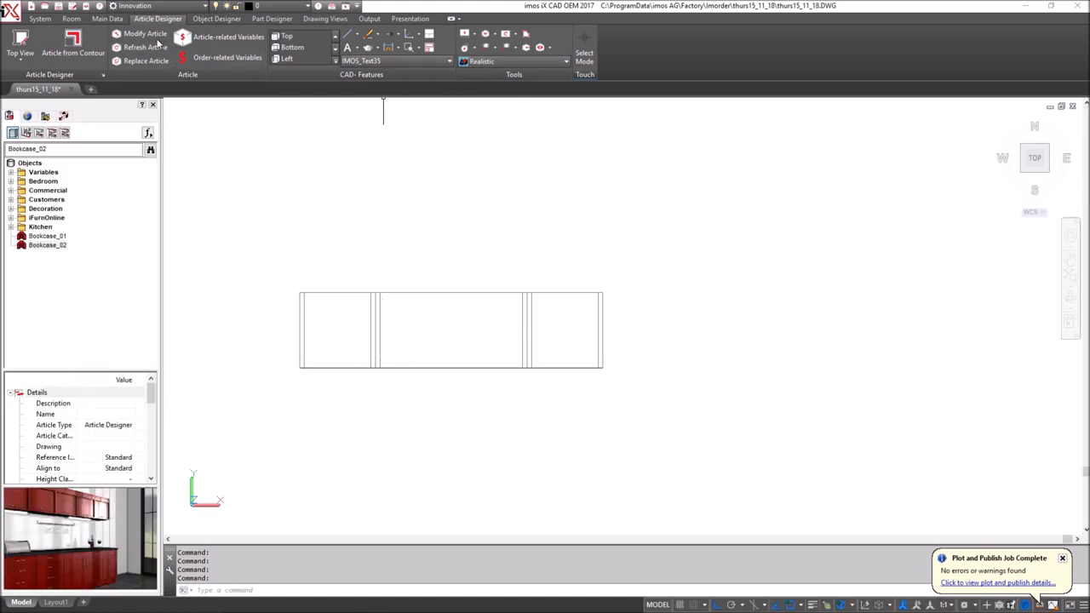
mouse_move(475, 71)
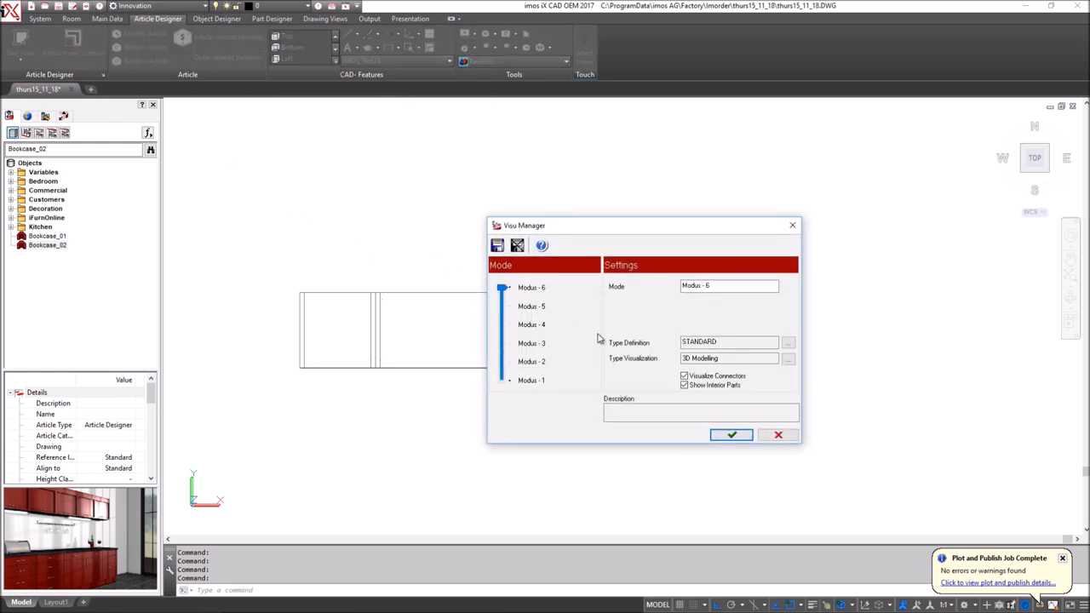
- Apply Visu Manager Modus-6 with Visualize Connectors enabled
click(731, 435)
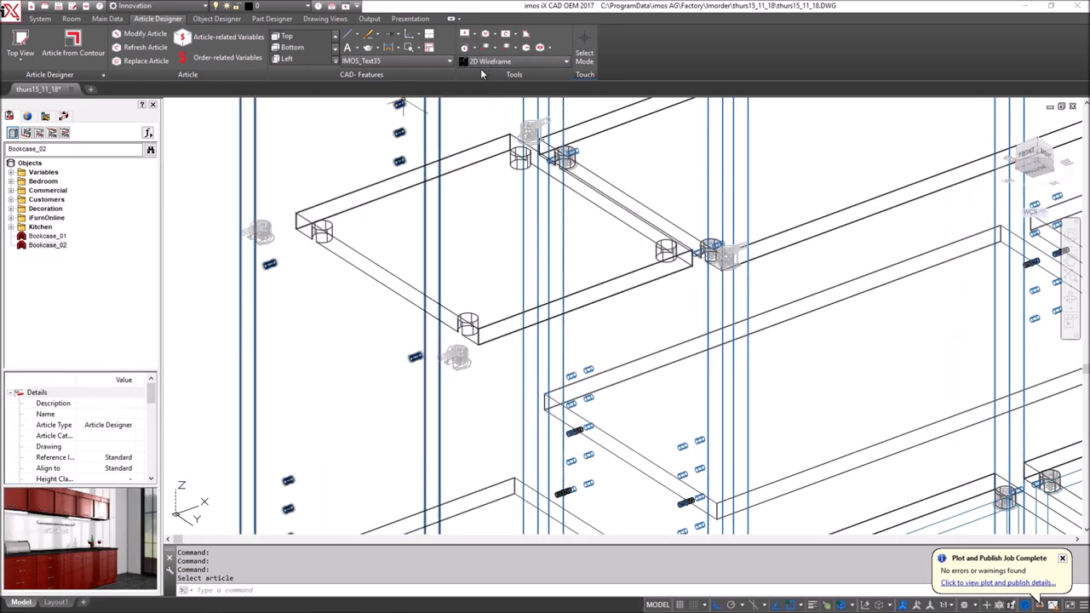
- Switch the visual style to Realistic and zoom in on a cam connector
click(518, 61)
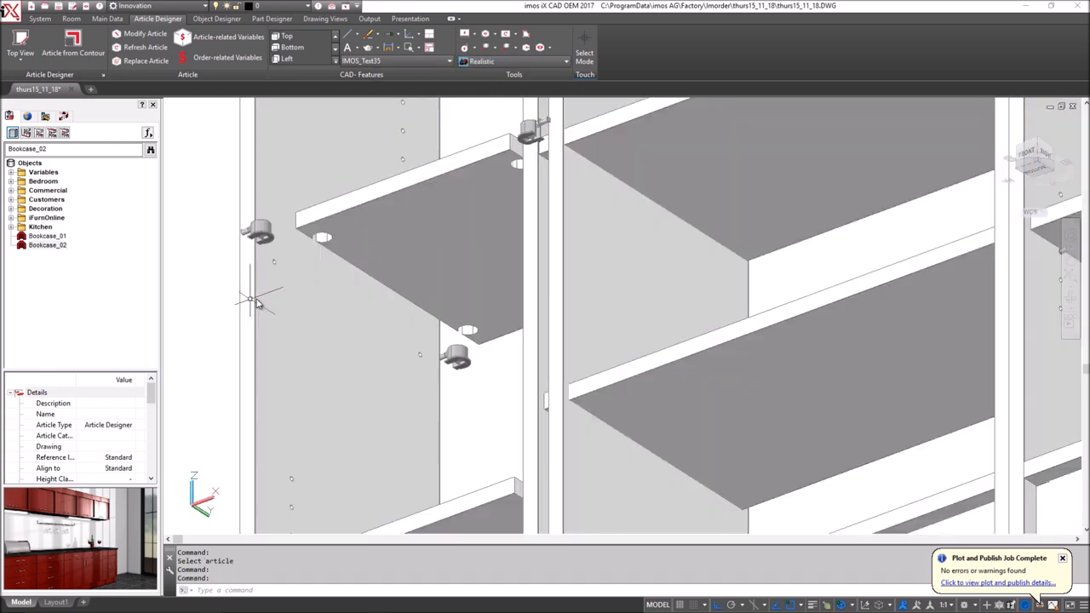
scroll(up, 3)
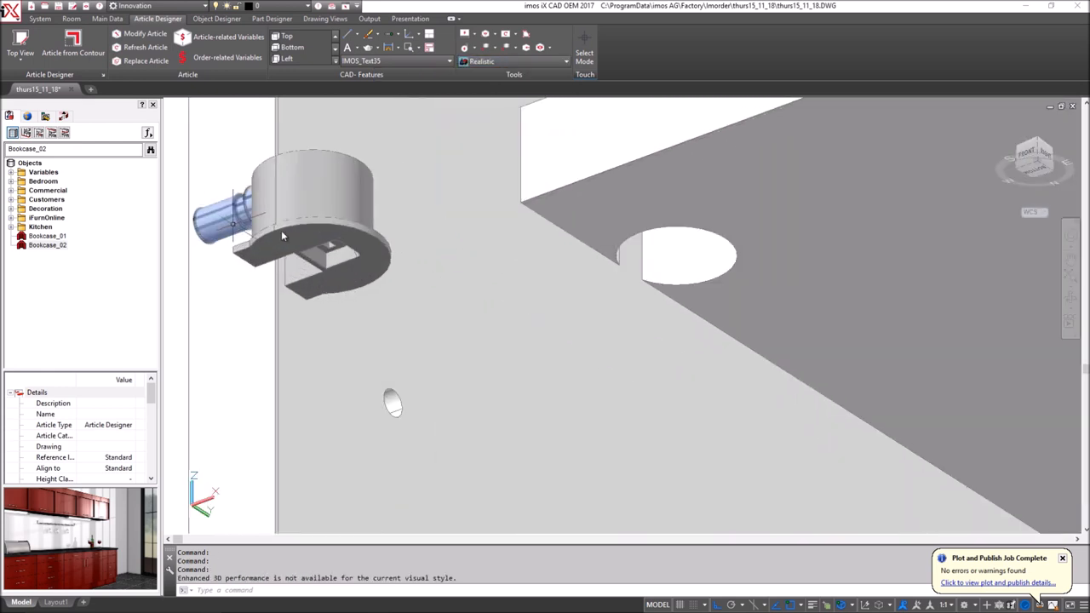
click(394, 404)
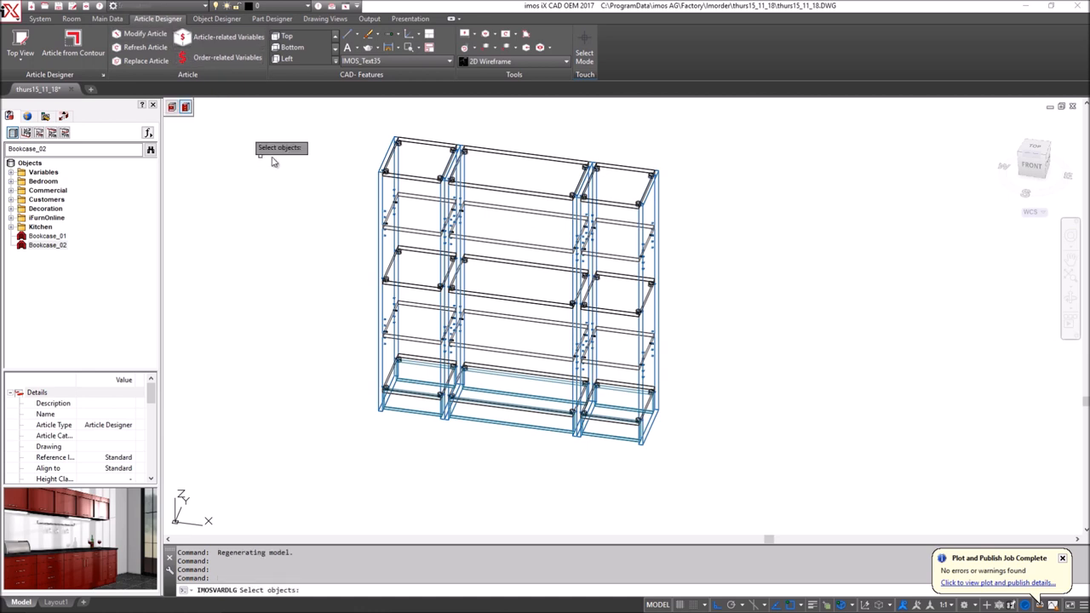
- Window-select the entire bookcase assembly for the Order-related Variables command
click(418, 281)
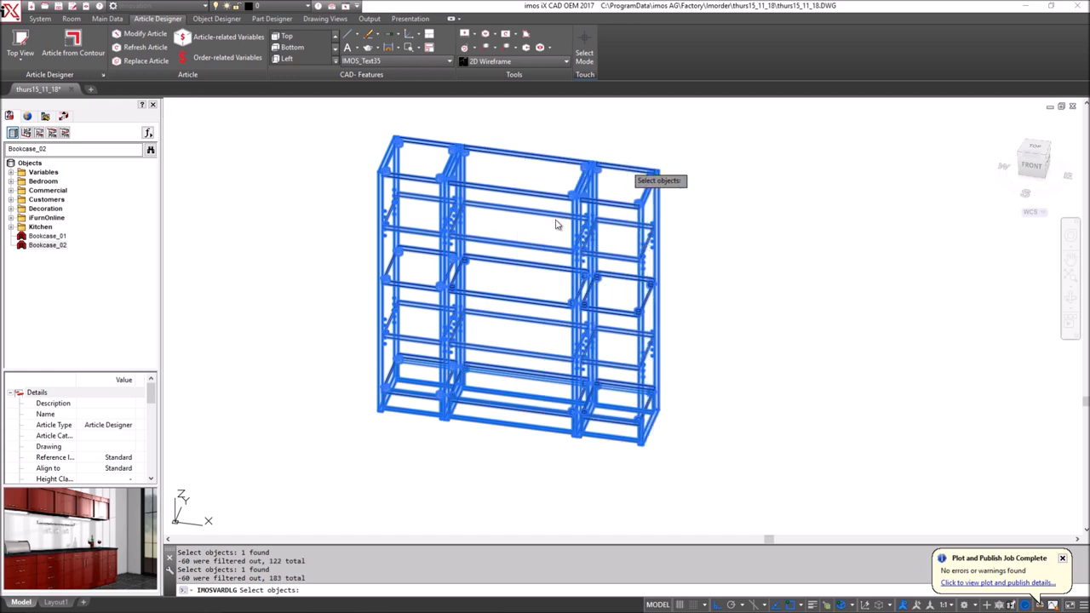
click(227, 36)
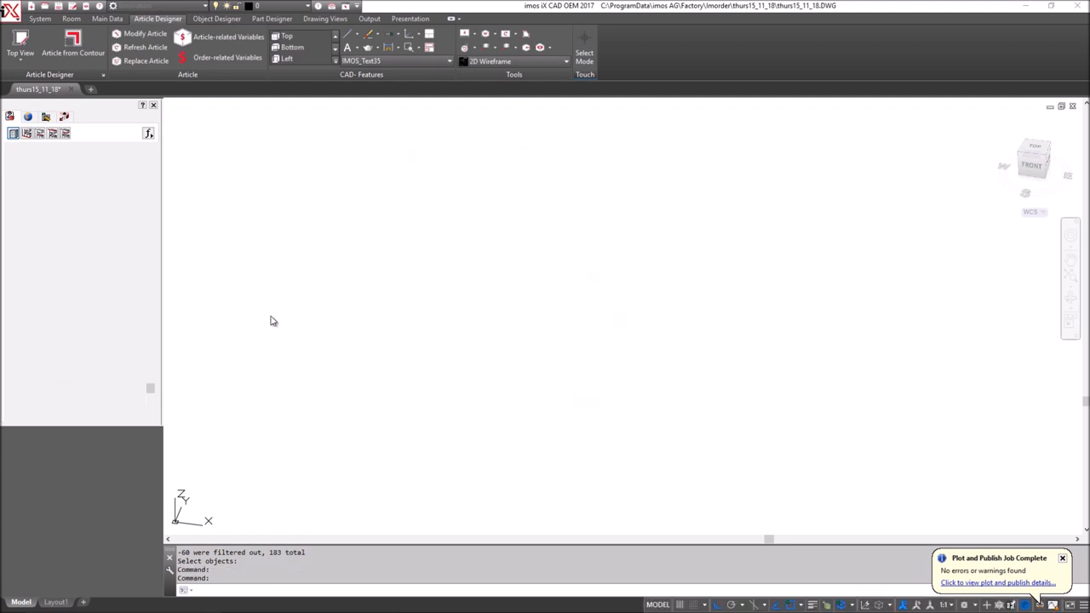
mouse_move(434, 144)
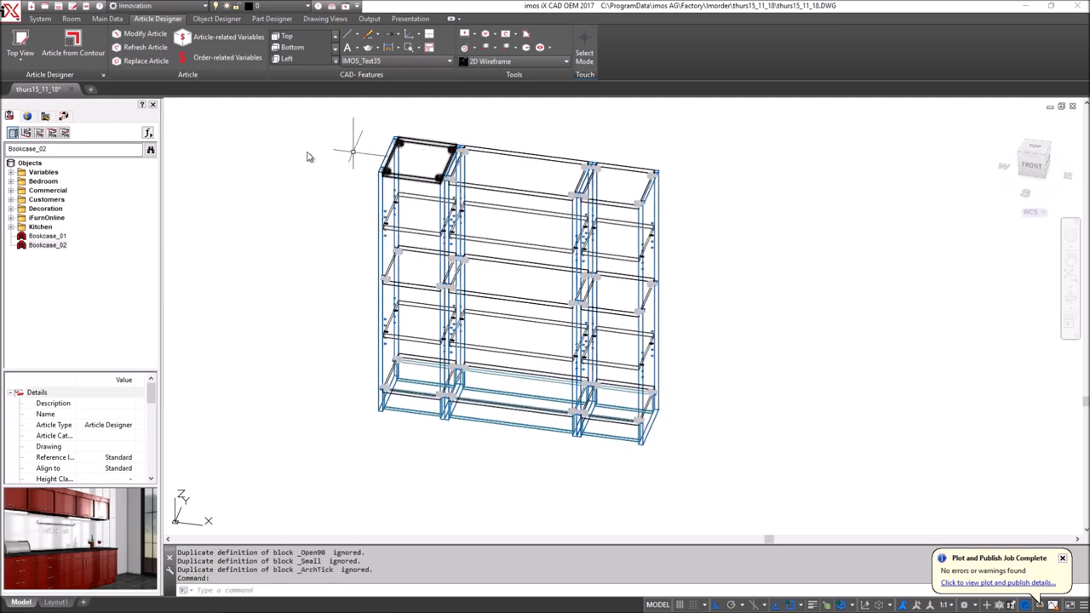
- Switch the visual style from 2D Wireframe to Realistic to show the wood finish
click(517, 61)
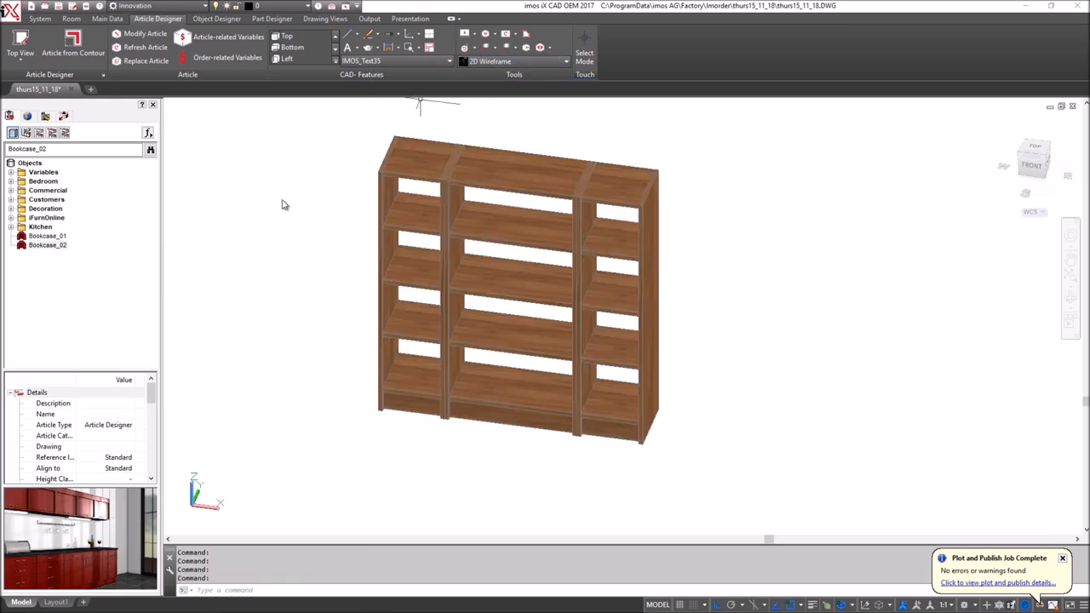
- Run Connection Scan on Pos. 001–003 with P1_Fawn_Brown_Left cam fittings
click(515, 61)
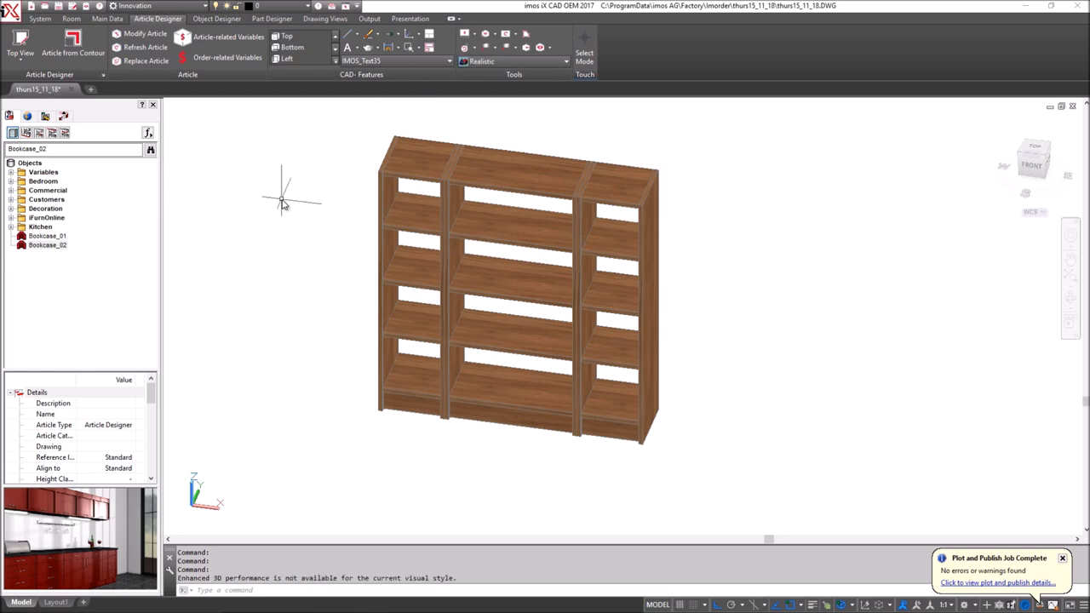
click(11, 132)
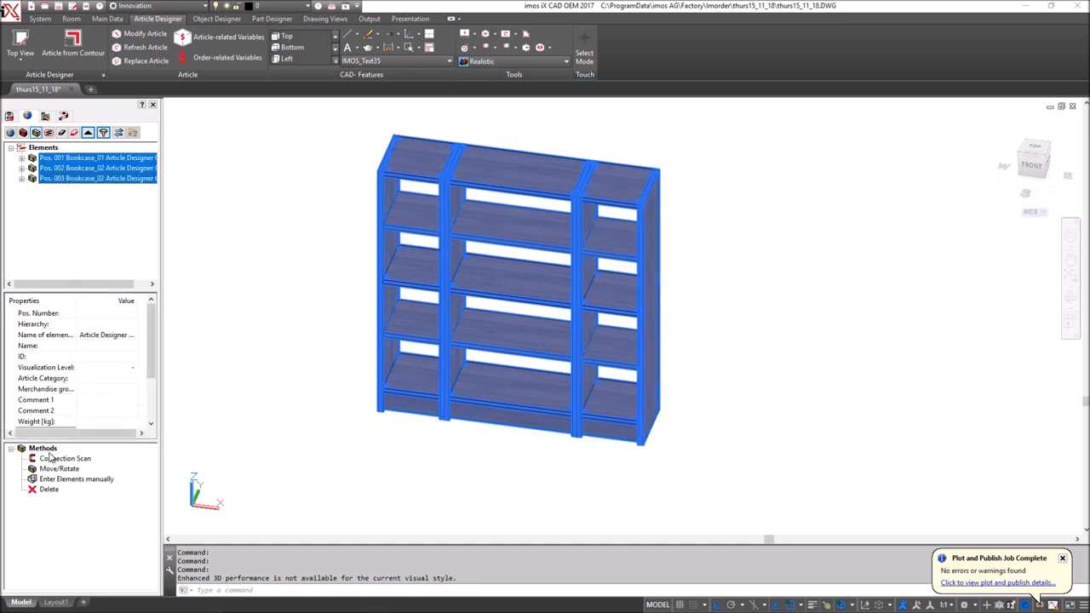
click(66, 458)
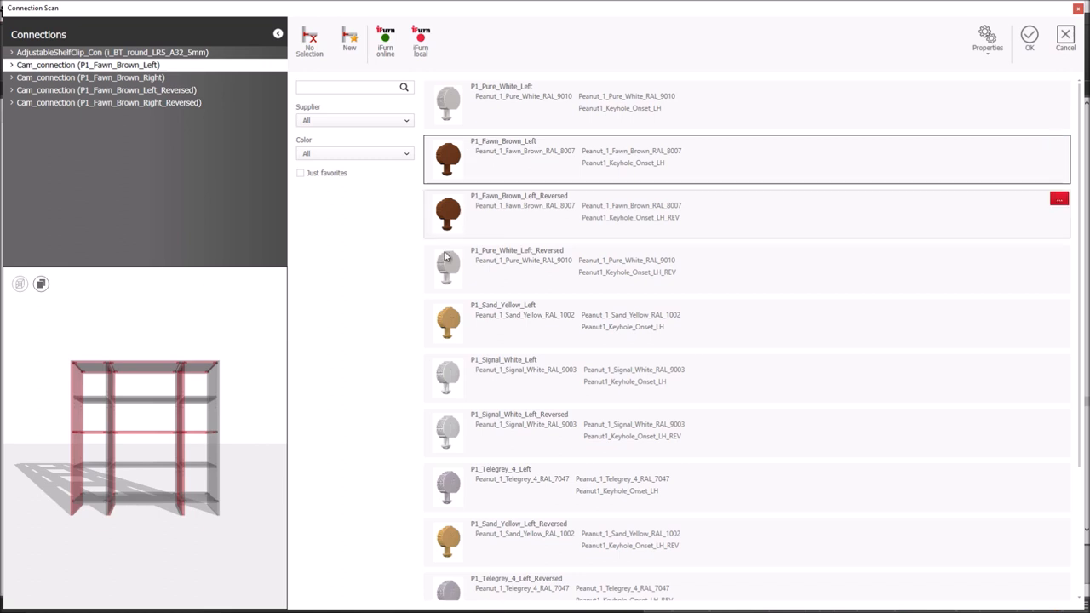
mouse_move(1029, 35)
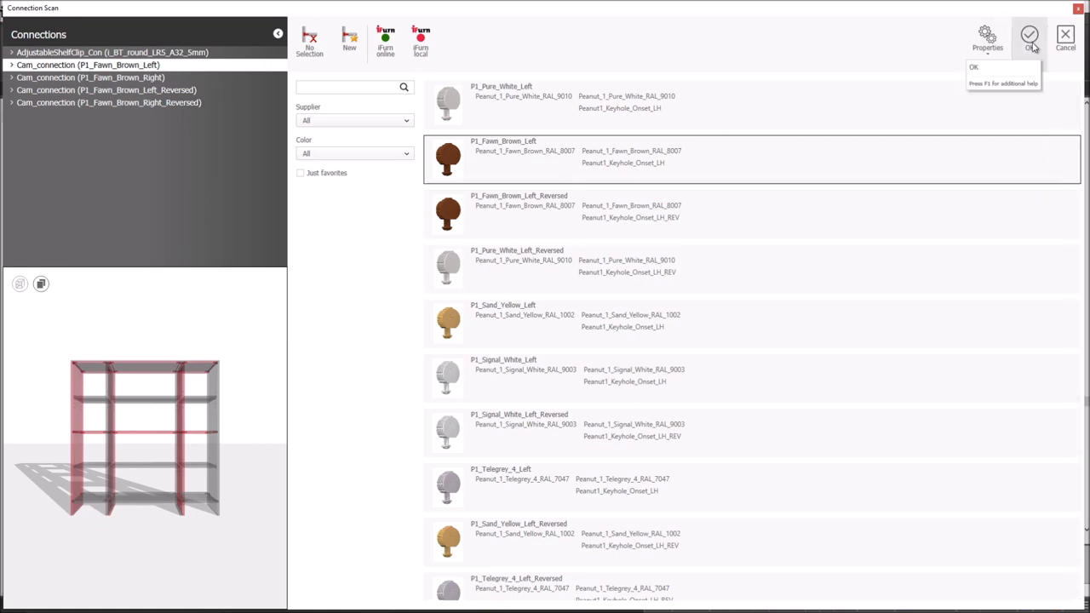
click(1029, 36)
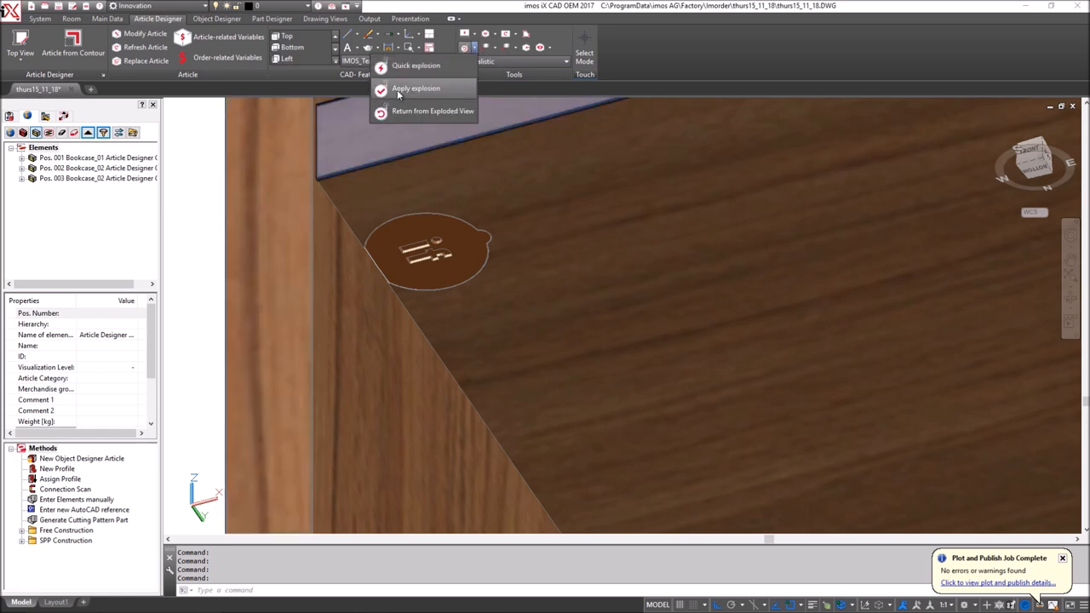
click(416, 88)
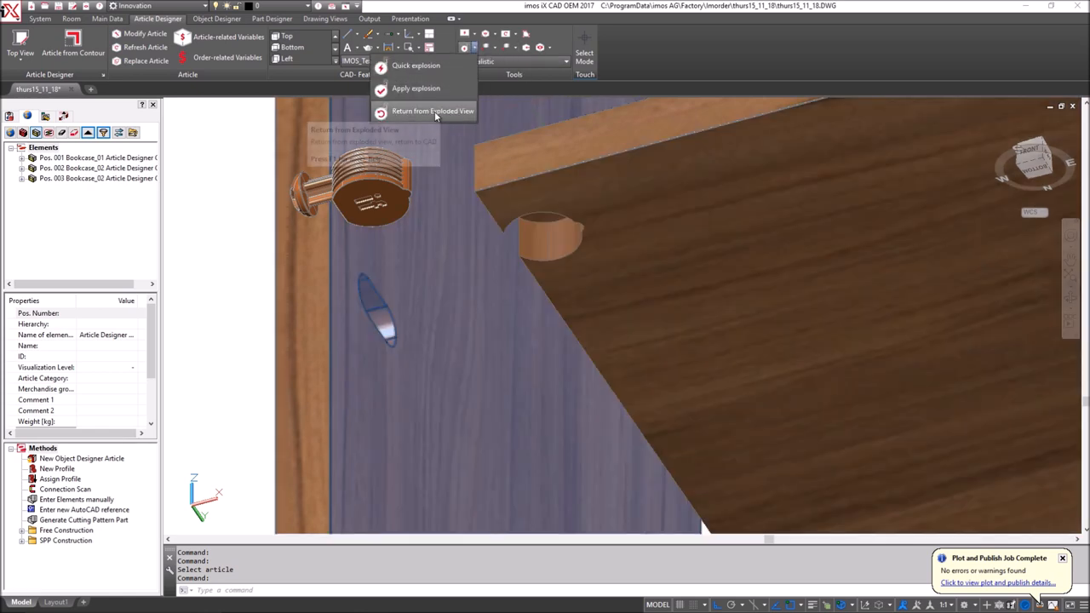
click(432, 110)
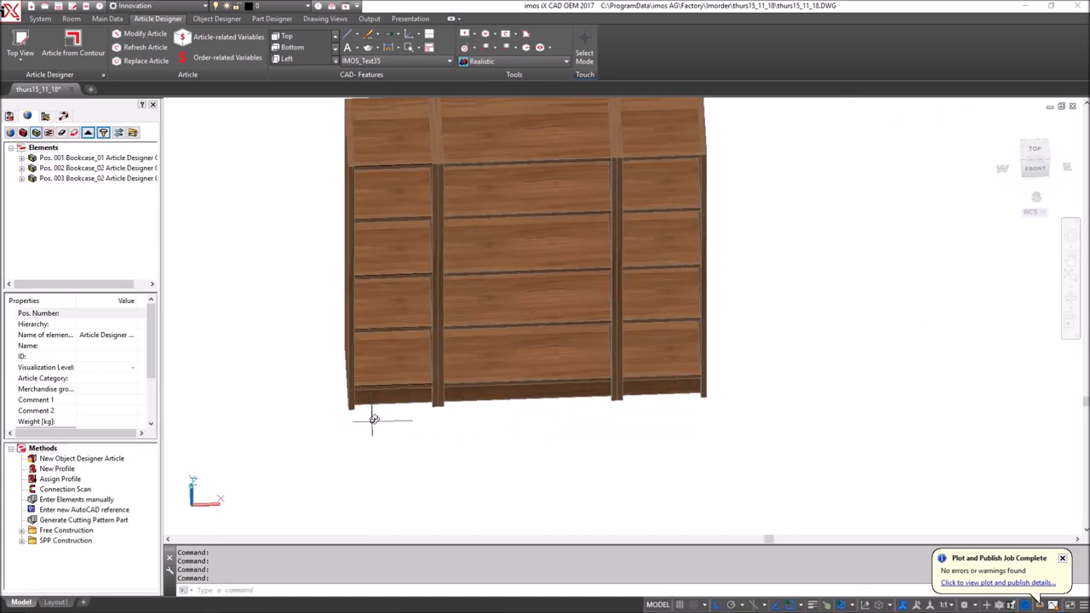
- Set the bookcase visualisation level to Modus-2, hiding the connectors
click(523, 128)
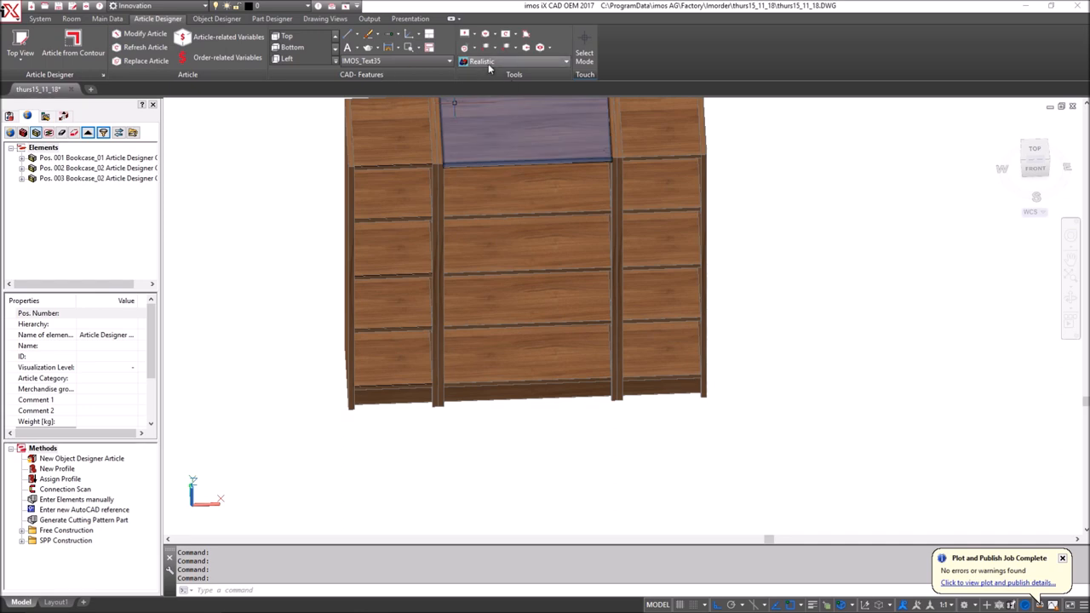
click(515, 60)
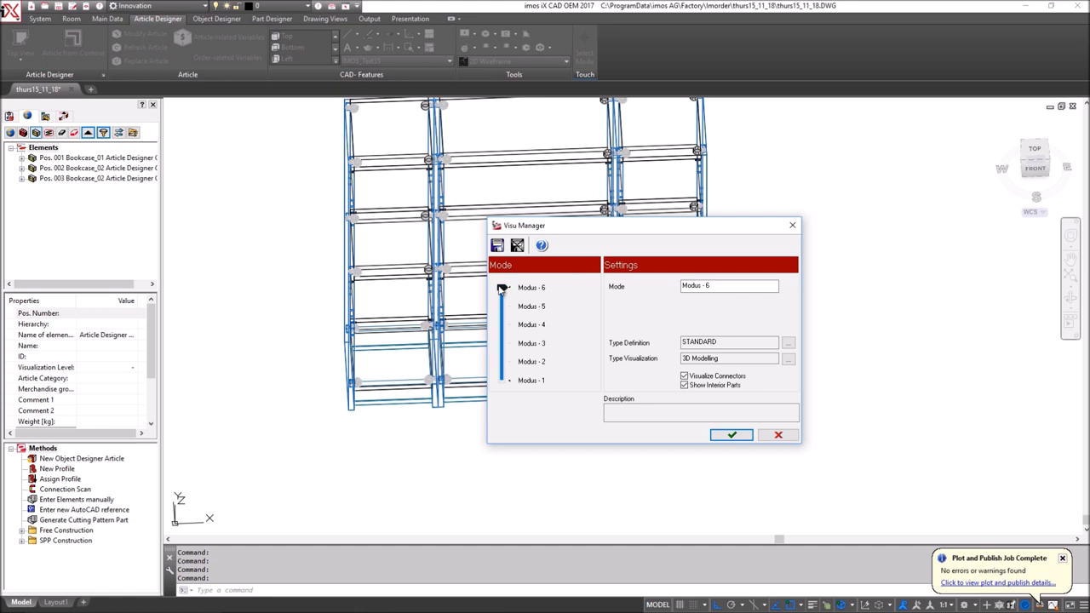
click(531, 361)
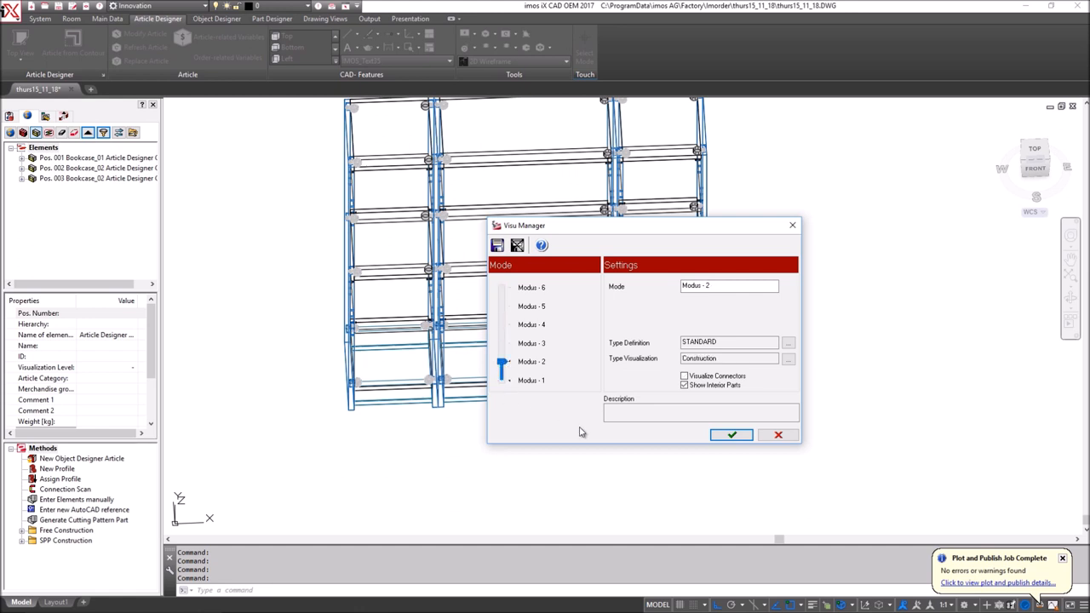
click(731, 435)
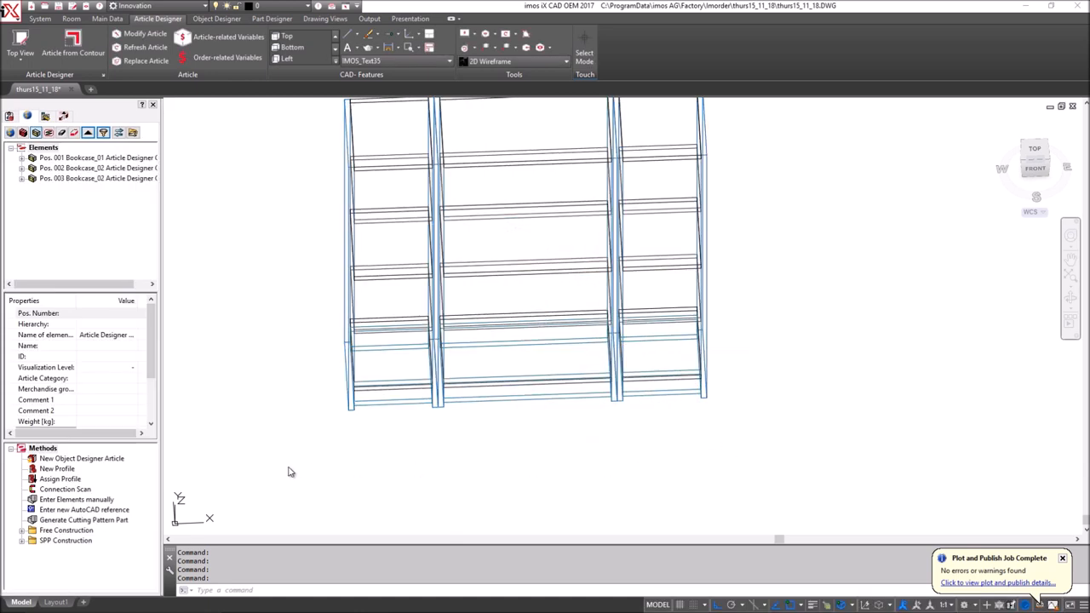
- In top view, start a polyline at the bookcase's left corner in Arc mode
click(1035, 156)
text(PL)
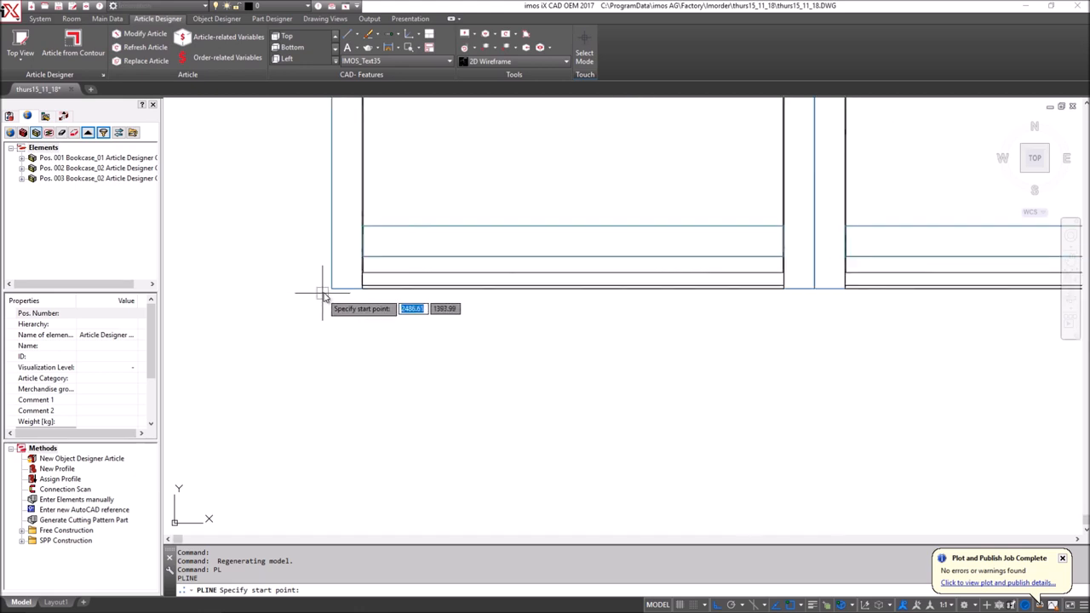
click(326, 296)
text(a)
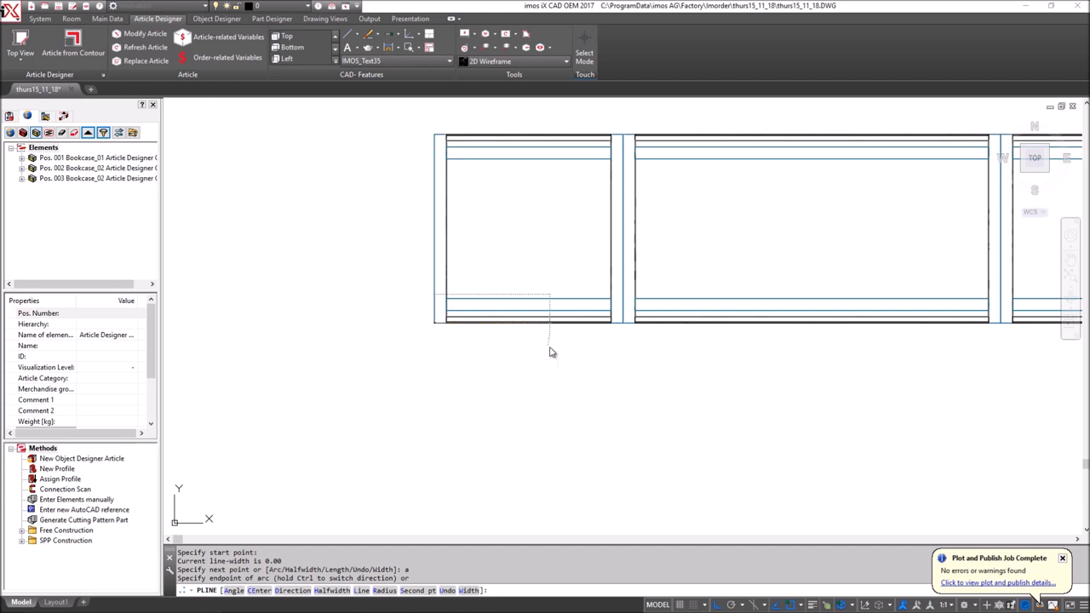
text(r)
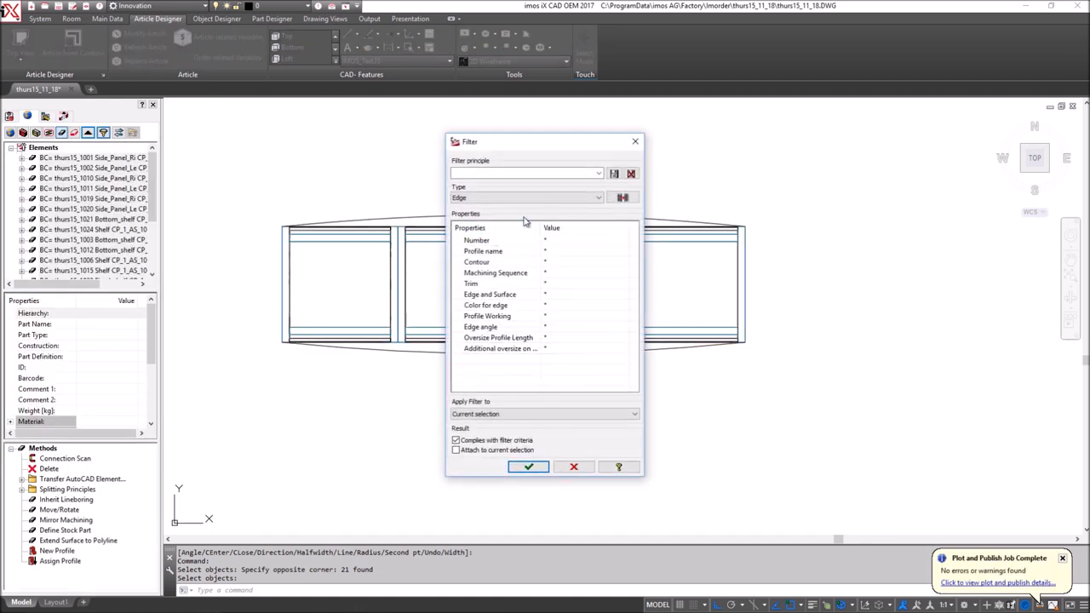
- Filter to edge number 3 and extend those edges to the curved top polyline
click(622, 240)
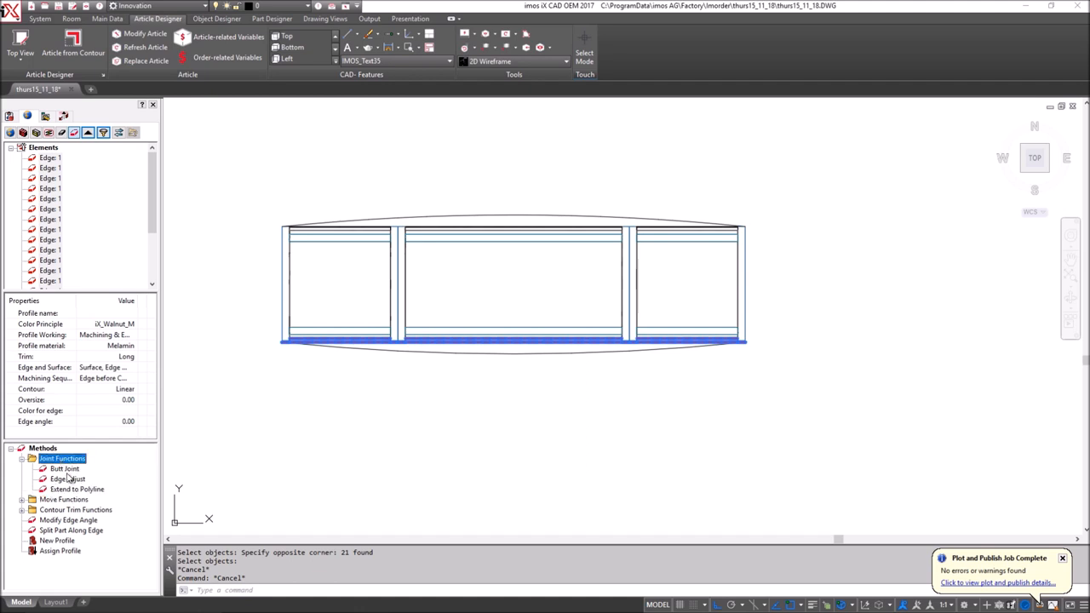
click(77, 489)
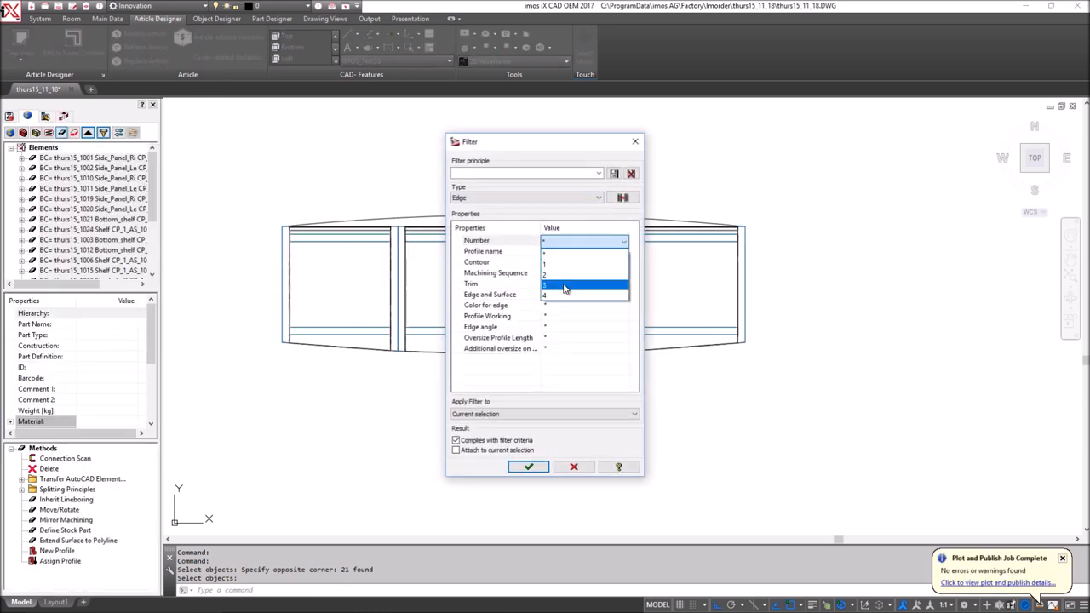
click(528, 467)
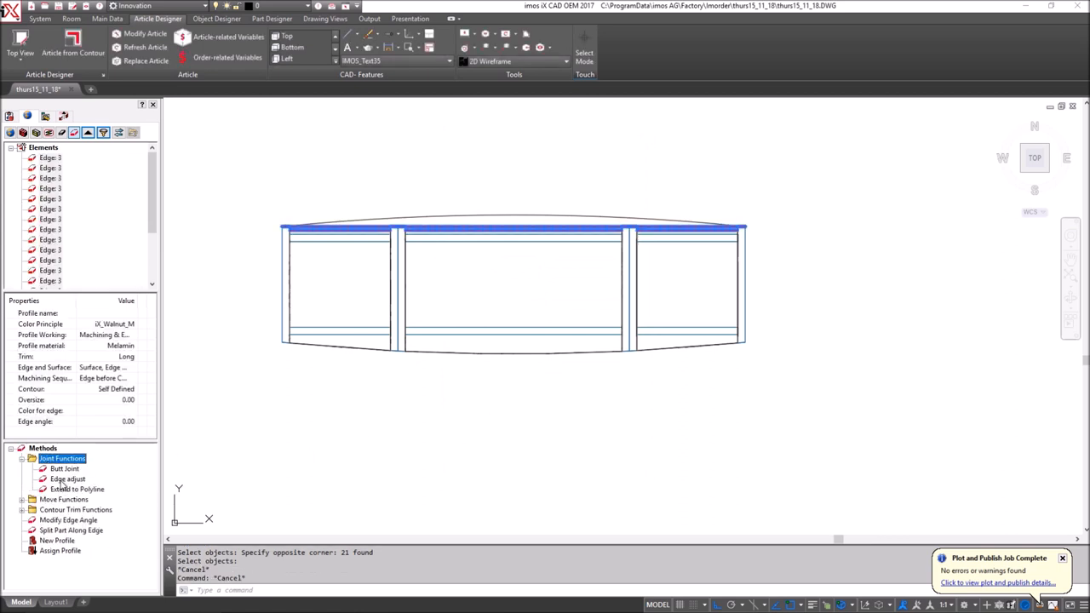
click(78, 489)
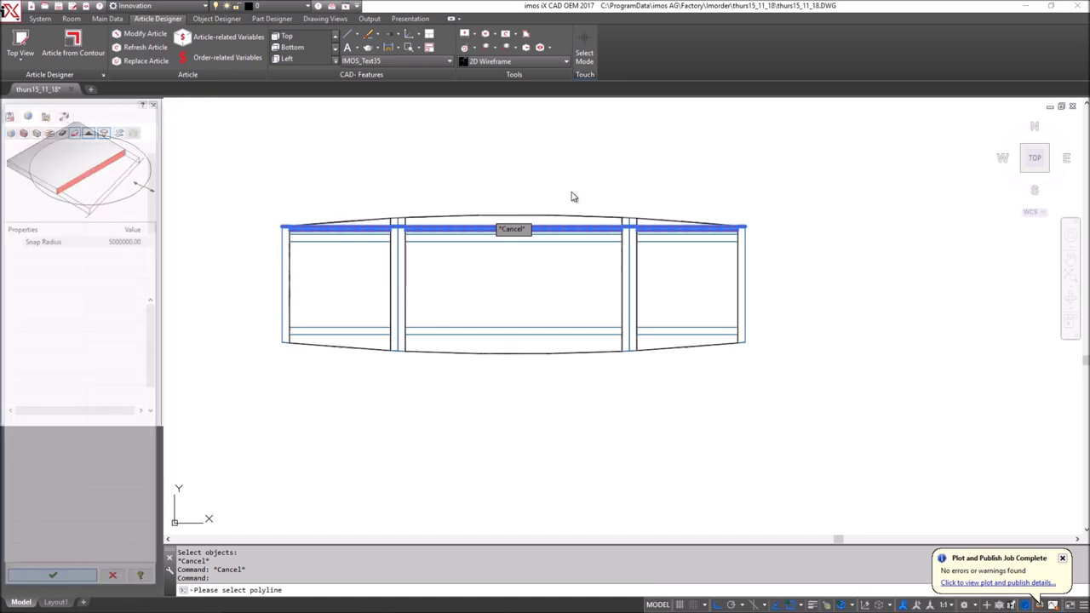
click(510, 227)
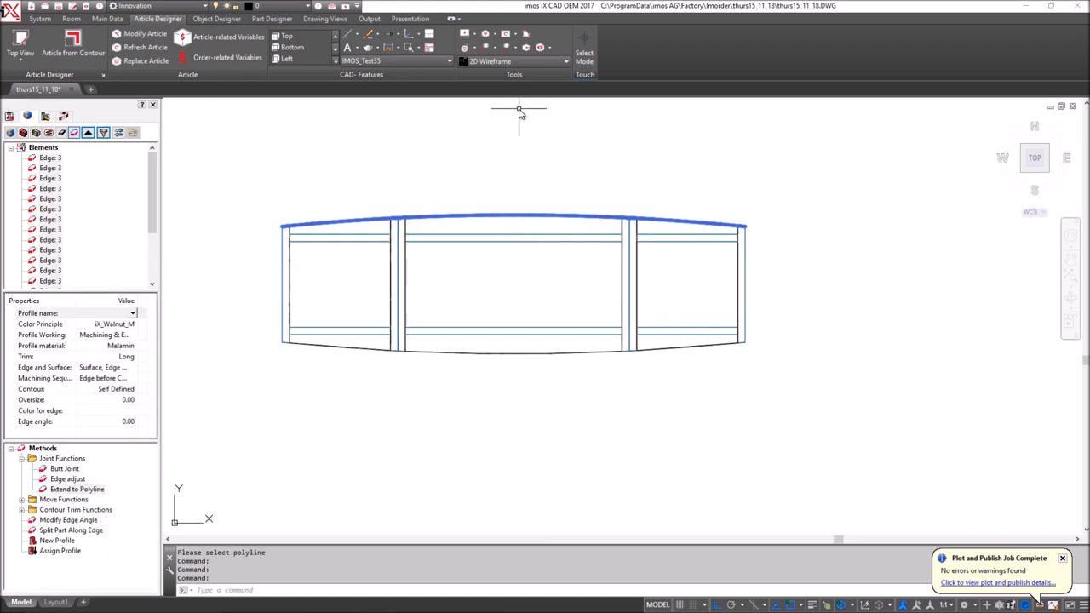
mouse_move(279, 208)
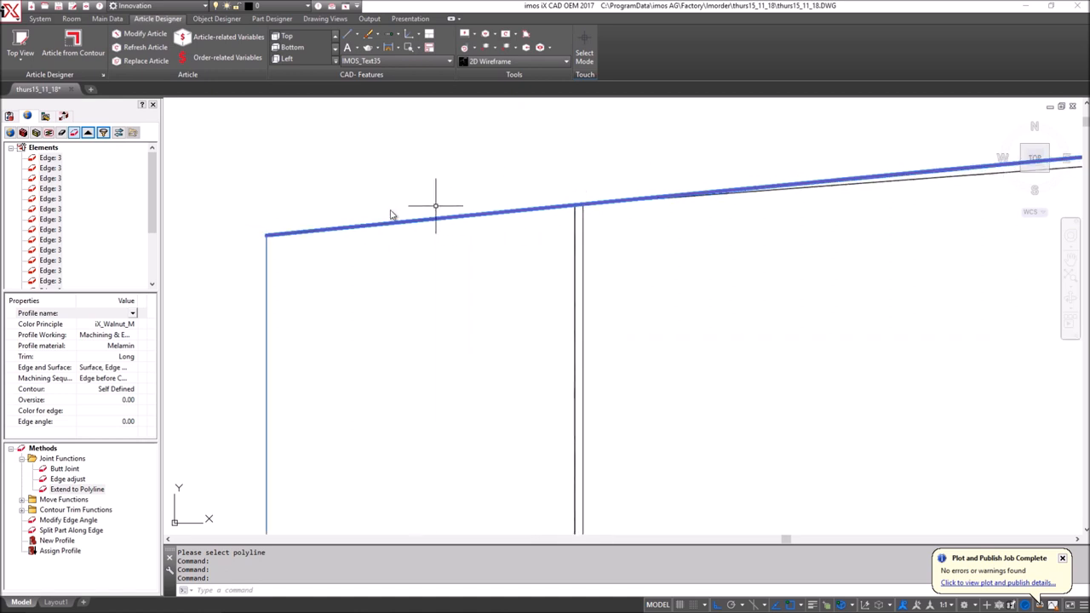
mouse_move(516, 190)
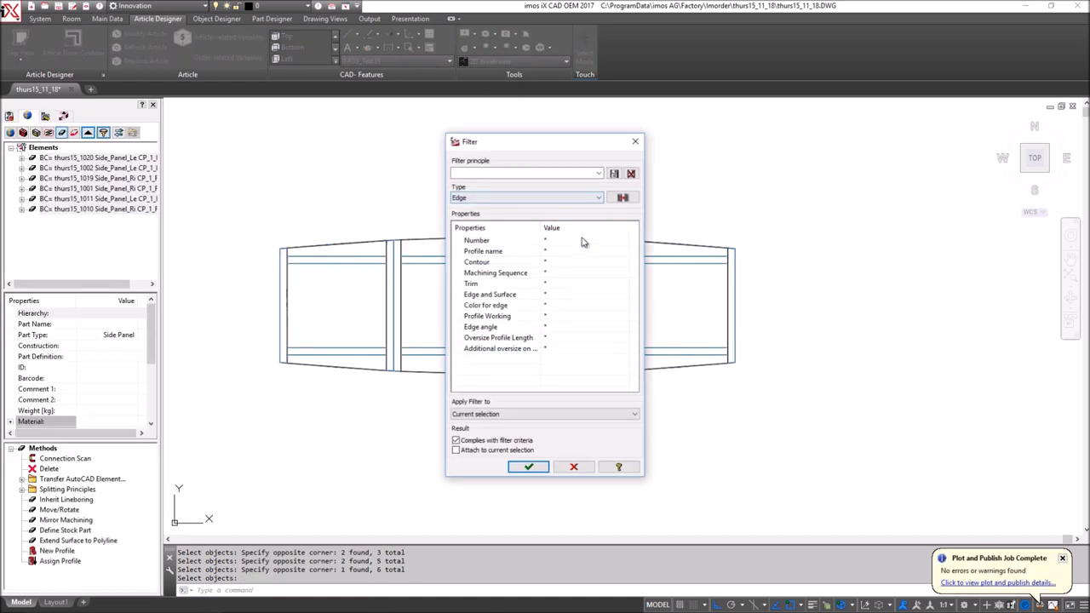
- Filter the six side panels to edges numbered 1, then to edges numbered 3
click(500, 239)
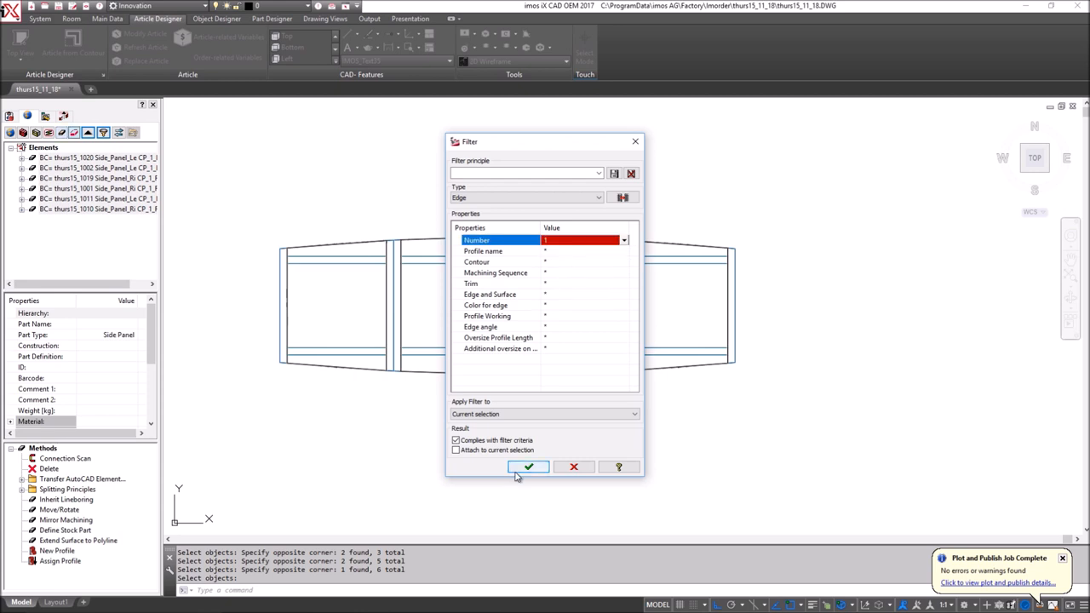
click(527, 467)
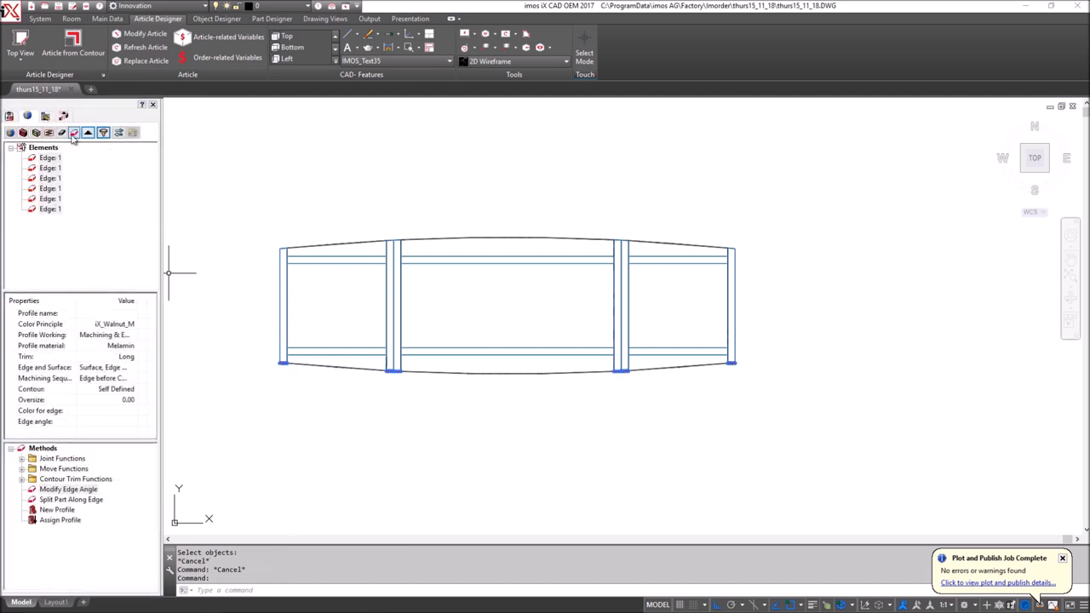
click(103, 132)
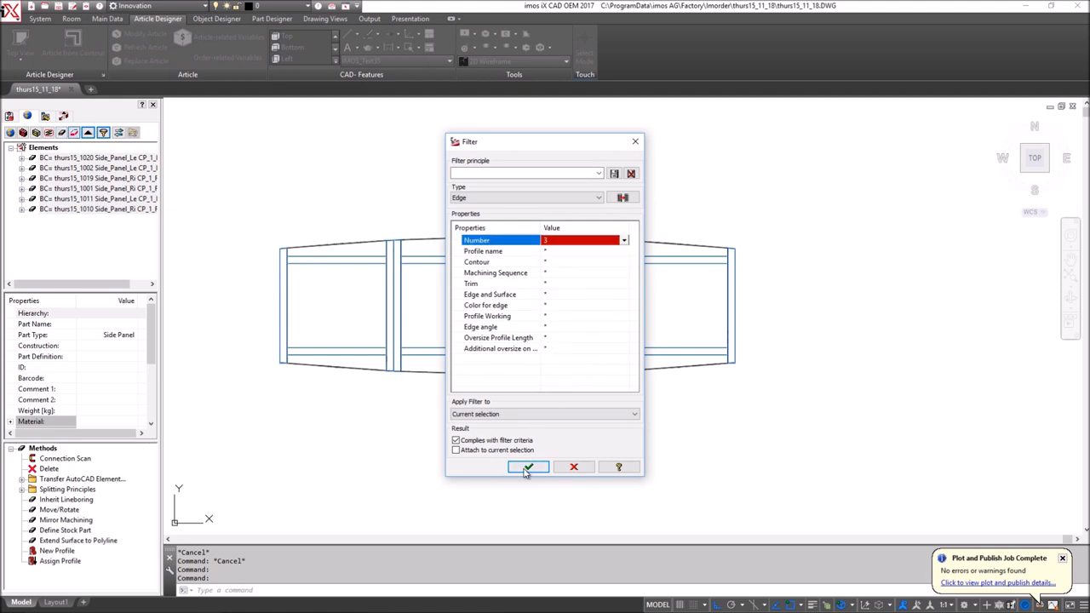
click(528, 467)
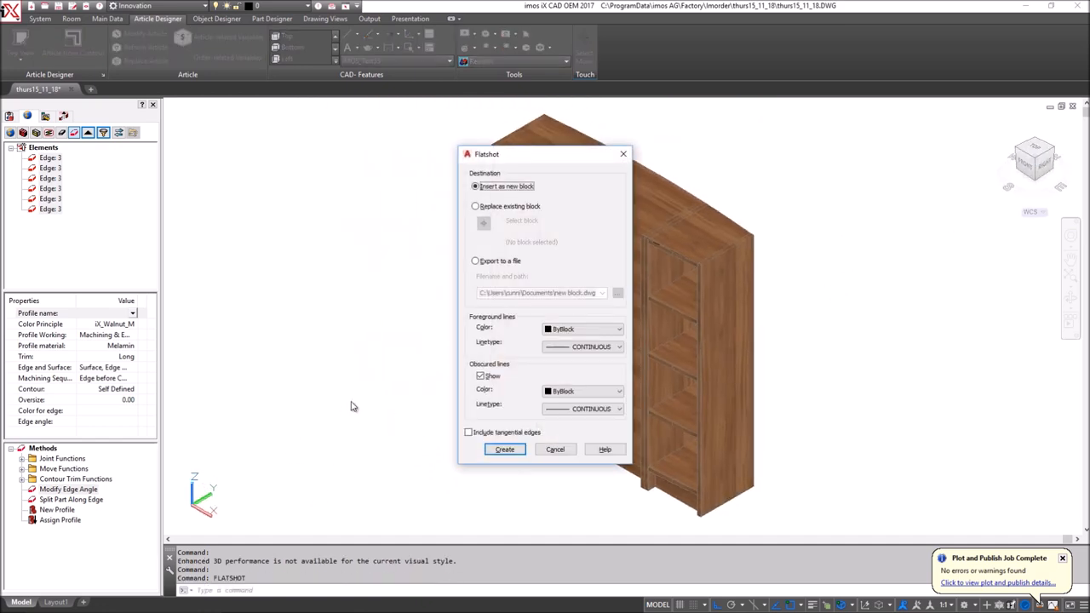
- Create a flatshot with tangential edges and HIDDEN2 hidden lines at scale 0.5, then set LTSCALE 10
click(469, 431)
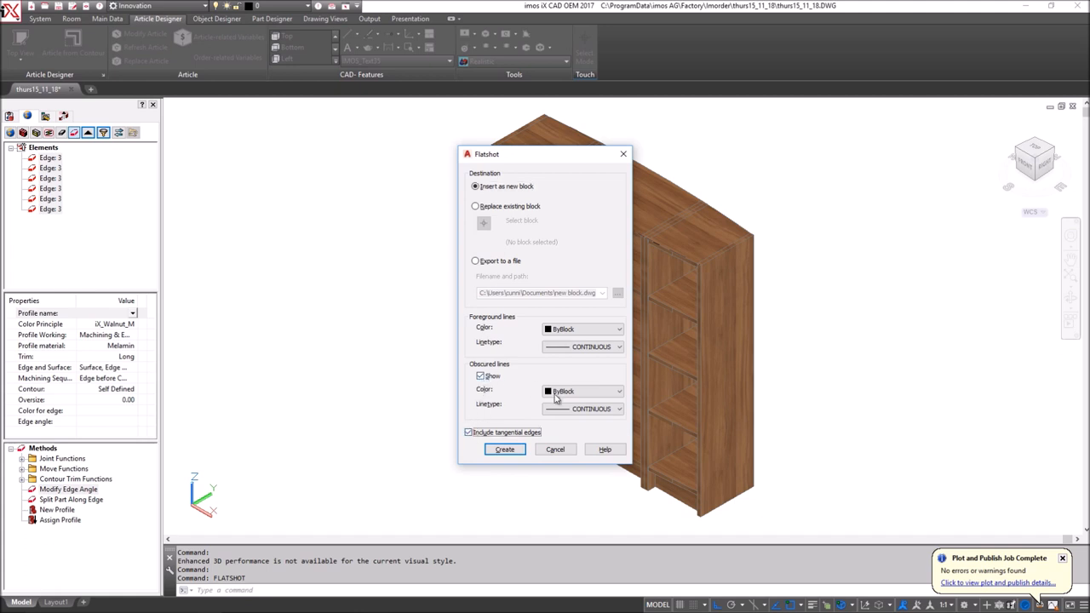
click(619, 409)
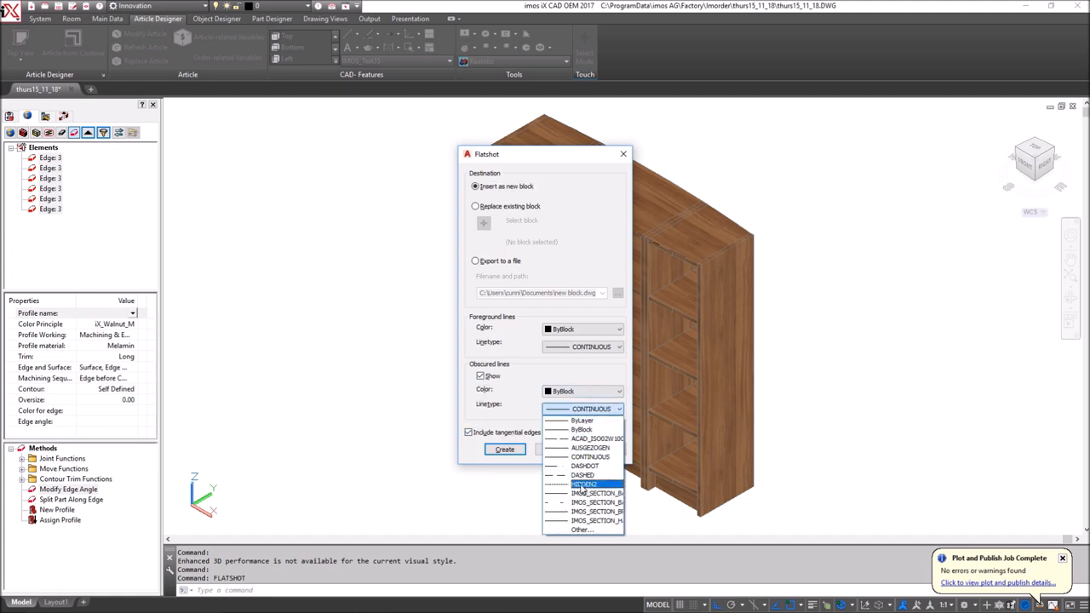
click(584, 483)
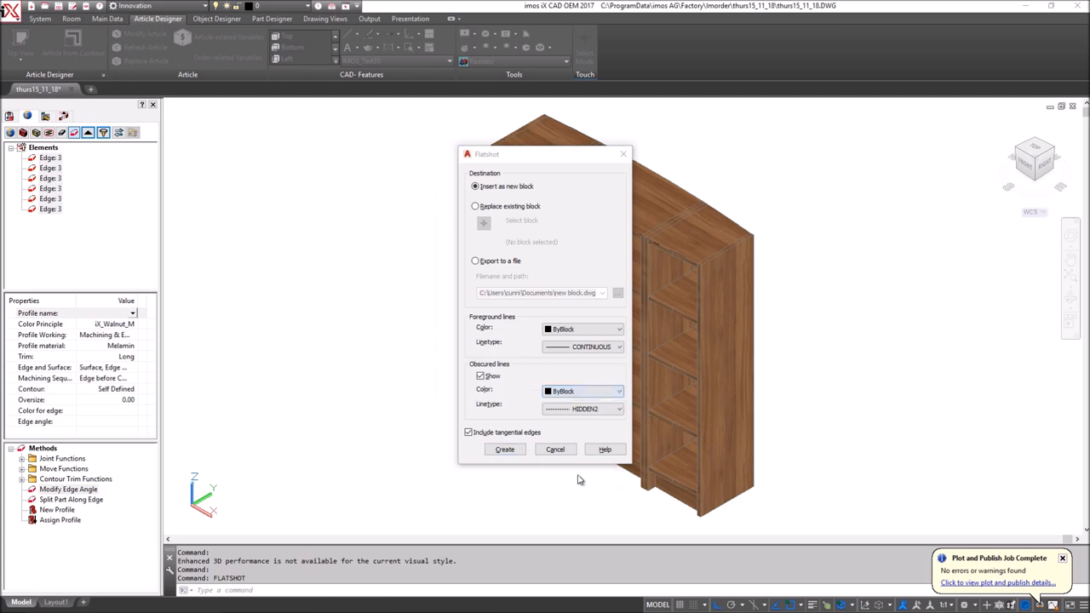
click(582, 329)
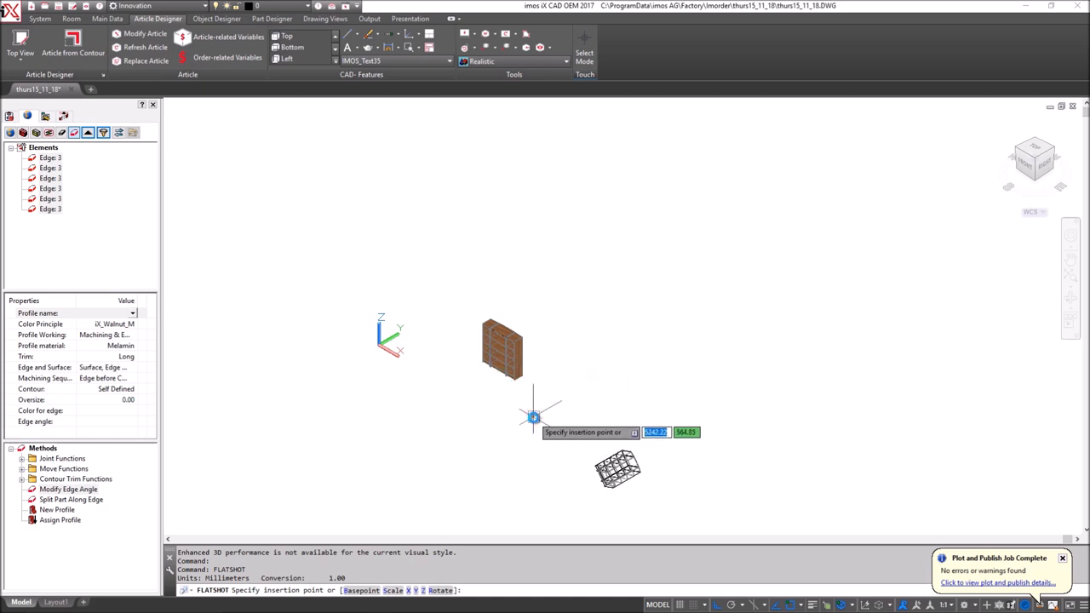
click(533, 416)
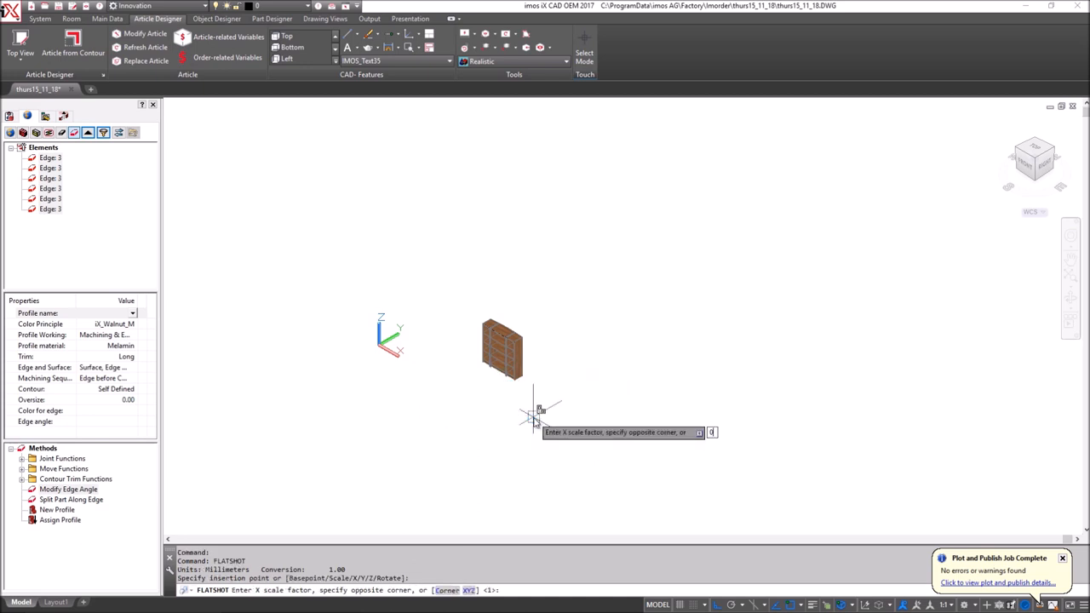
text(0.5)
text(LTS)
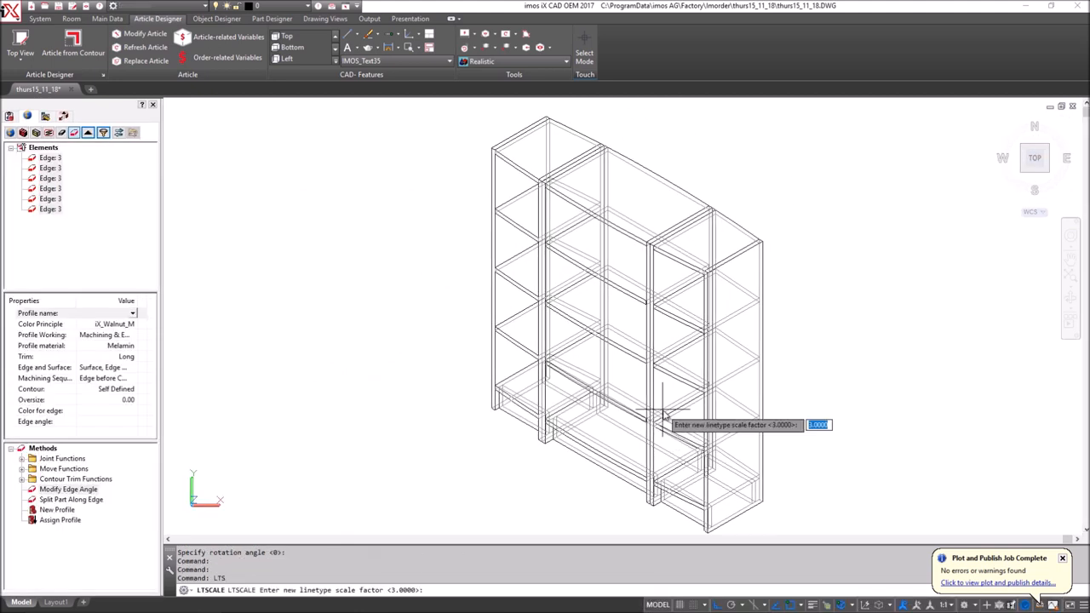
text(10)
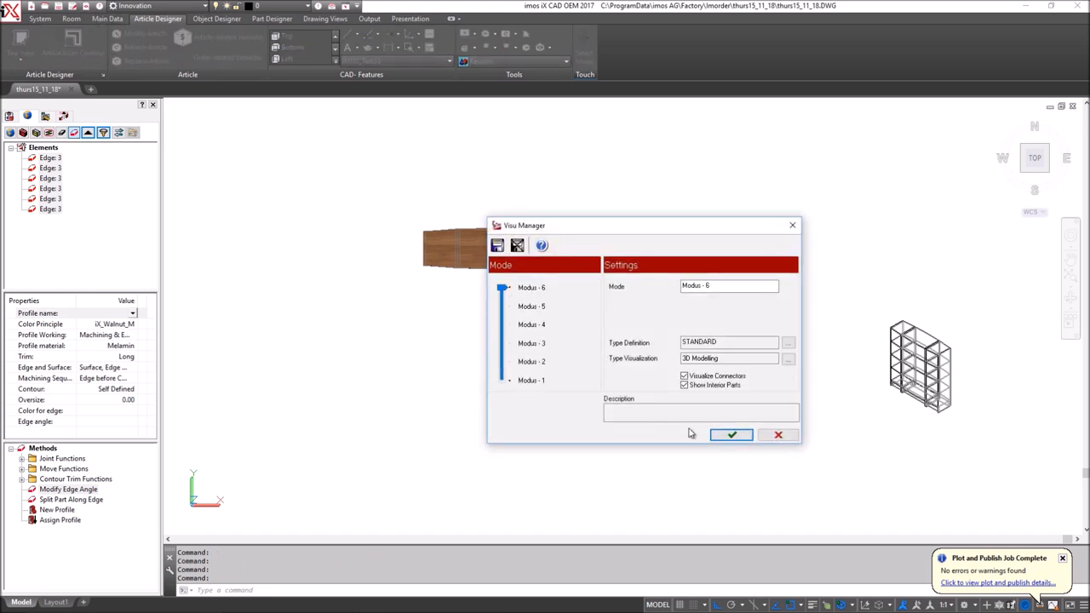
- Confirm the Visu Manager, show the model in 2D Wireframe, and bring up Output and Drawing Views
click(730, 434)
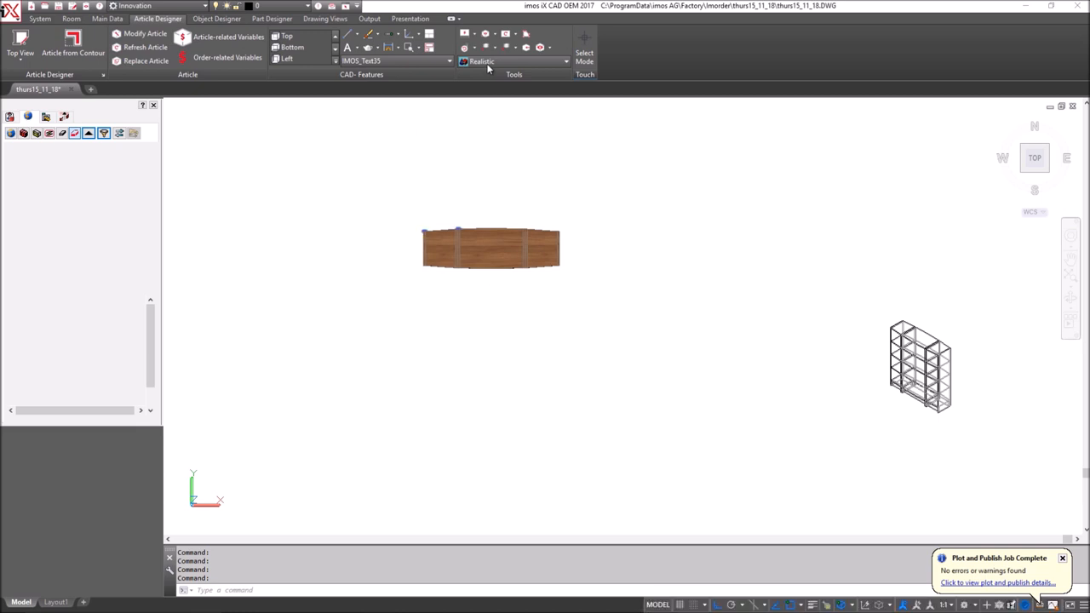
click(565, 60)
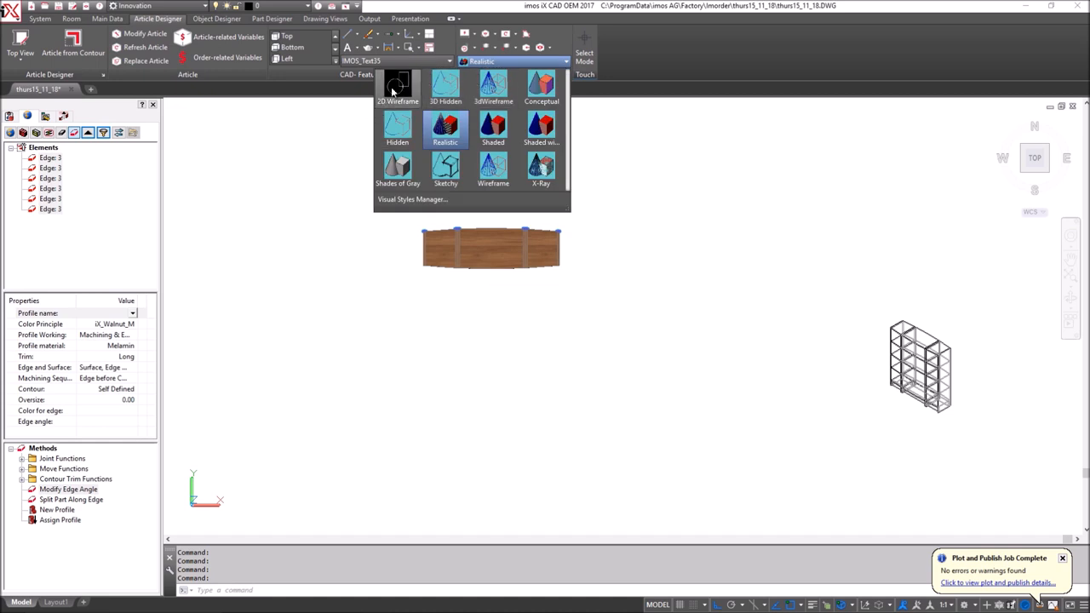
click(398, 85)
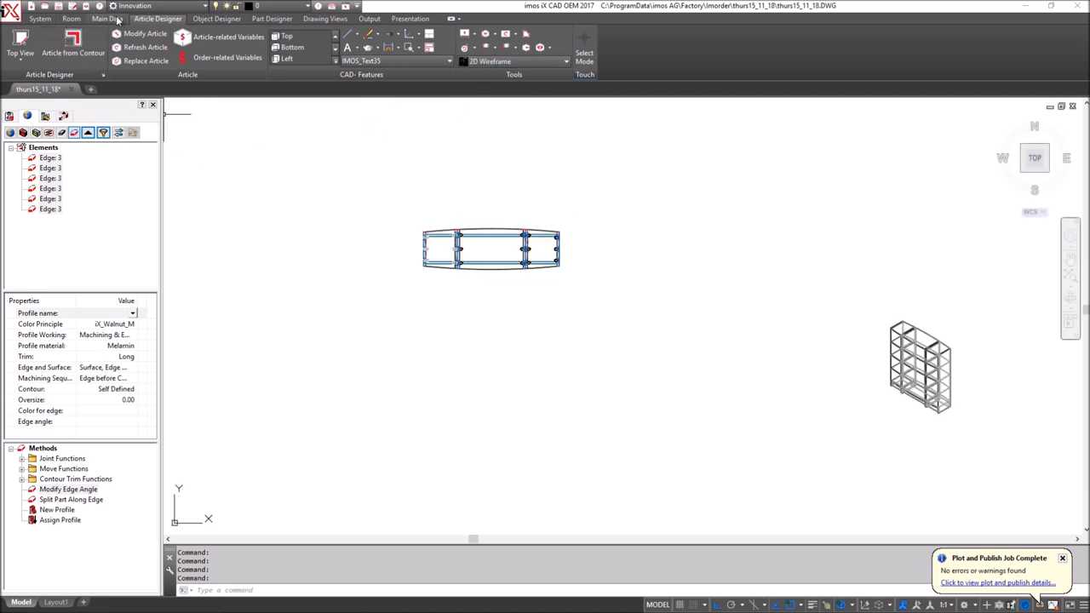
click(370, 18)
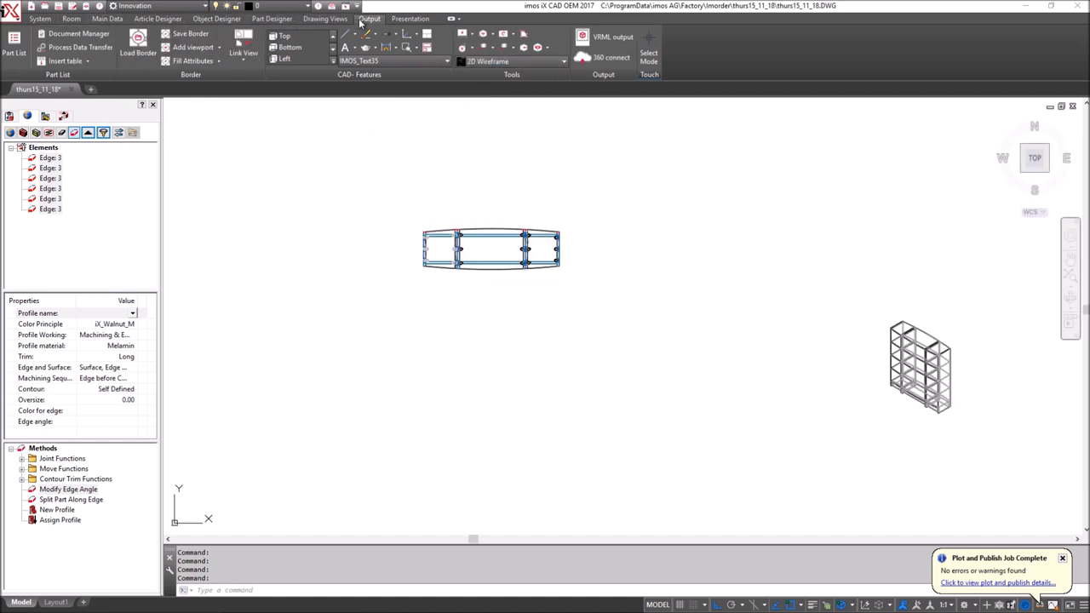
click(325, 18)
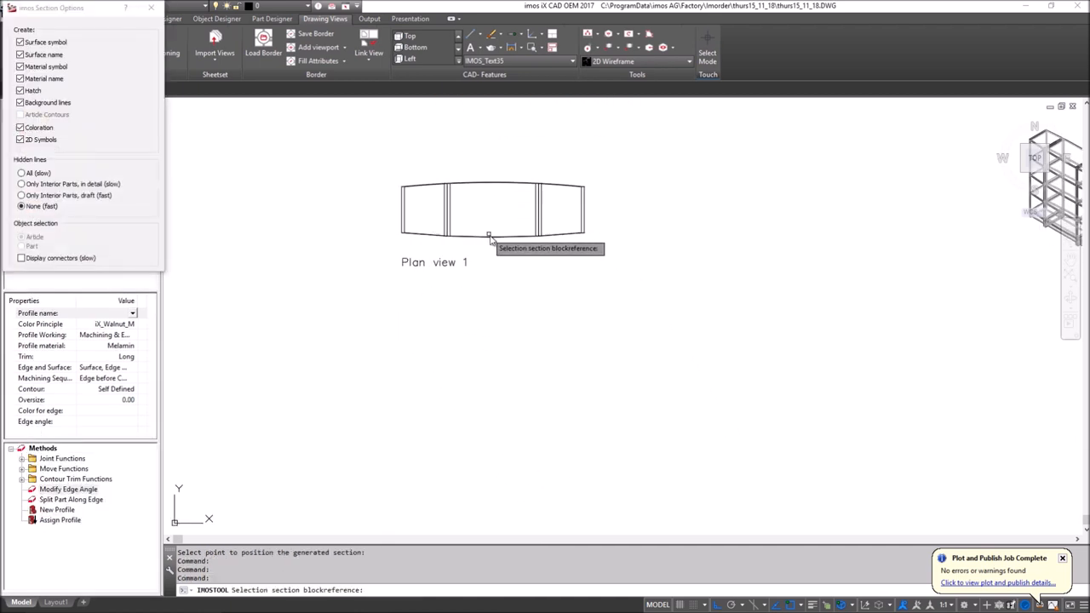
- Generate front, side and section views from the plan and put them on a bordered sheet
click(489, 237)
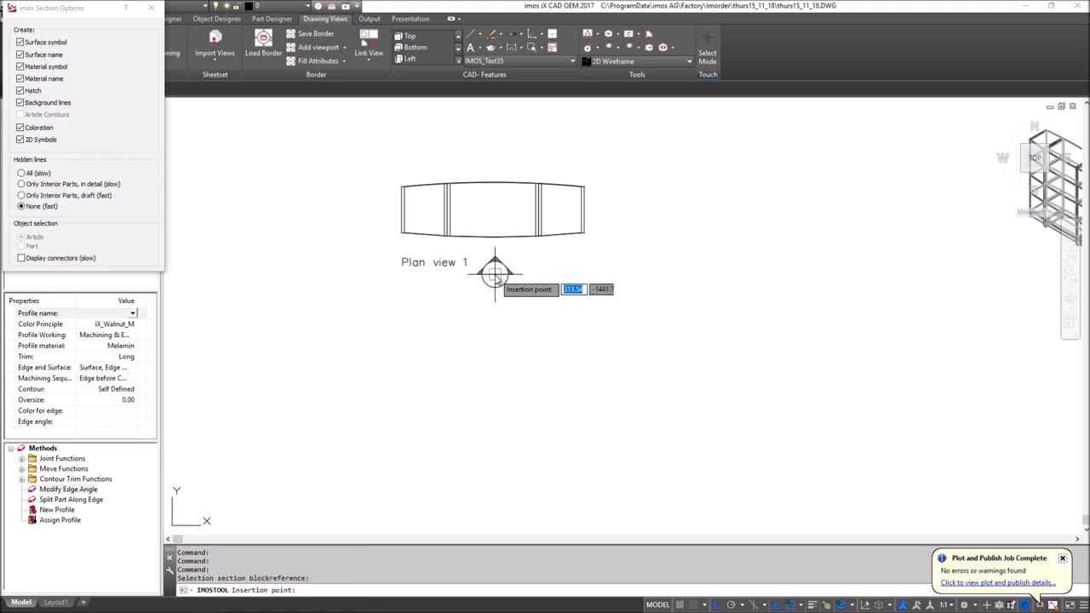
click(495, 273)
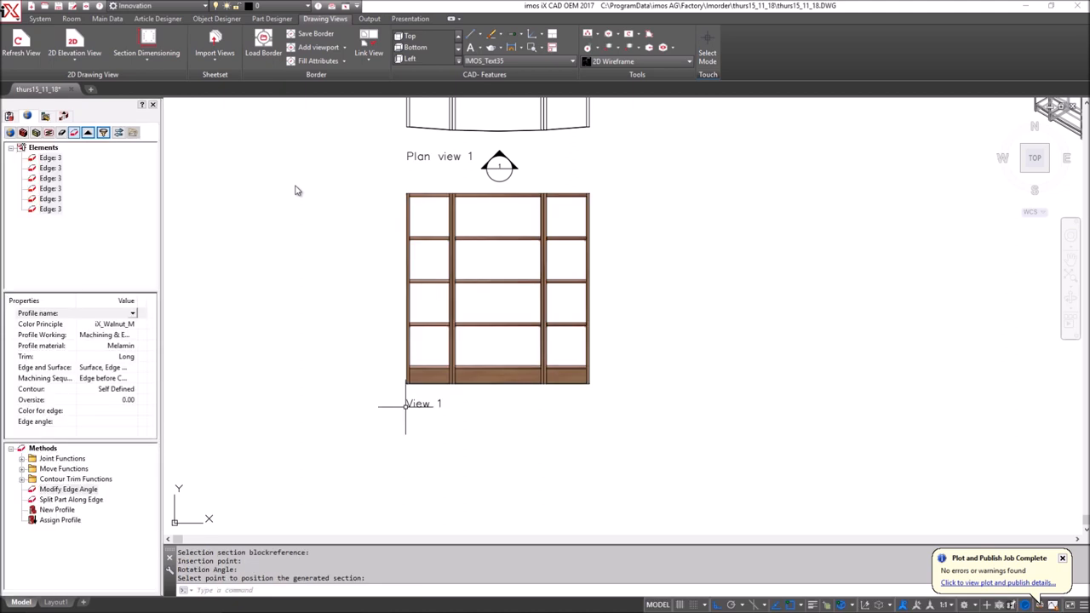
click(74, 43)
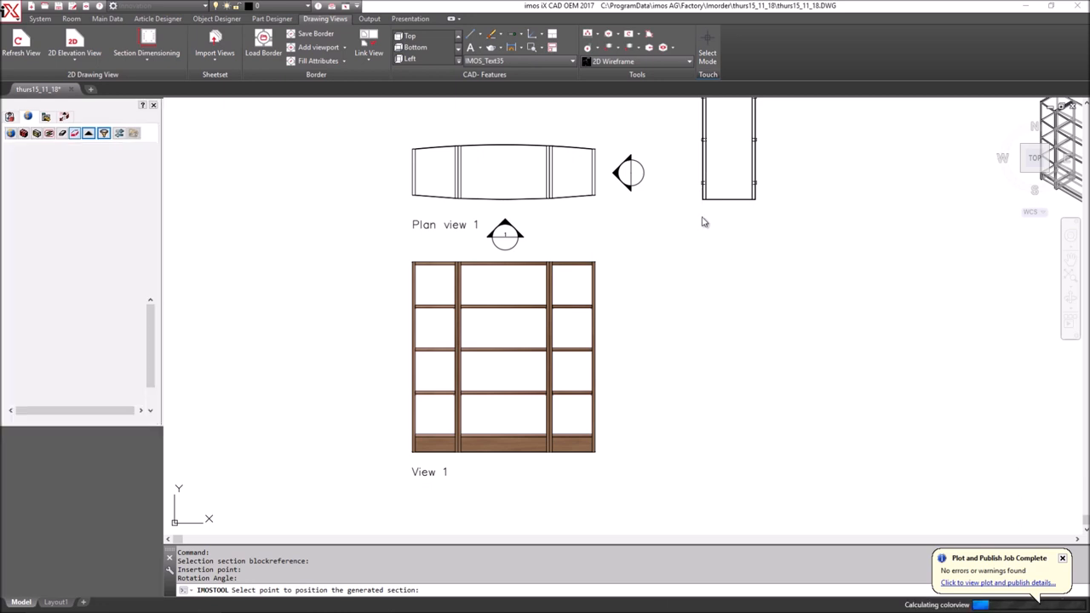
click(701, 198)
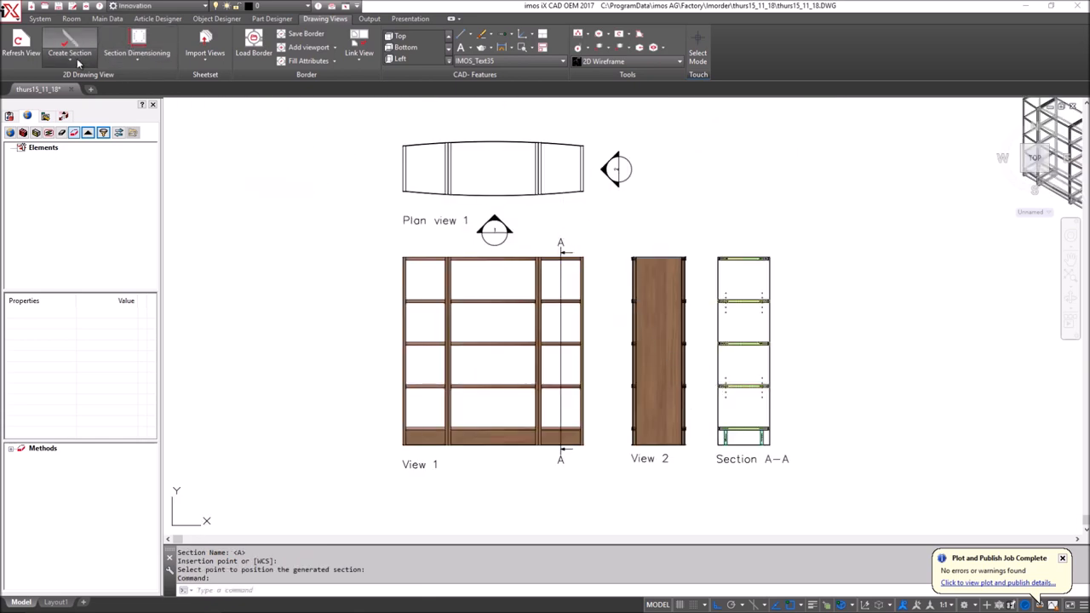
click(136, 42)
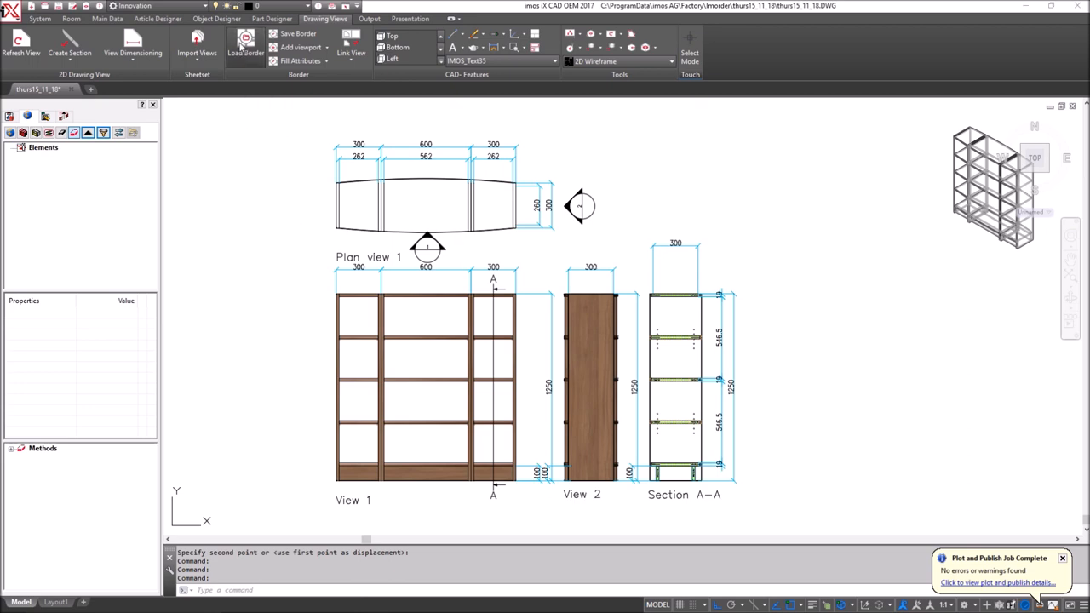
click(244, 47)
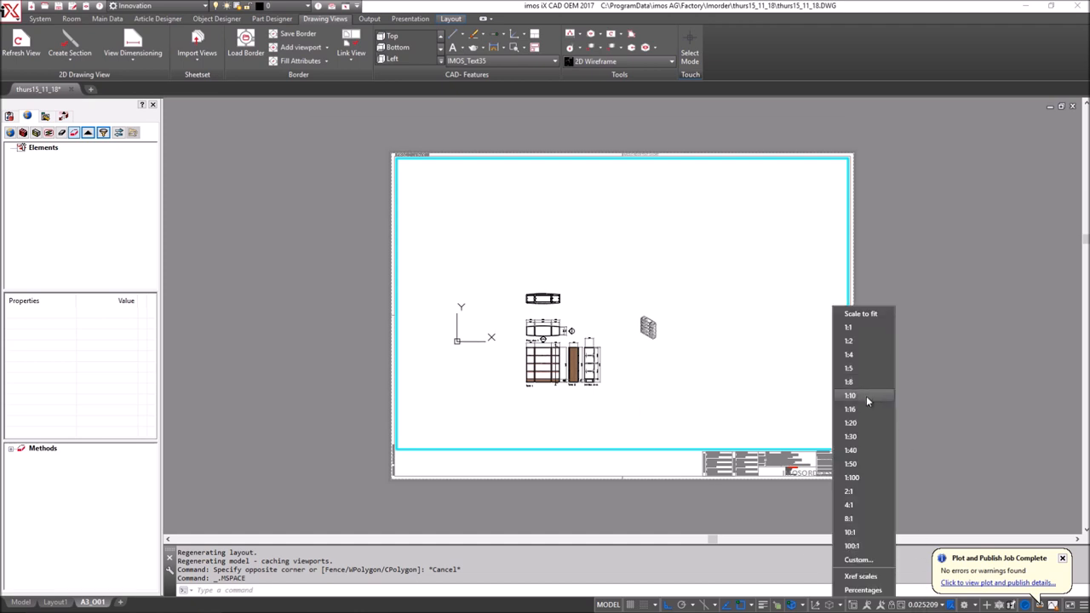
- Set the A3 sheet's viewport scale to 1:10
click(849, 395)
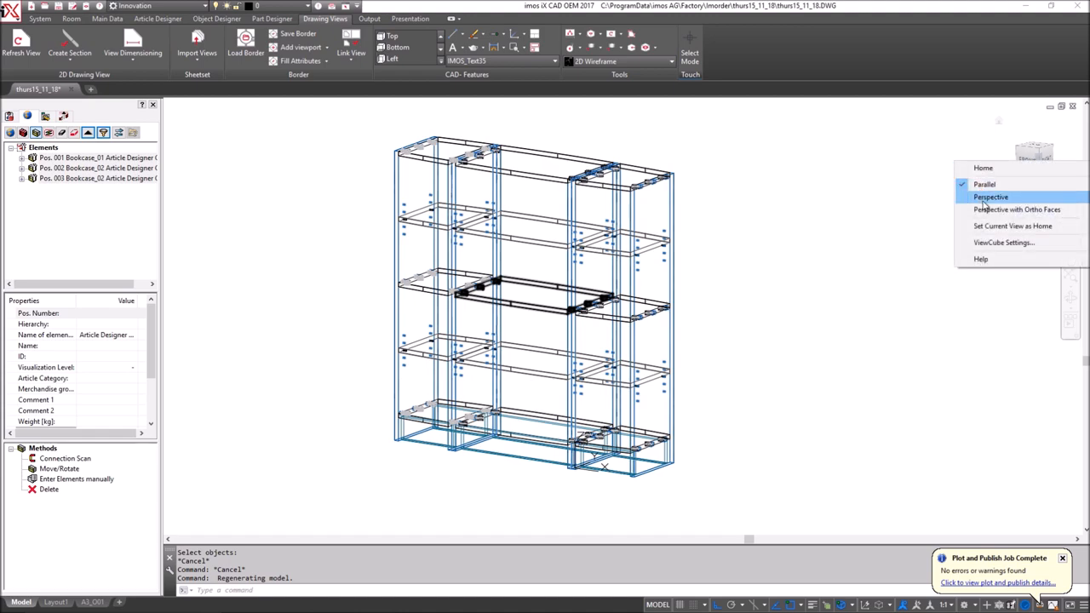
- Switch the 3D view to perspective and bring up the Presentation tab
click(983, 184)
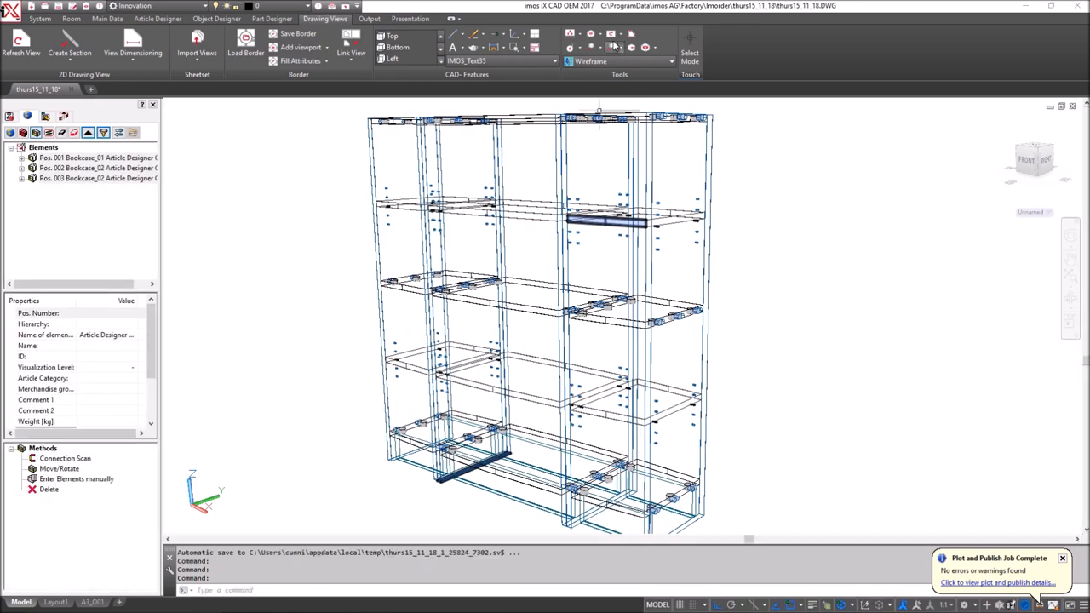
click(410, 19)
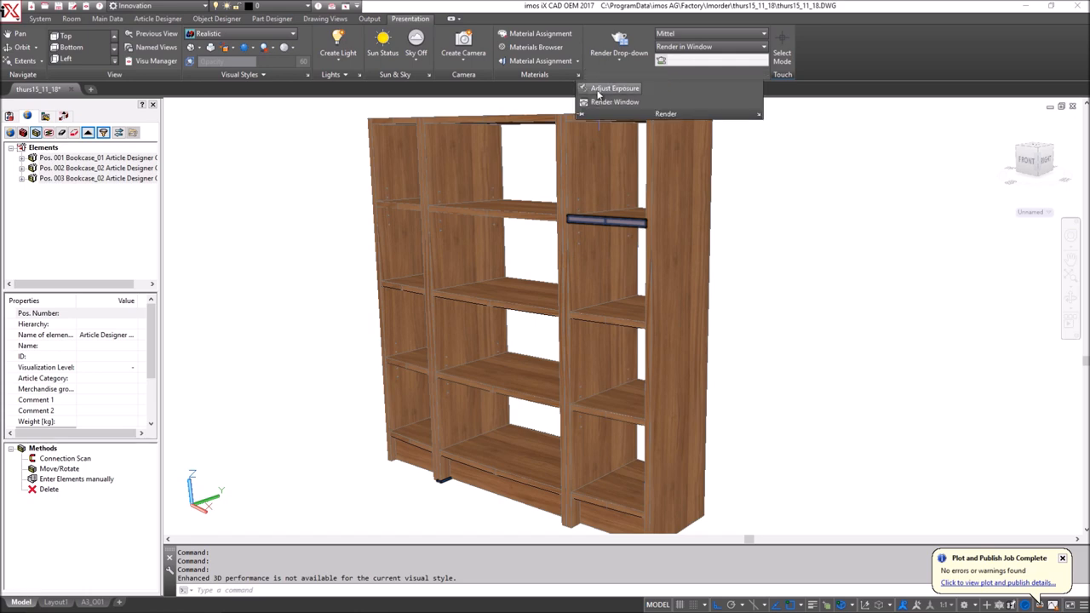
- Raise the render exposure and give the rendering a solid white background
click(614, 88)
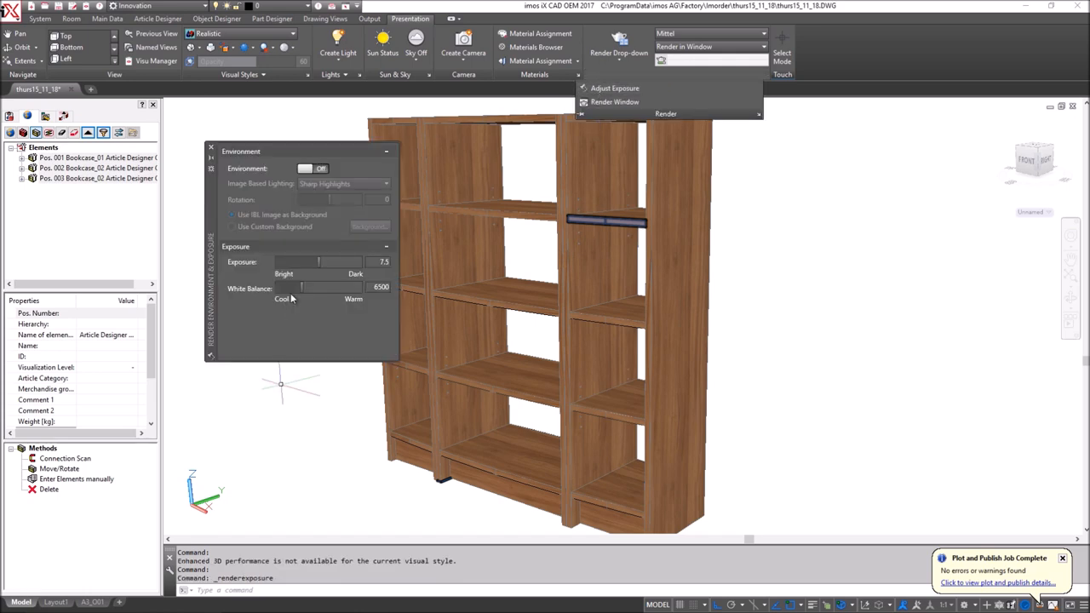
click(304, 168)
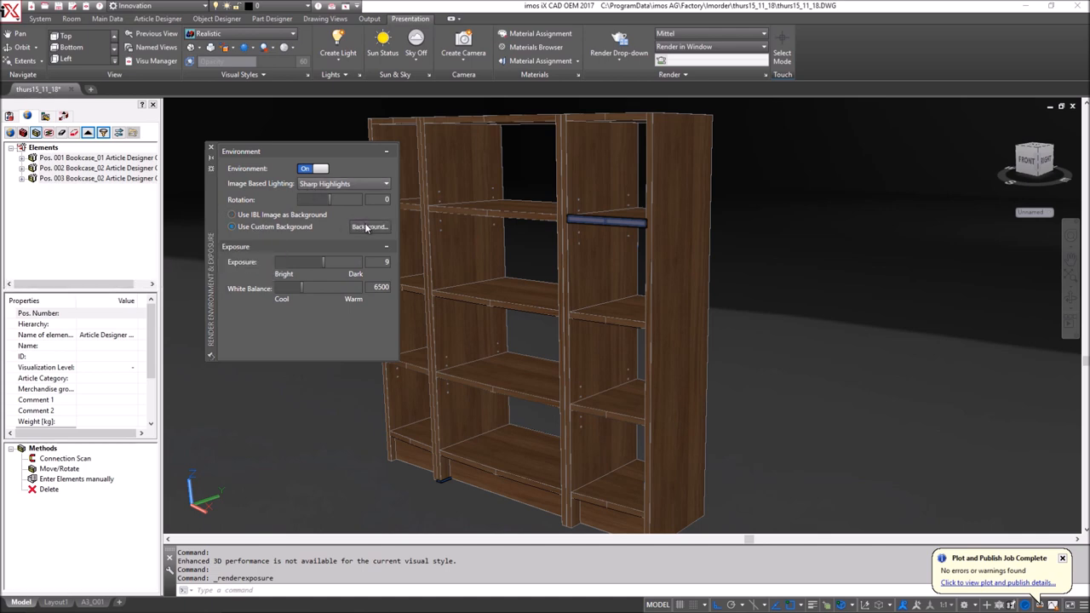
click(369, 226)
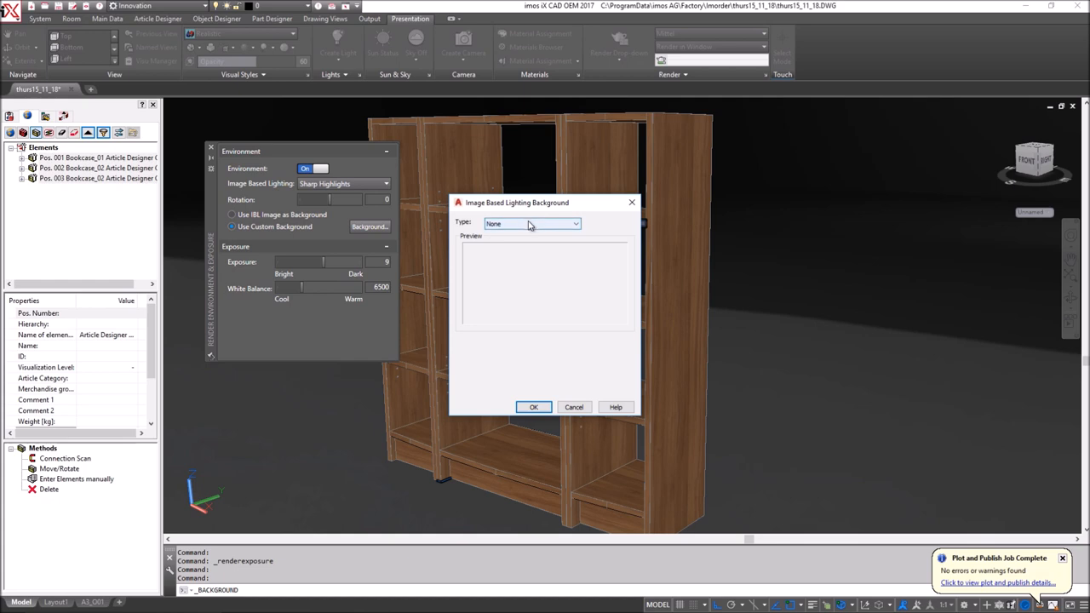
click(532, 223)
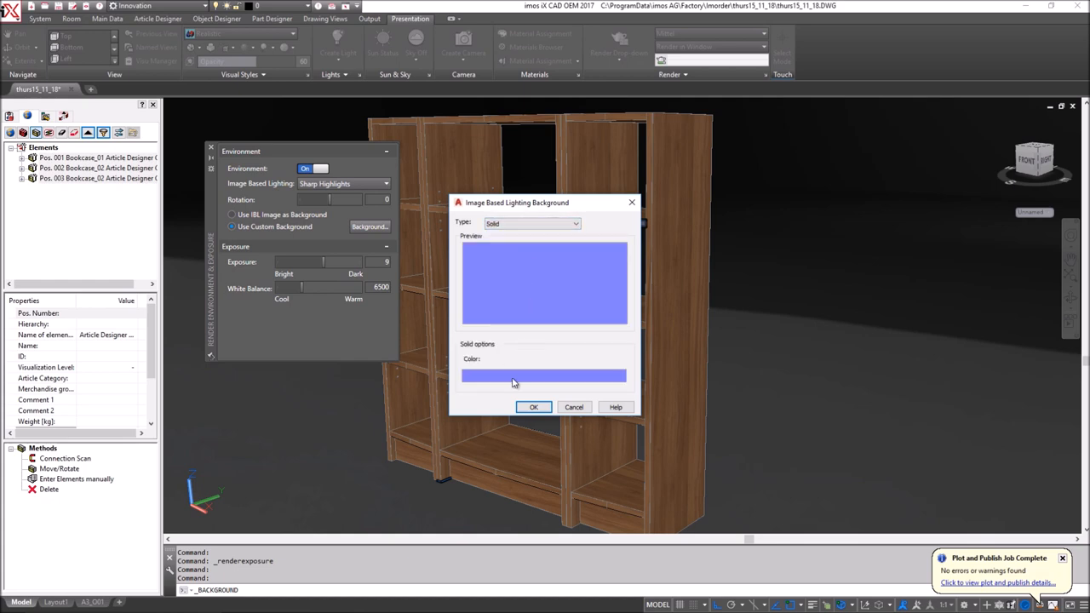
click(543, 376)
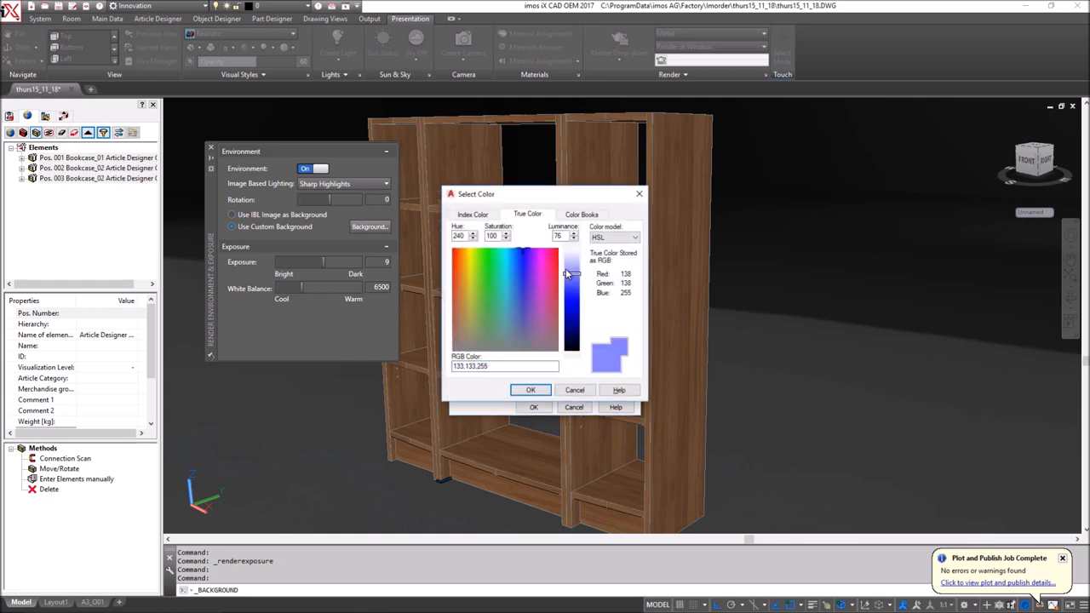
click(530, 390)
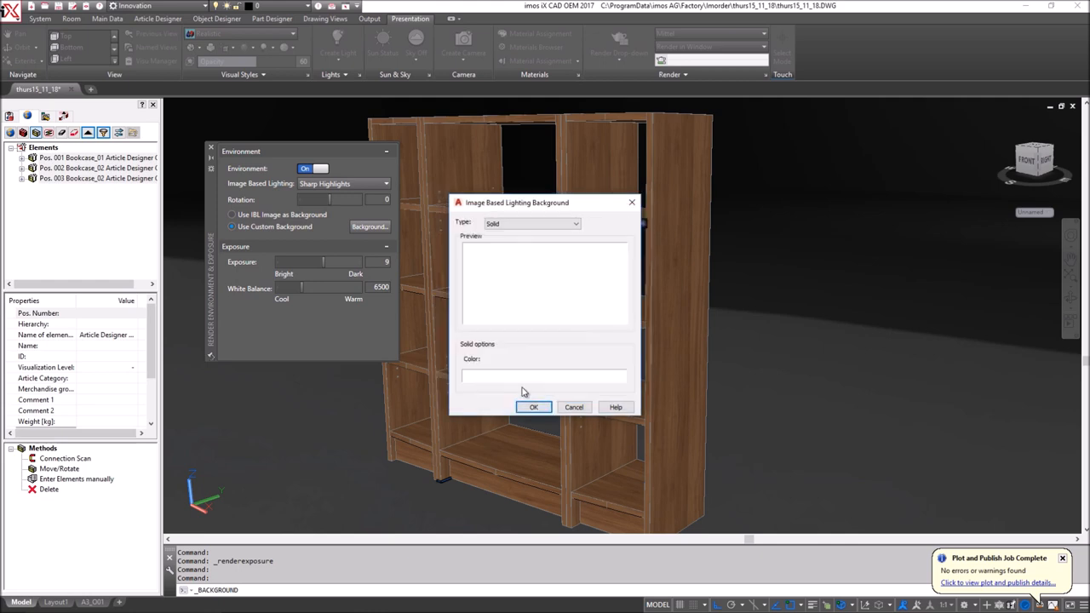
click(533, 407)
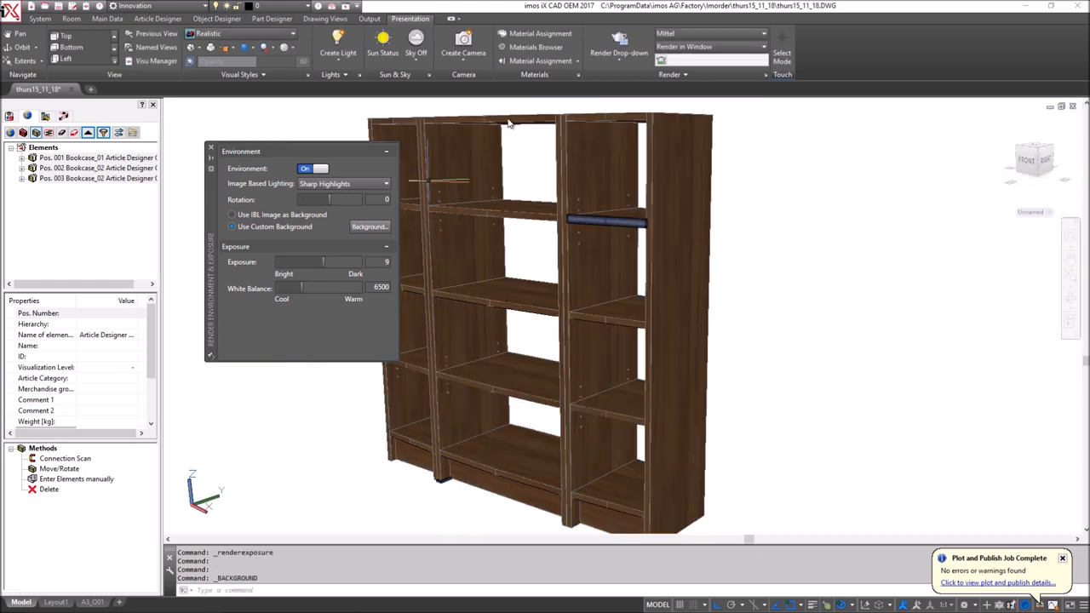
click(619, 52)
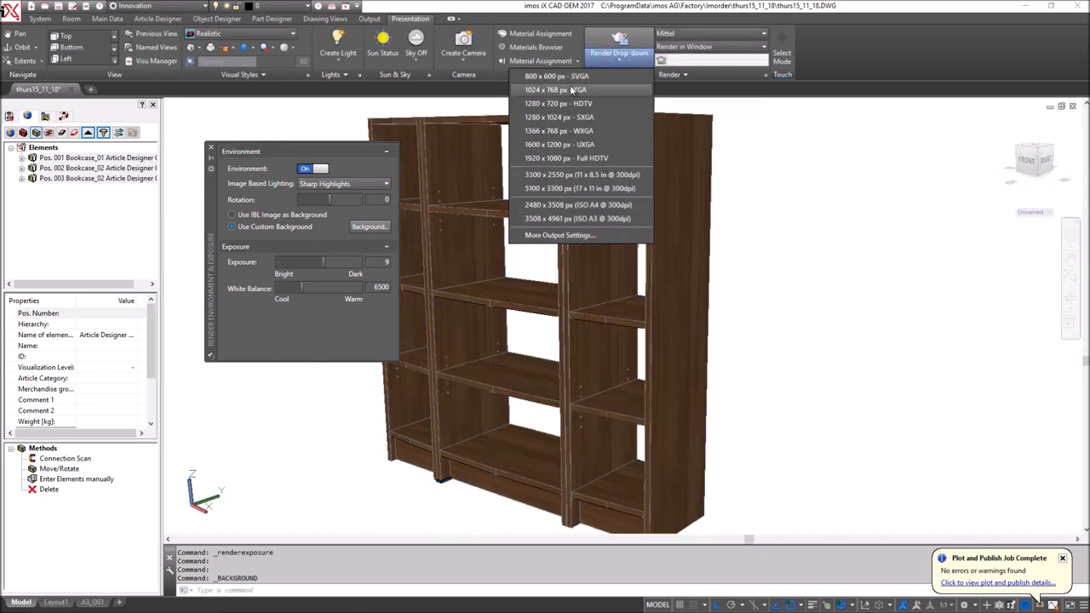
mouse_move(559, 130)
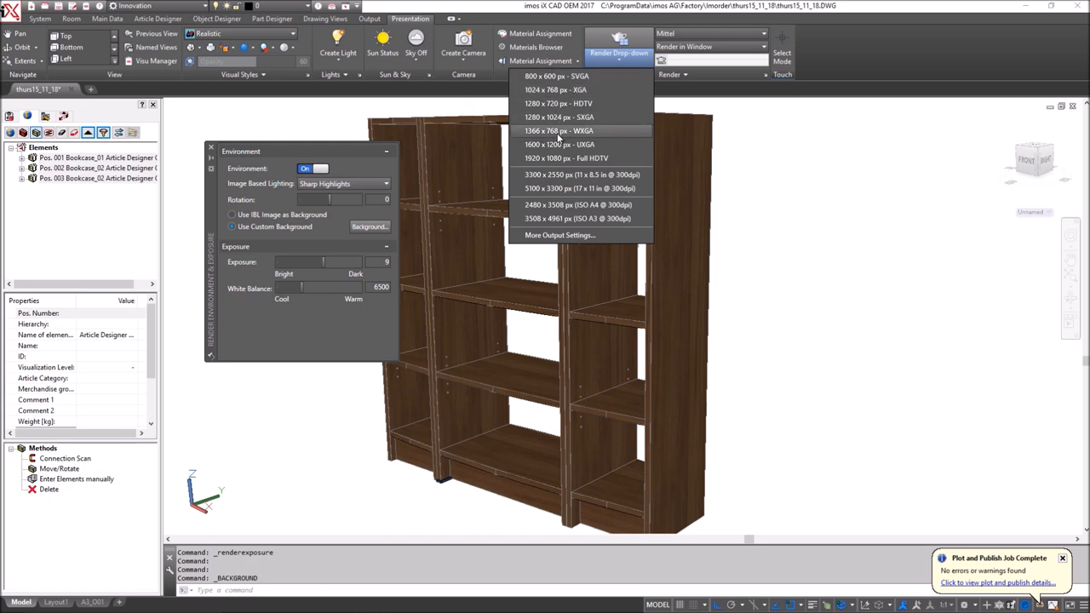
mouse_move(558, 158)
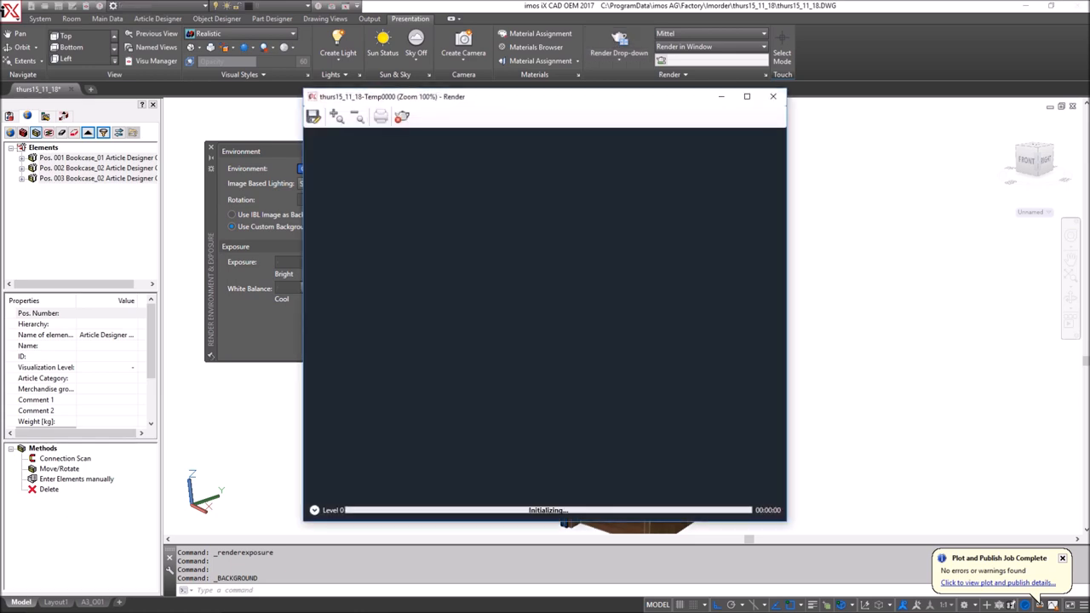
mouse_move(641, 124)
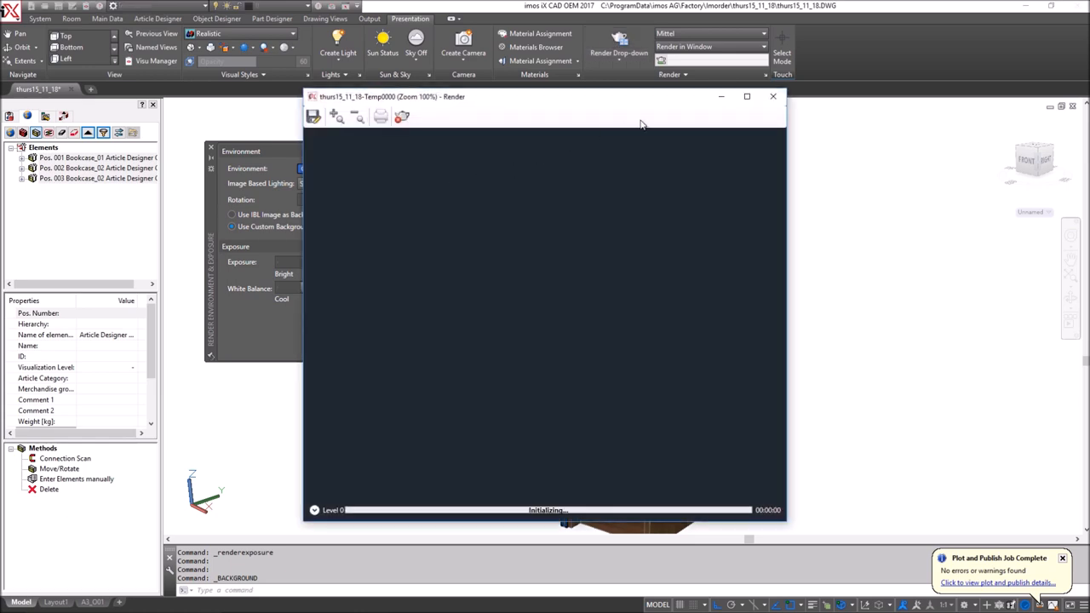
- Maximize the Render window and view the rendered bookcase image at 100%
click(746, 97)
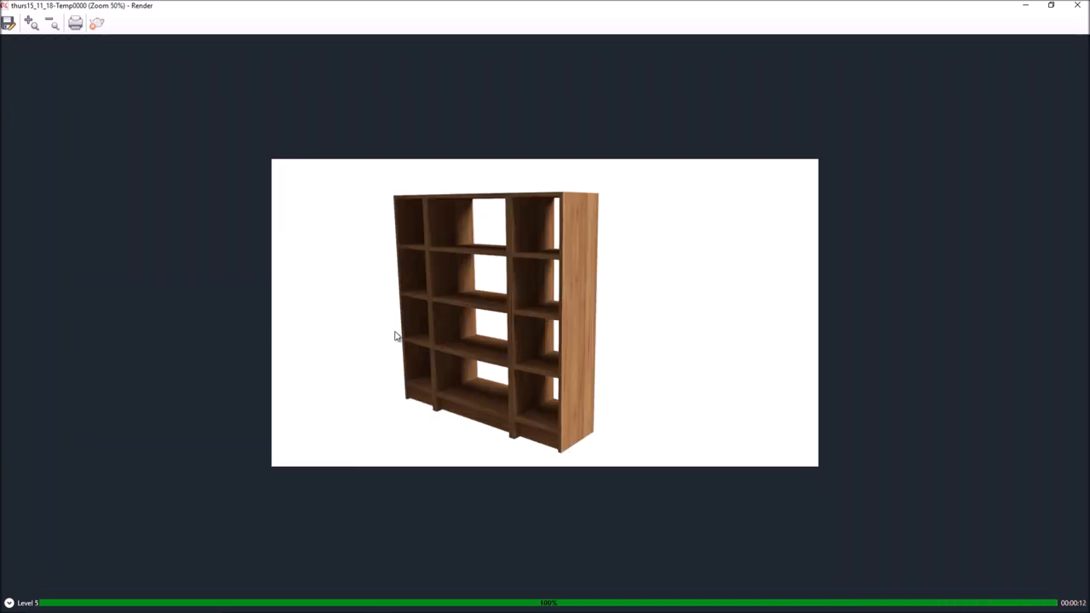
mouse_move(417, 447)
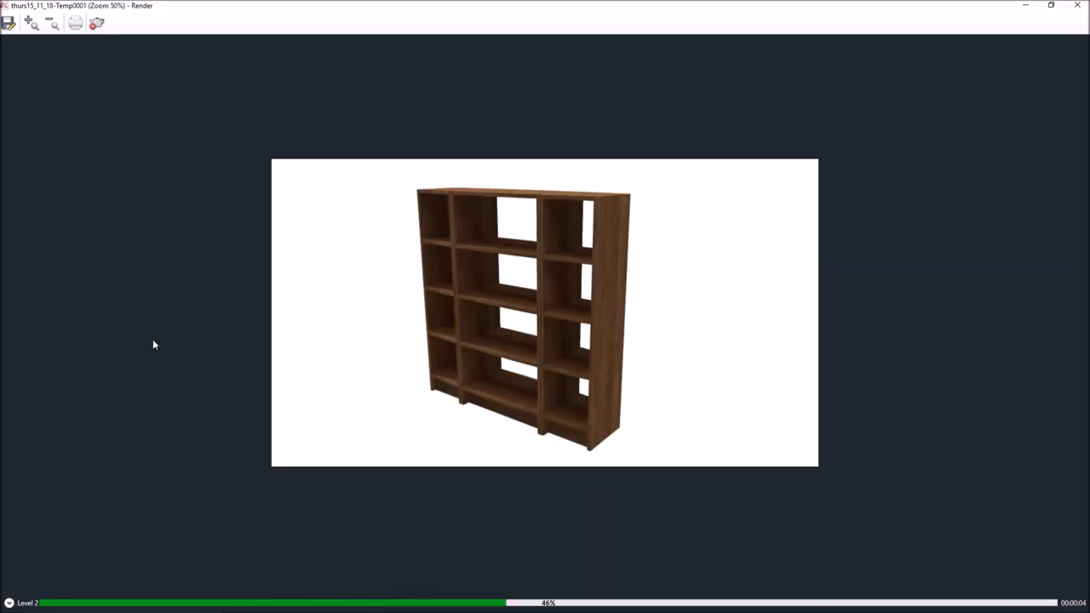
click(32, 23)
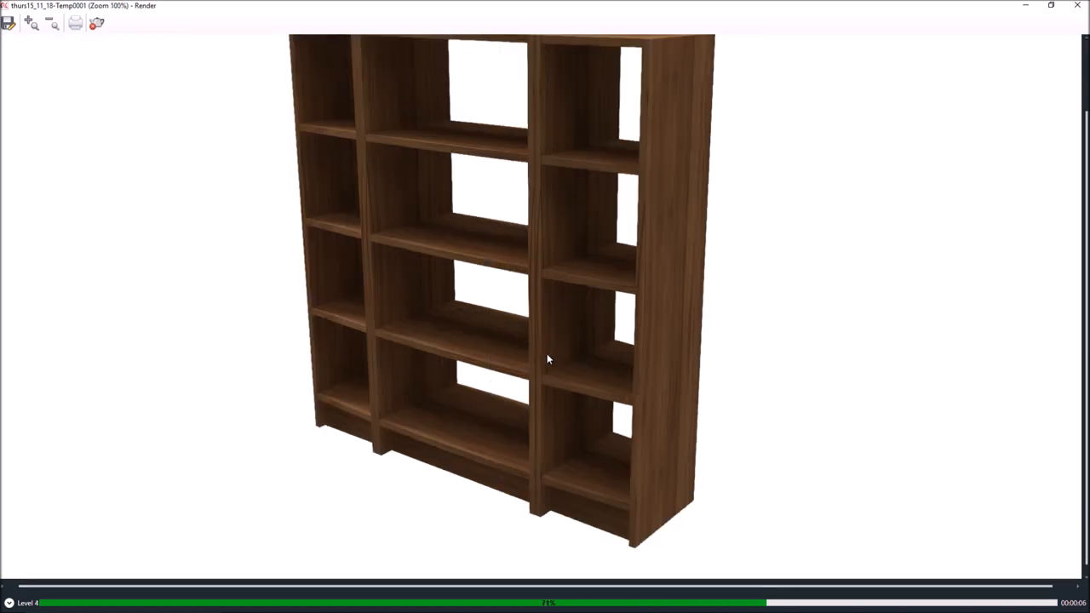
mouse_move(260, 358)
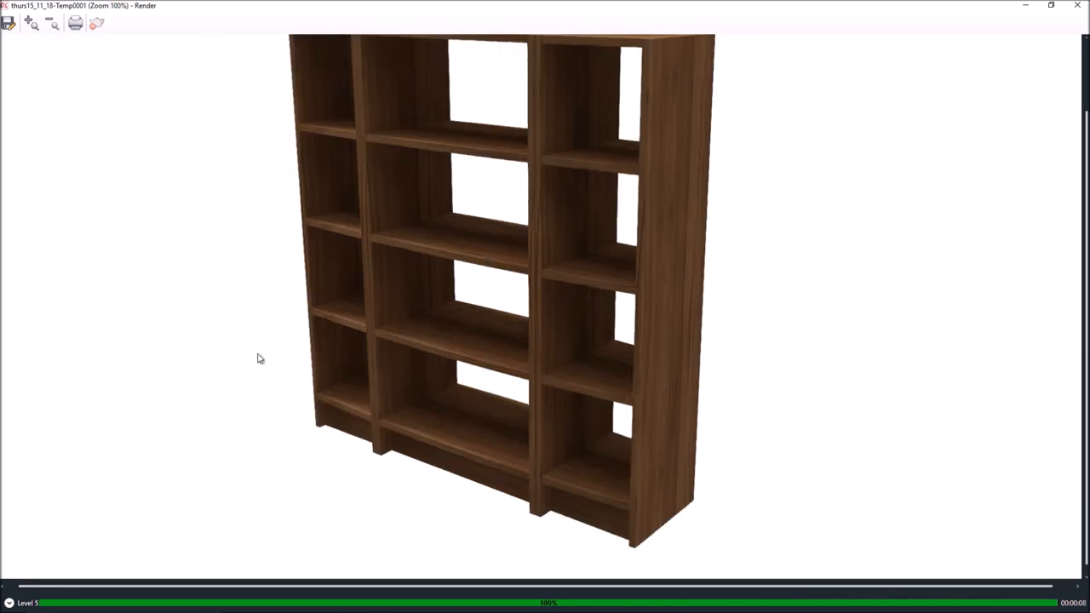
- Save the render as PNG thurs15_11_18_1.PNG with default image options, then close the Render window
click(54, 23)
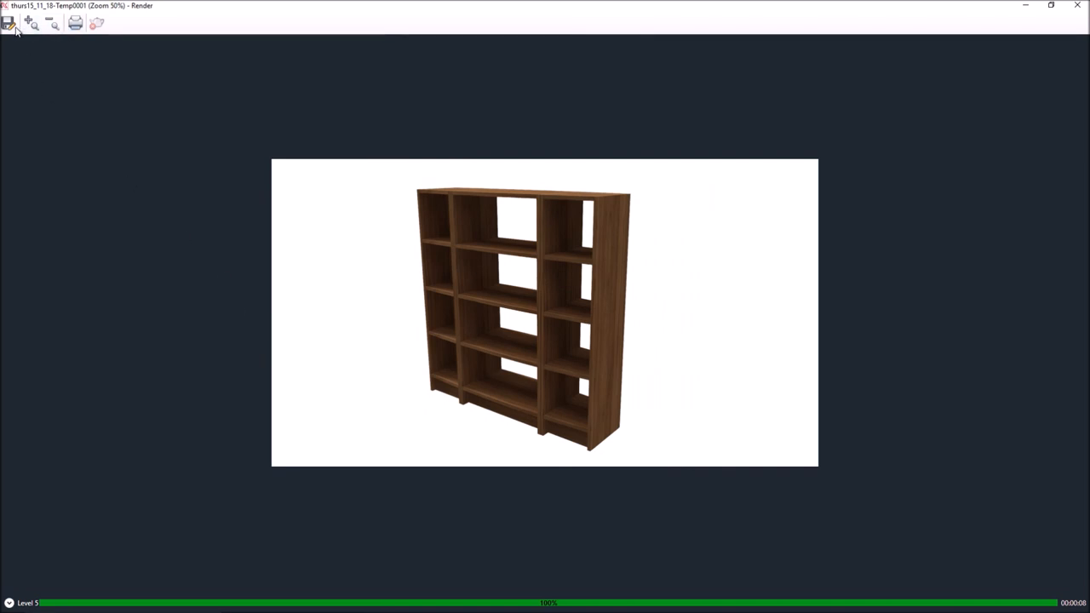
click(8, 23)
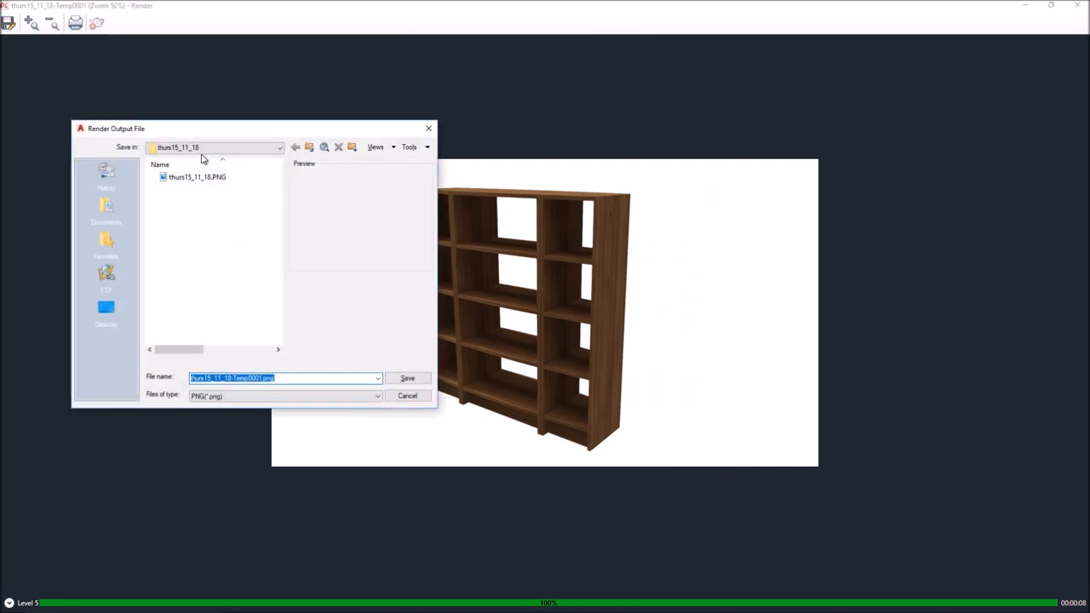
click(196, 177)
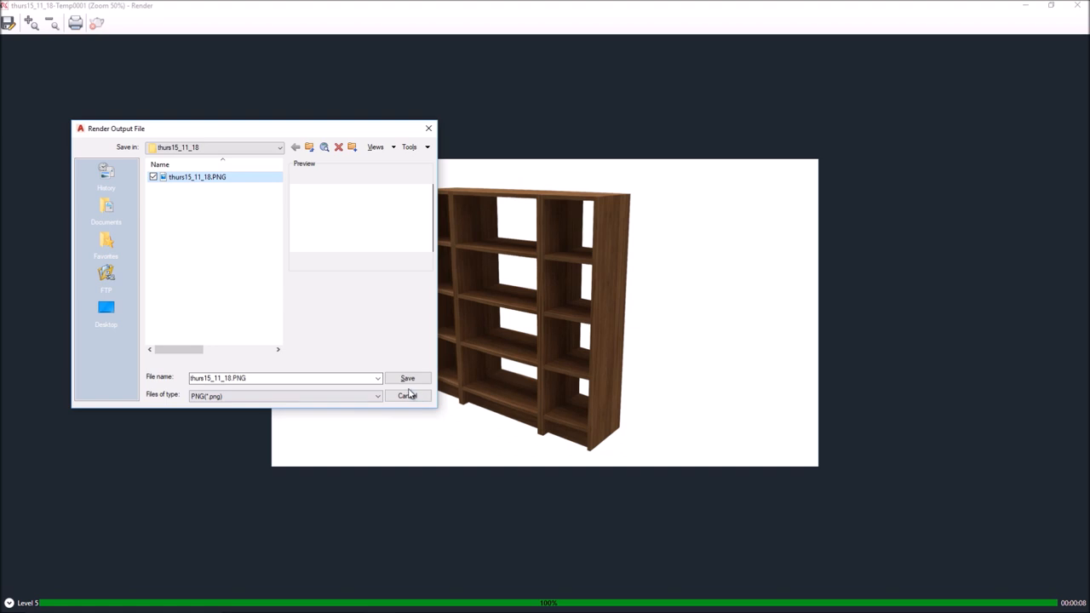
click(407, 378)
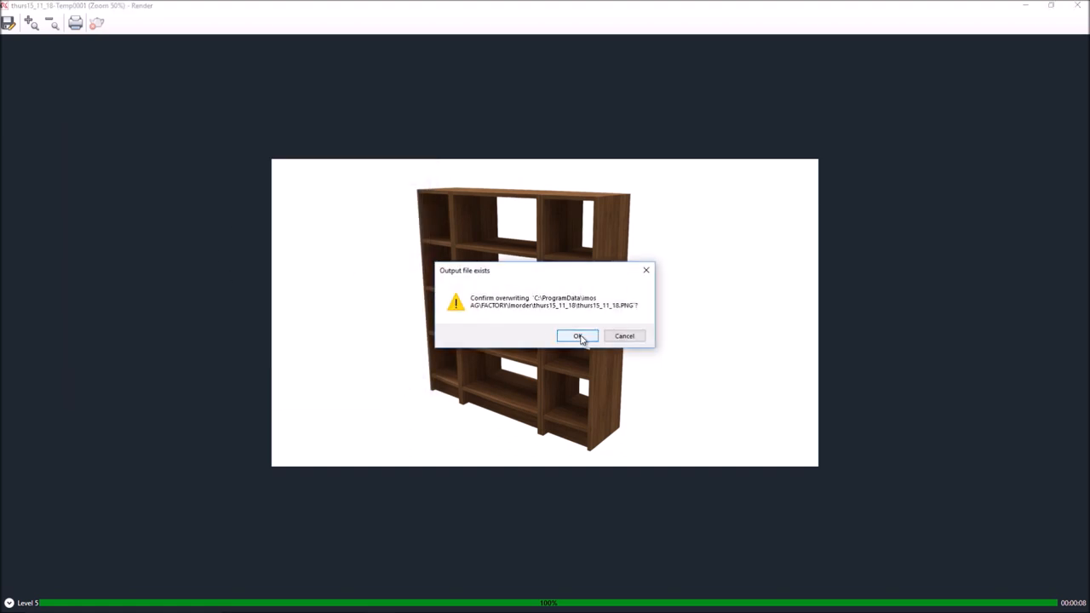
click(578, 335)
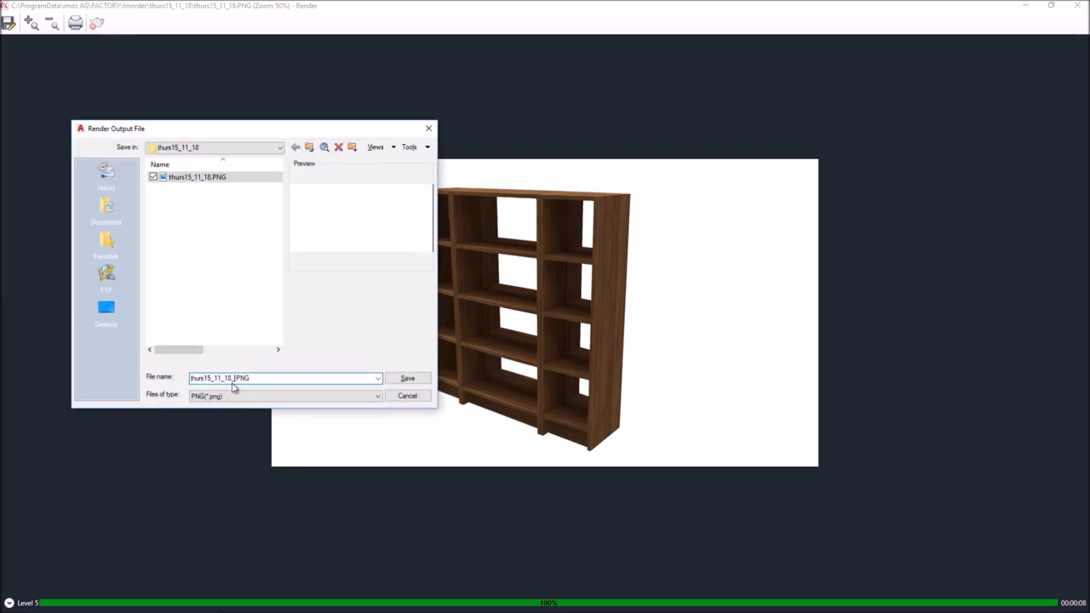
click(407, 378)
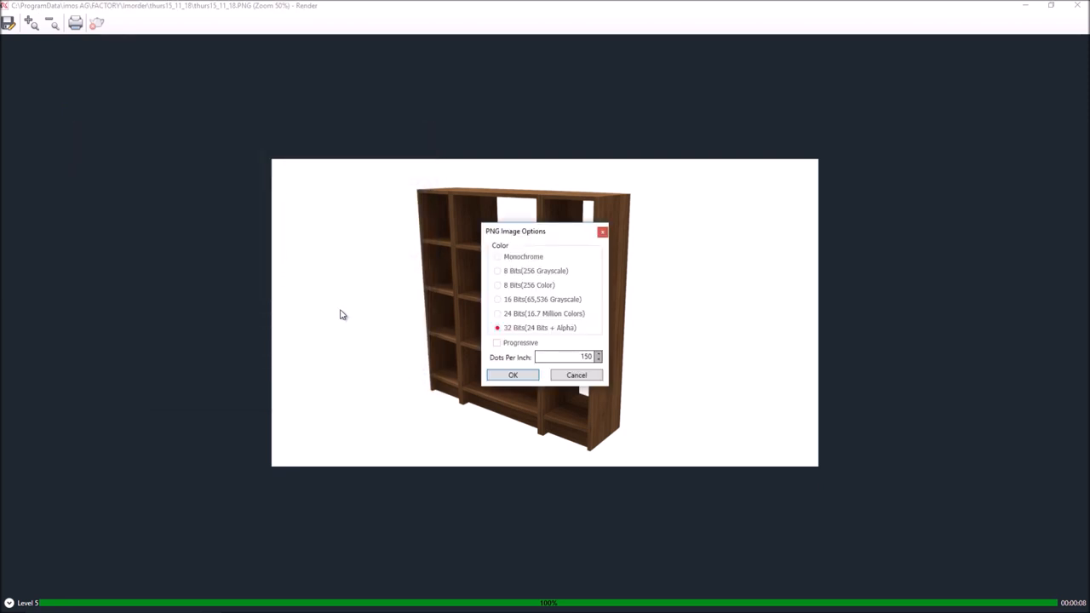
click(512, 375)
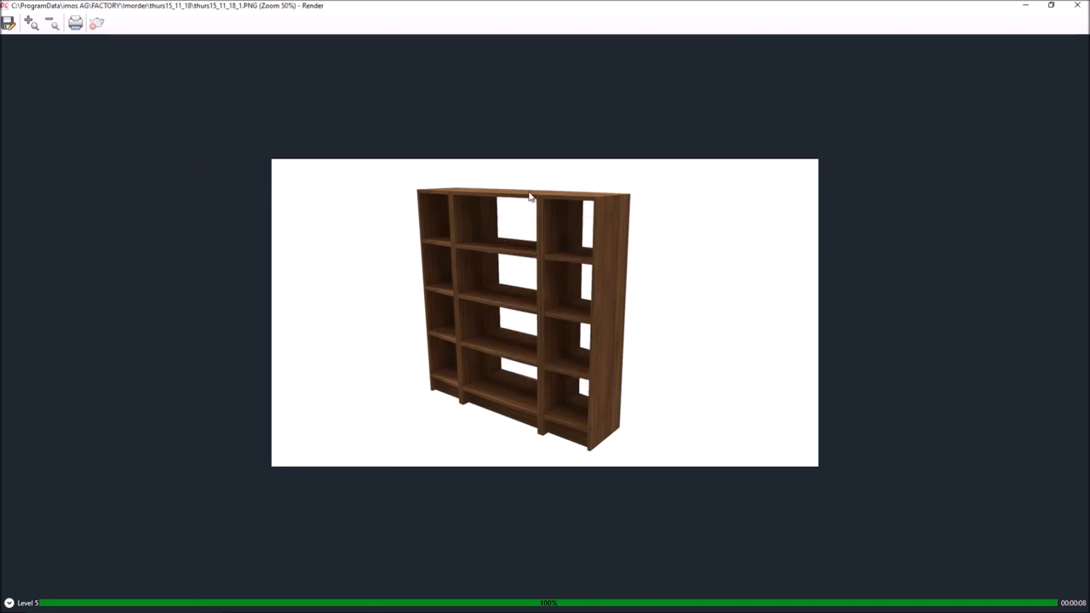
mouse_move(517, 117)
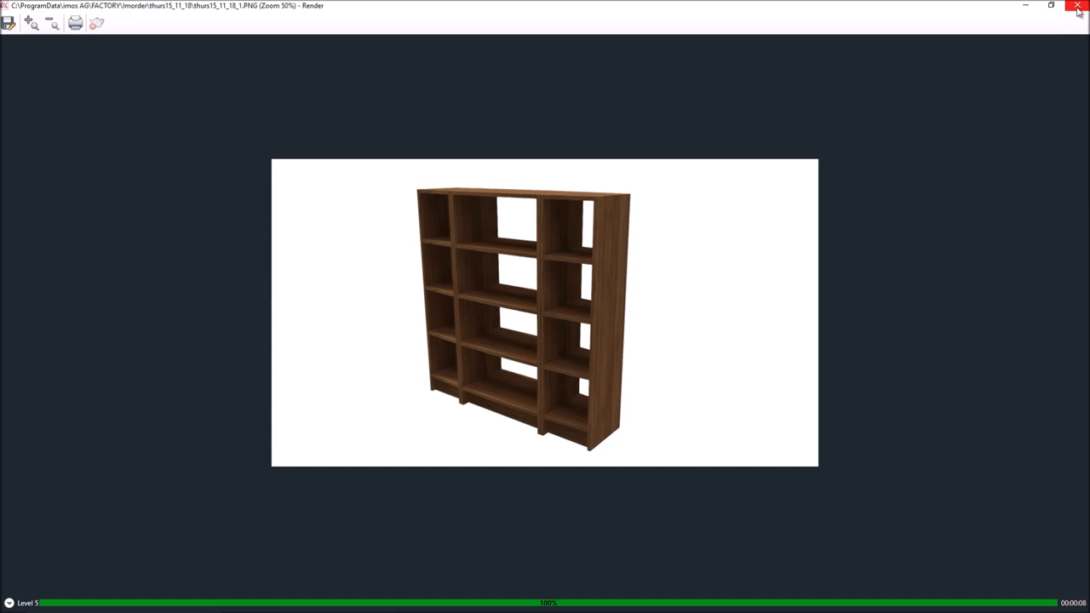
click(1078, 8)
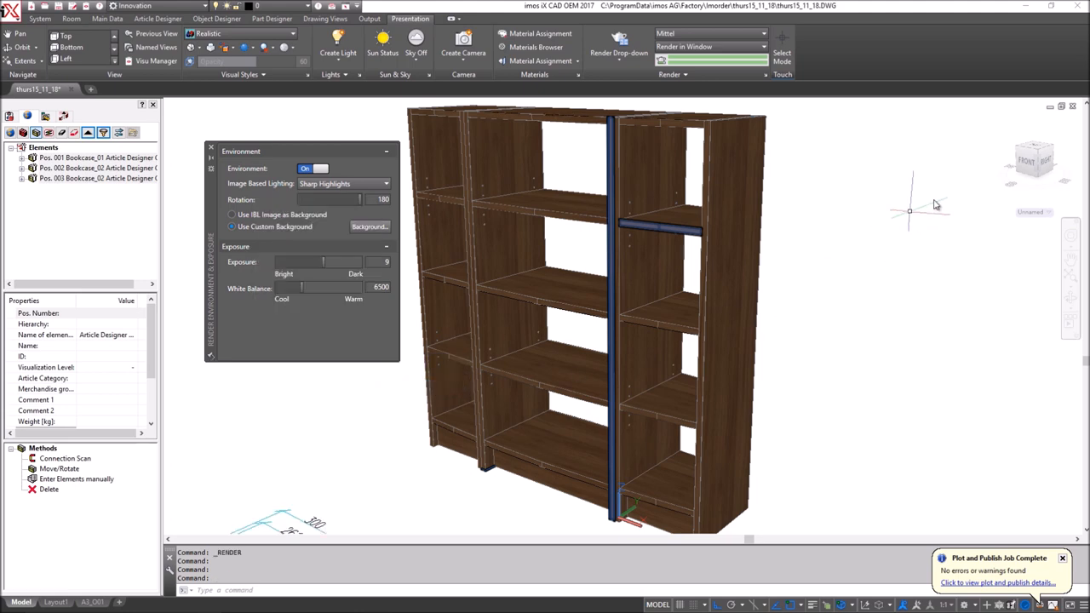
- Switch the model view to parallel projection and display the A3_001 drawing sheet
click(1033, 160)
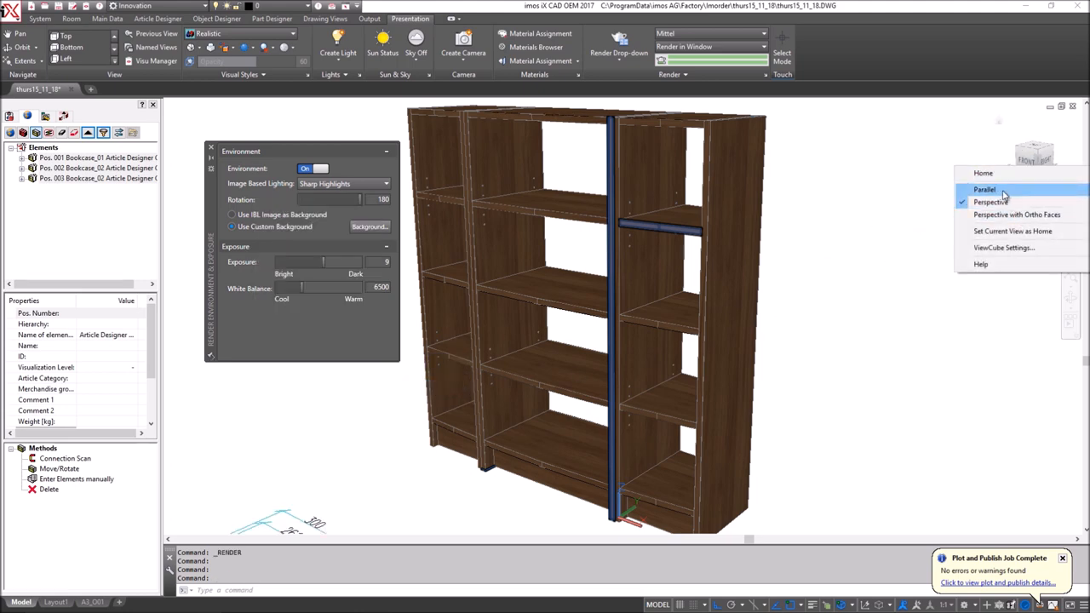
click(984, 189)
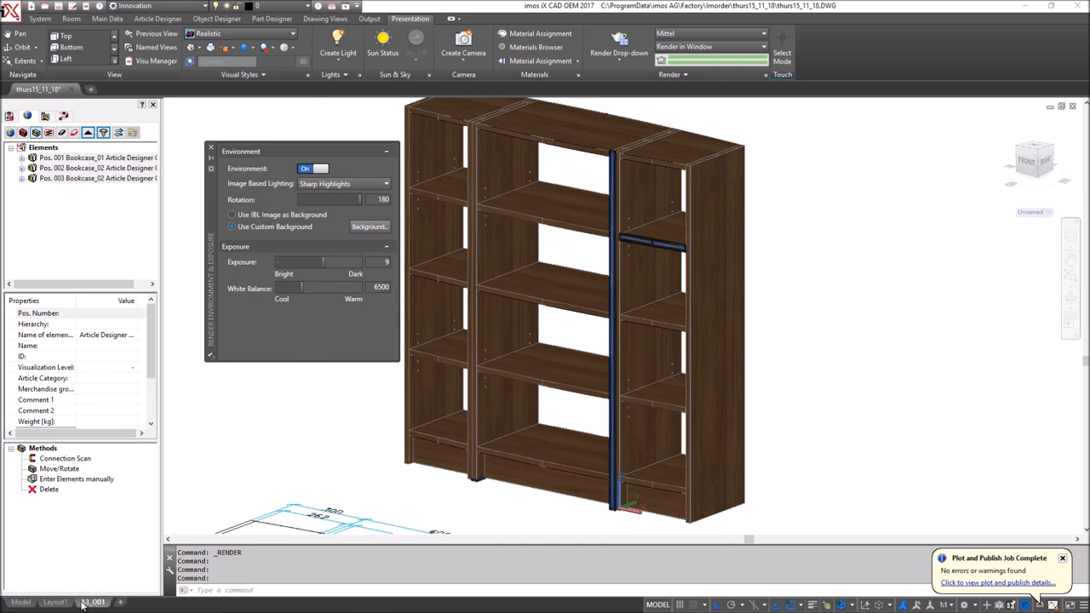
click(93, 602)
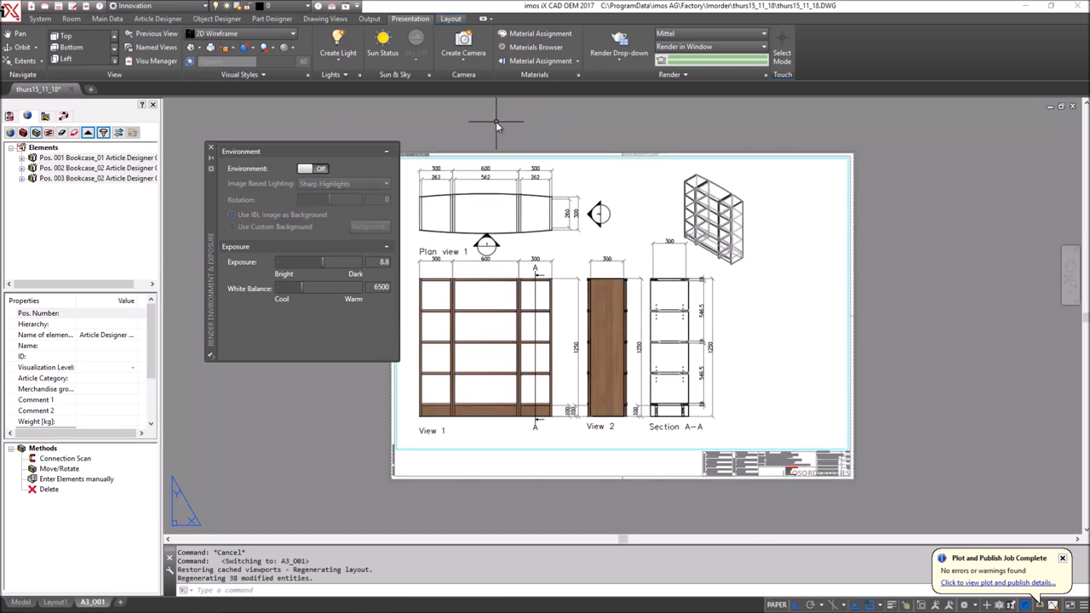
click(325, 18)
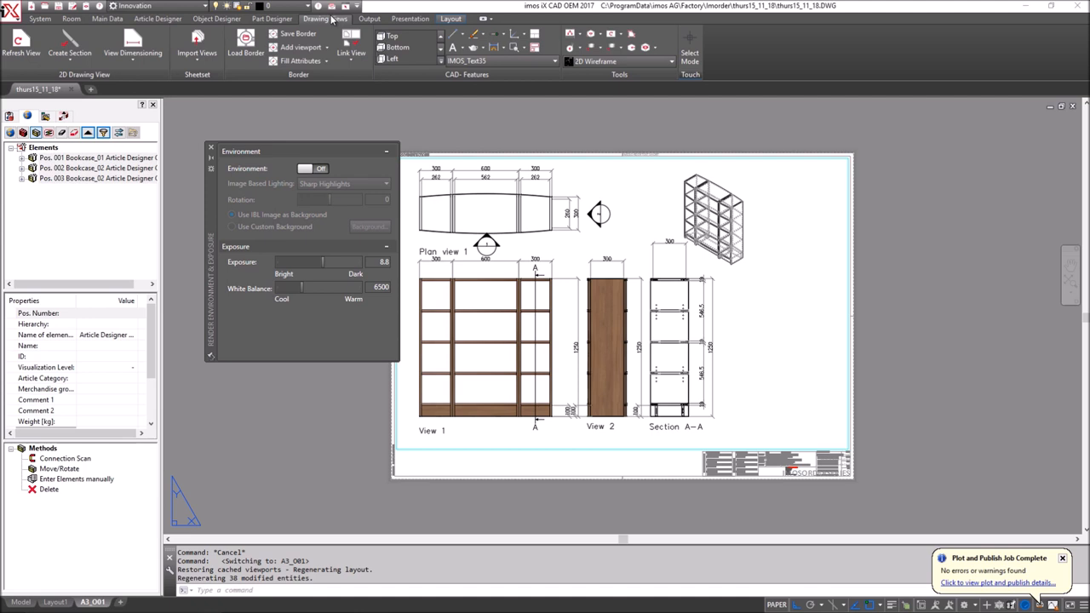
mouse_move(299, 60)
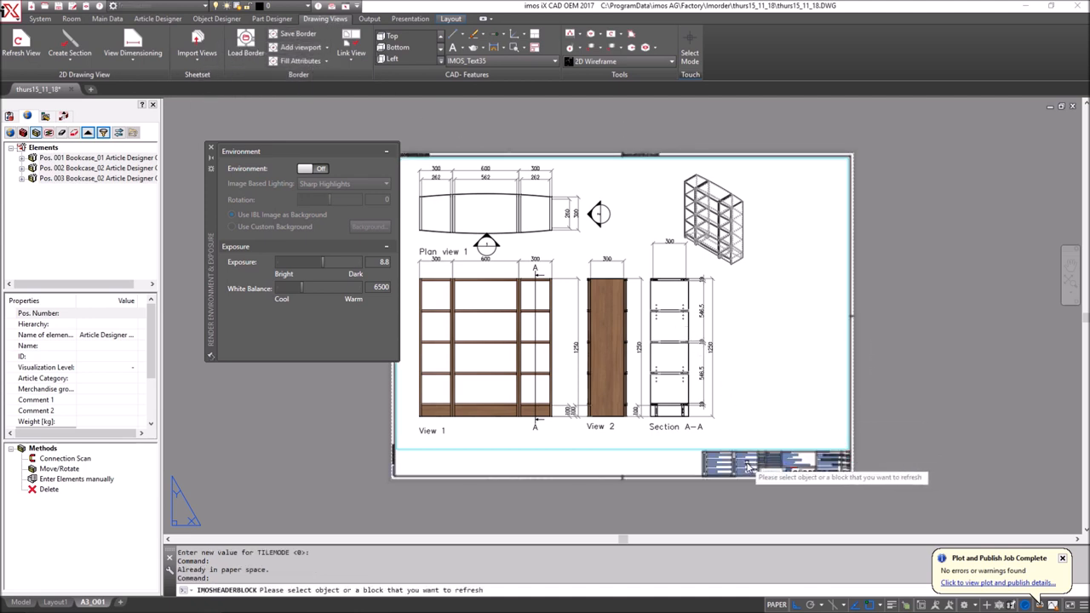
- Refresh the title block and plot A3_001 to PDF in Imorder\thurs15_11_18
click(745, 466)
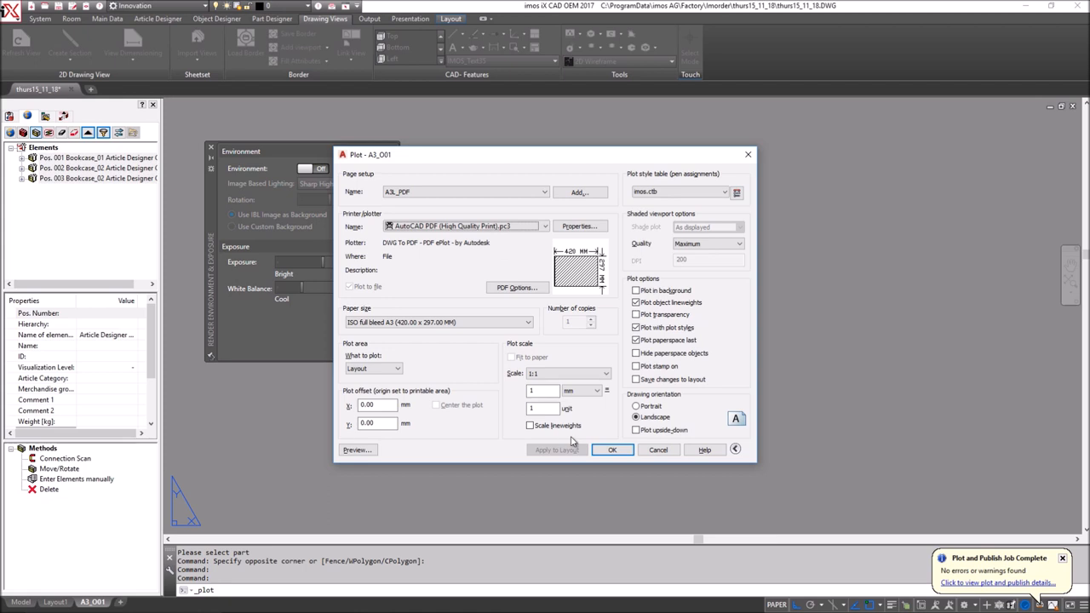
click(612, 450)
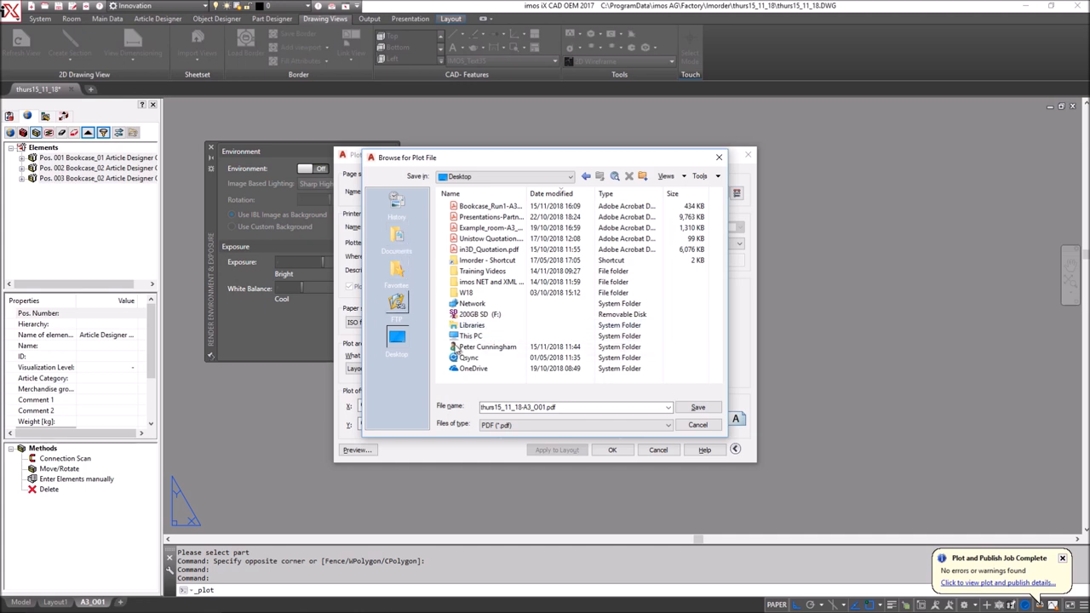
click(569, 176)
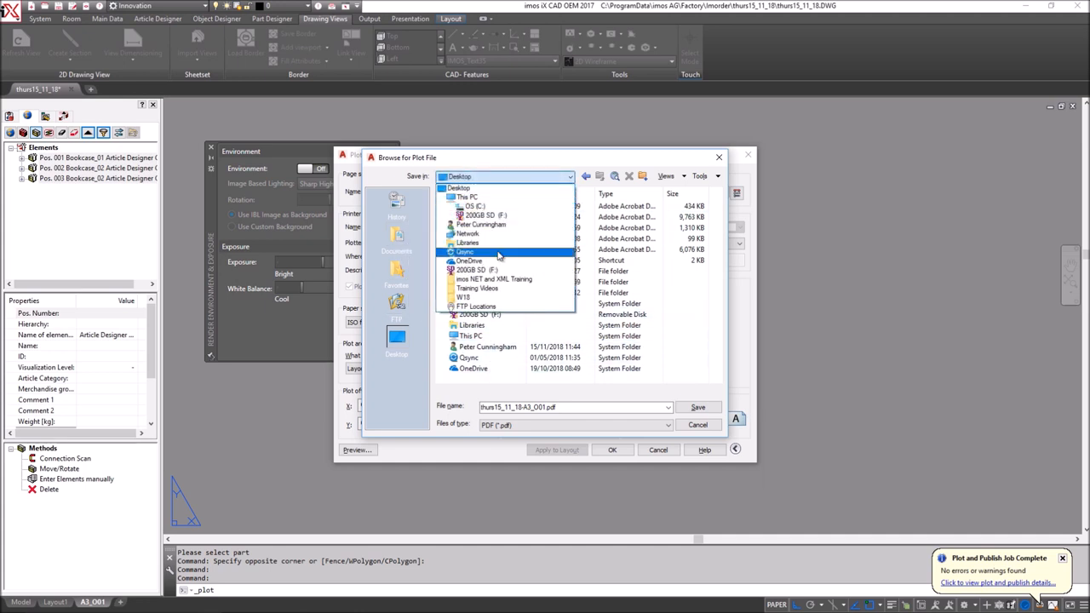
click(458, 188)
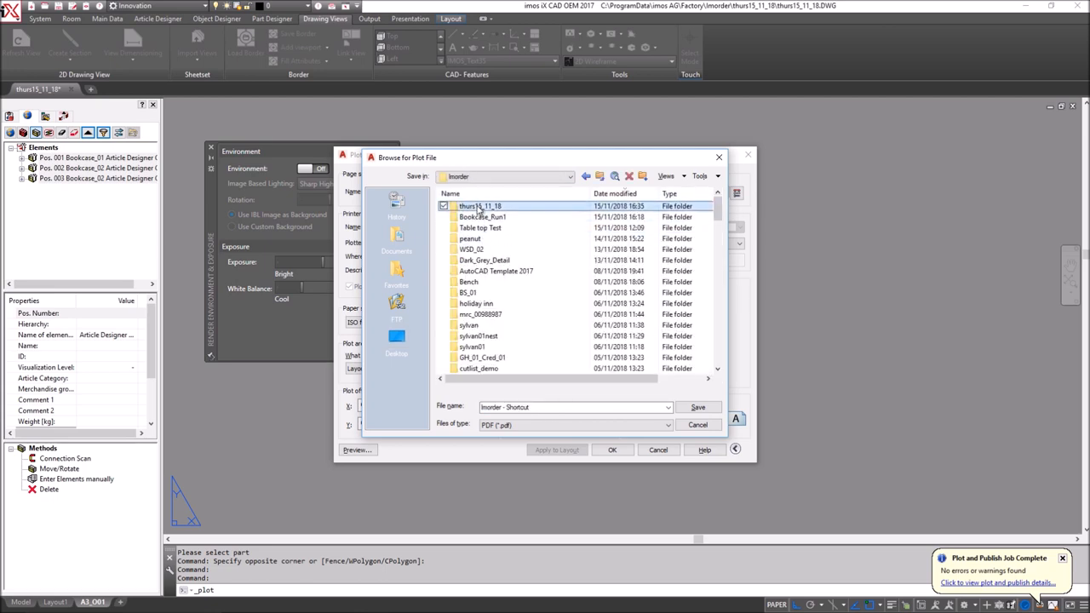
double_click(480, 206)
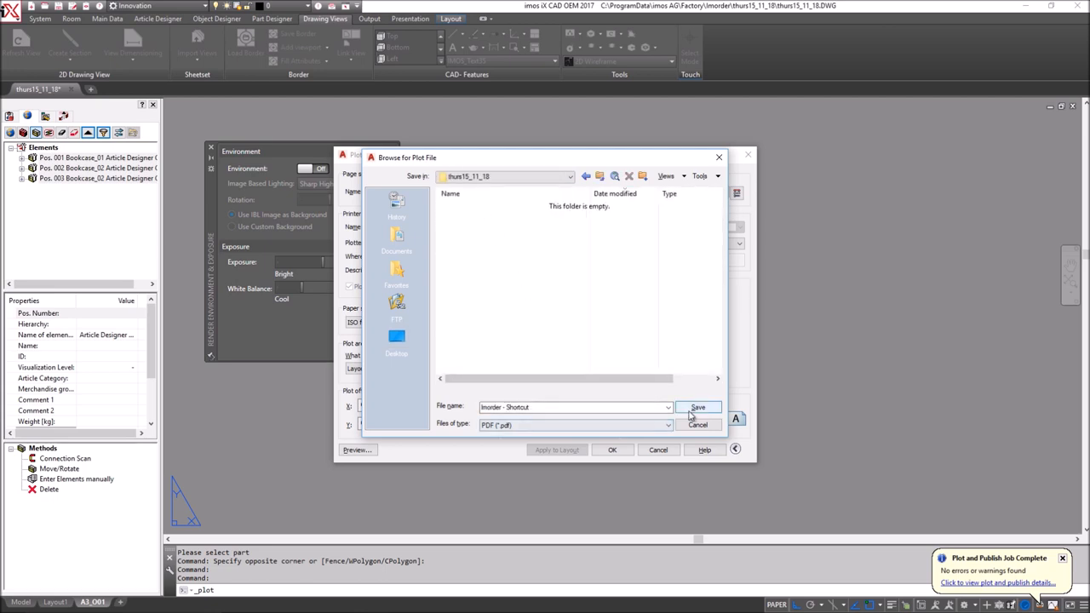
click(696, 407)
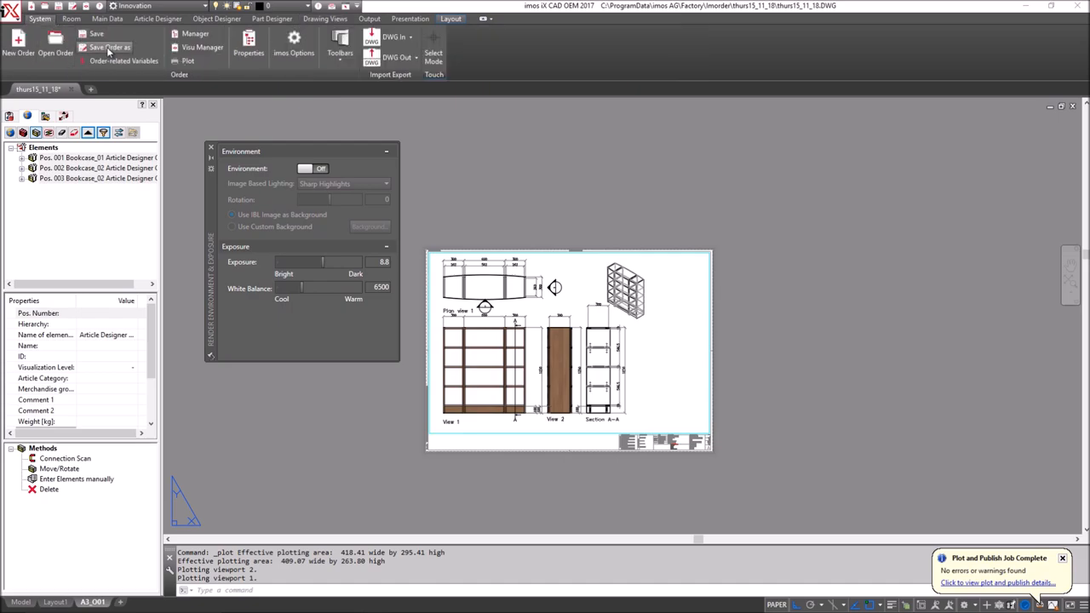
- Save order thurs15_11_18 with the default ticked options, overwriting the existing folder
click(111, 47)
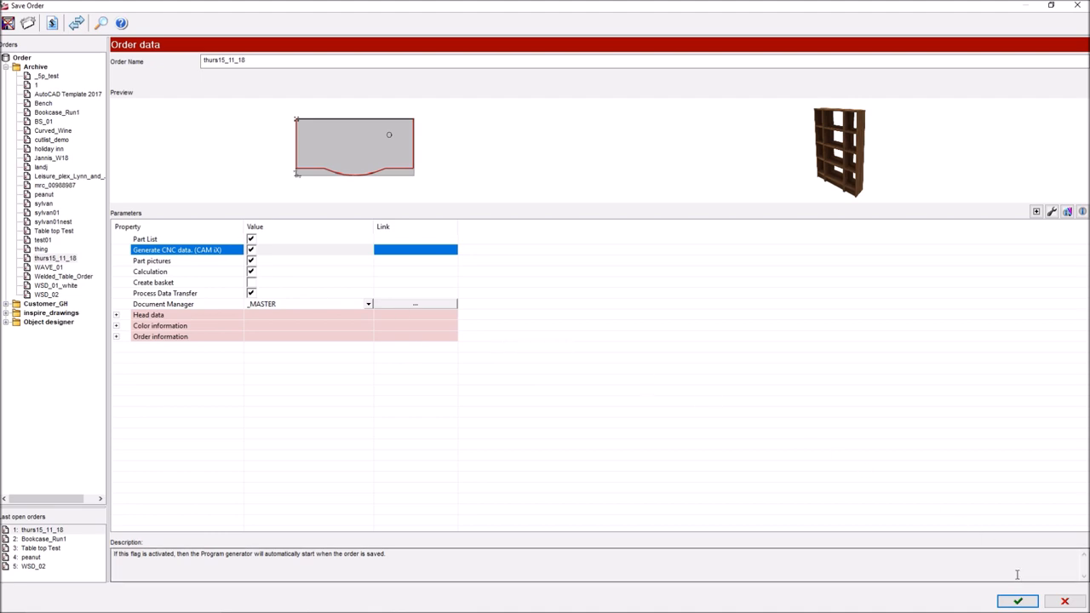
click(1017, 600)
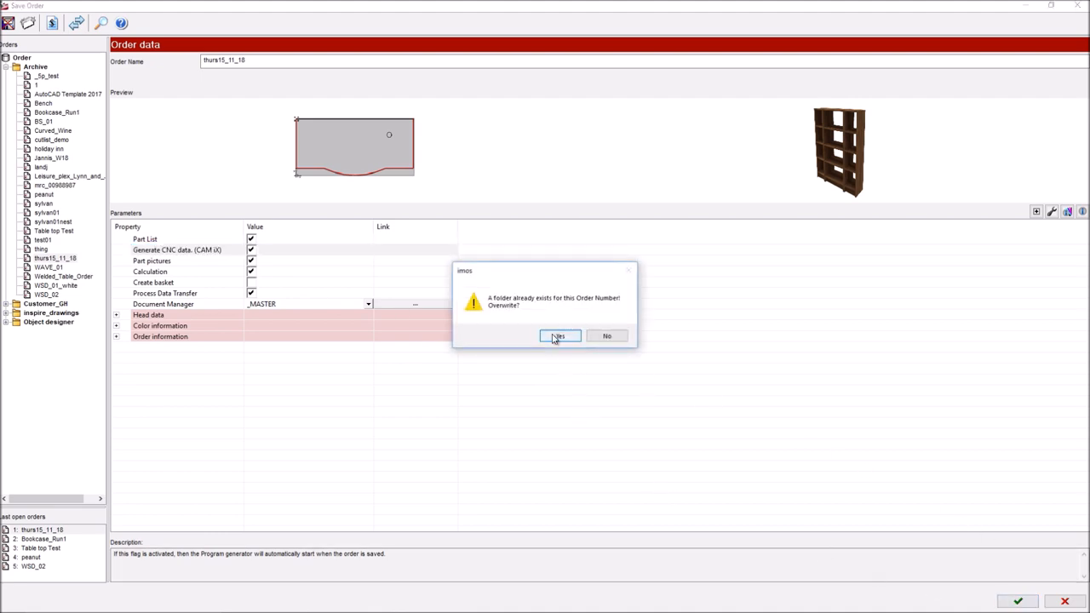
click(558, 335)
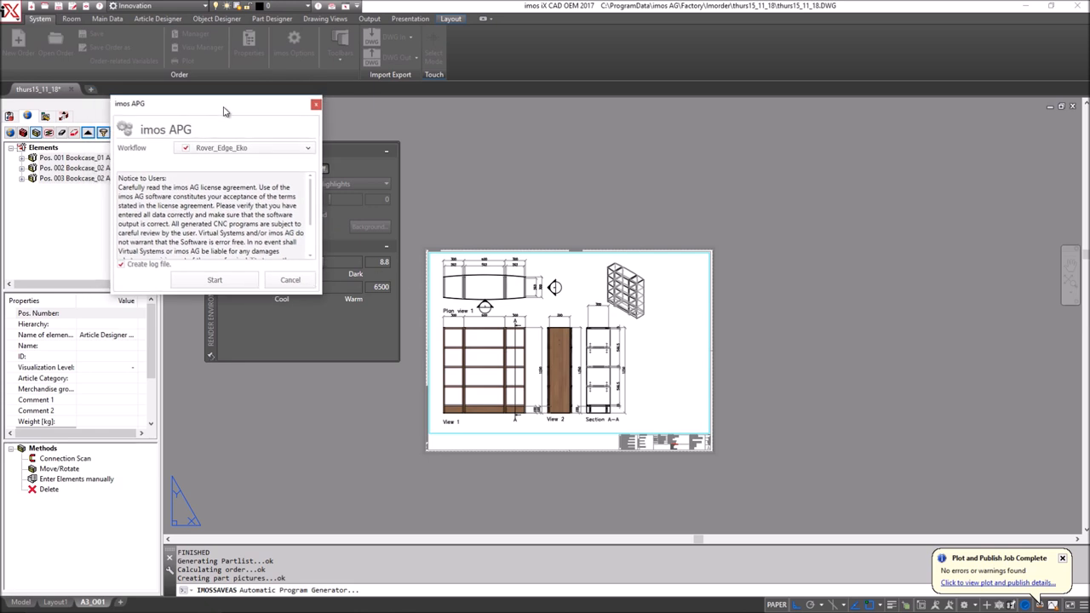
- Move the imos APG dialog and start CNC generation with workflow Rover_Edge_Eko
drag(213, 103, 524, 137)
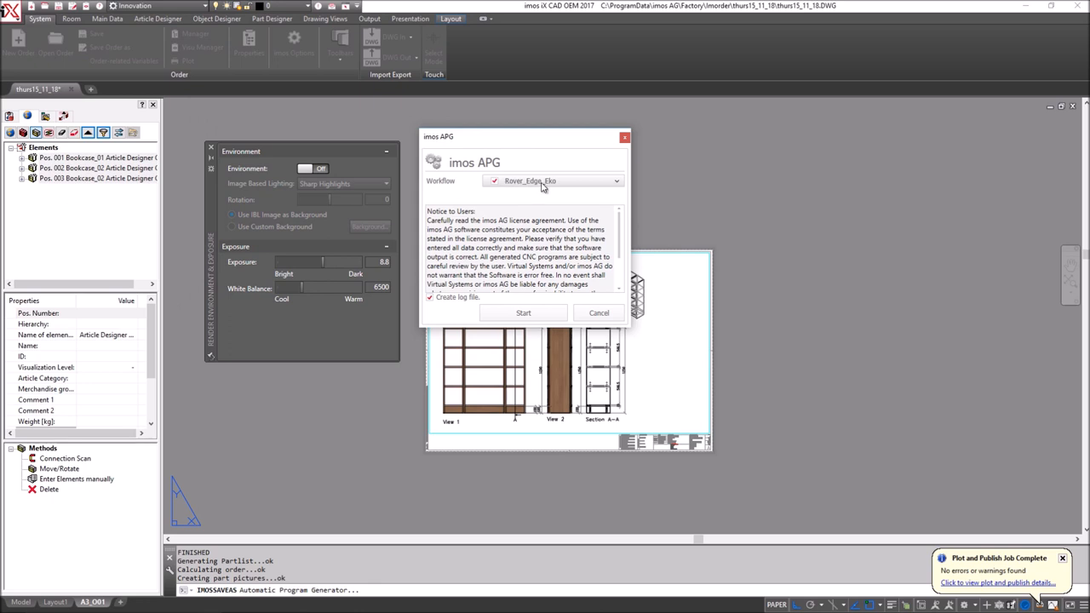
mouse_move(514, 188)
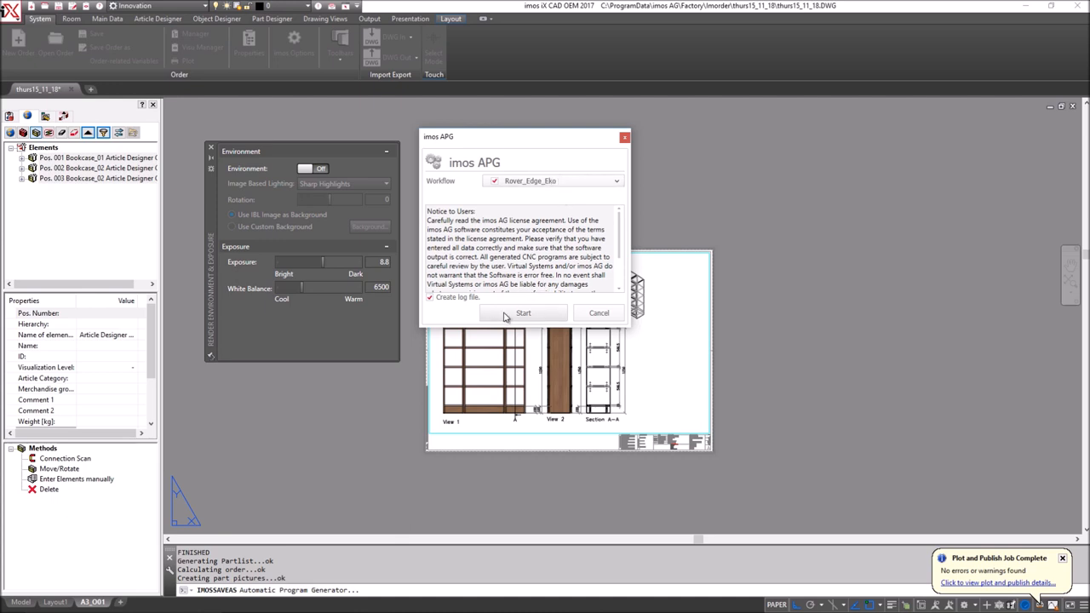
click(522, 312)
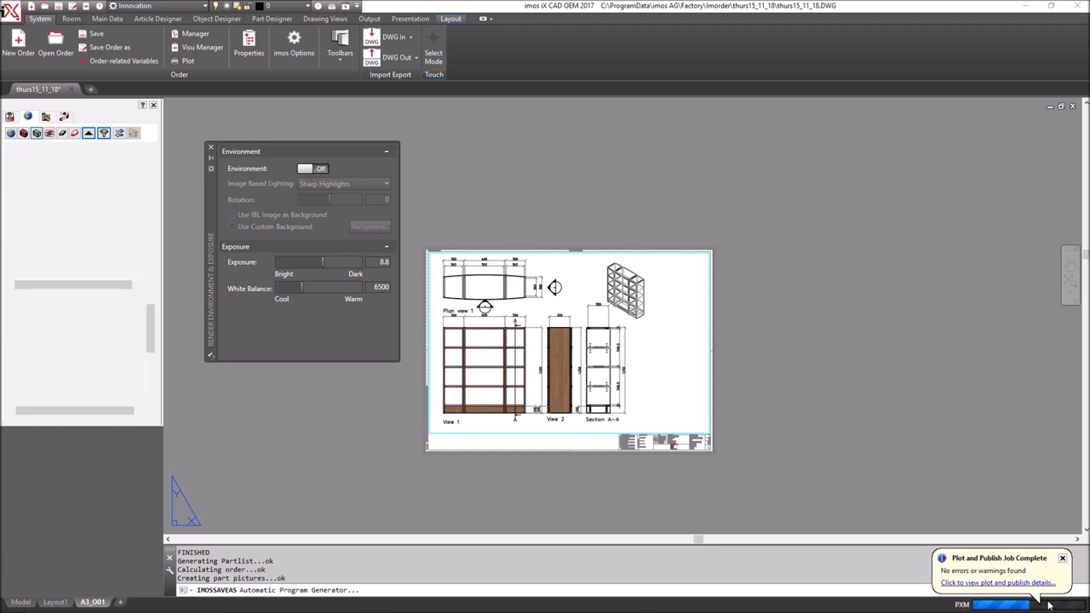
mouse_move(774, 276)
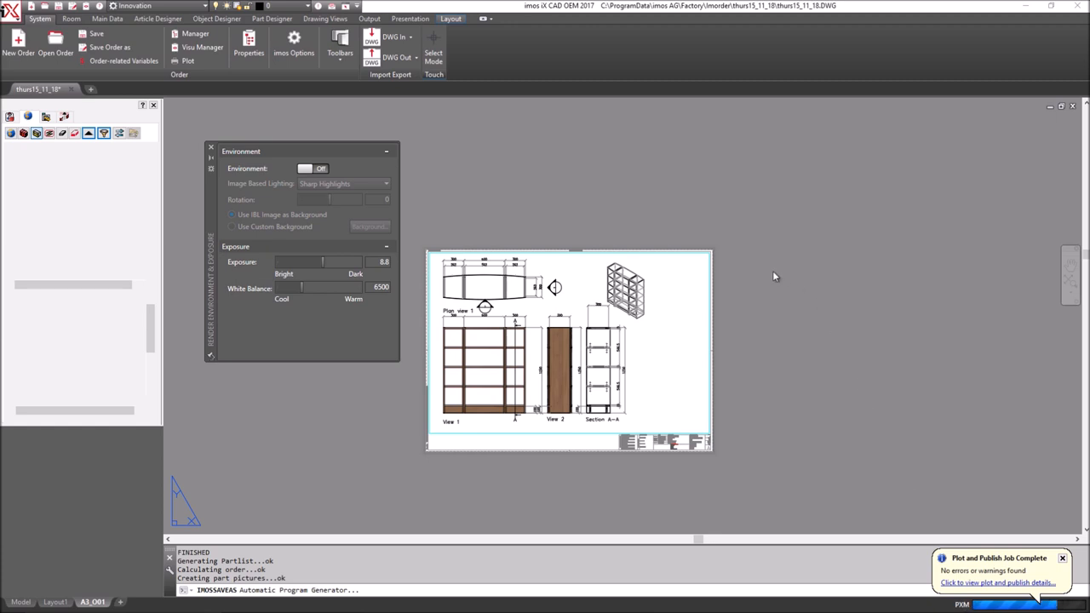
mouse_move(451, 167)
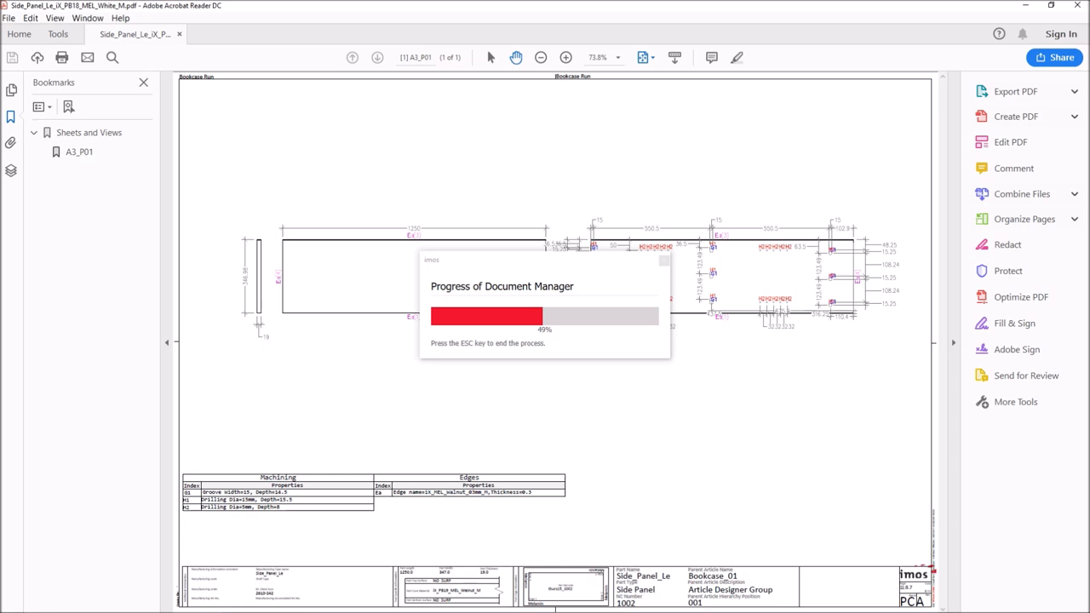
mouse_move(809, 380)
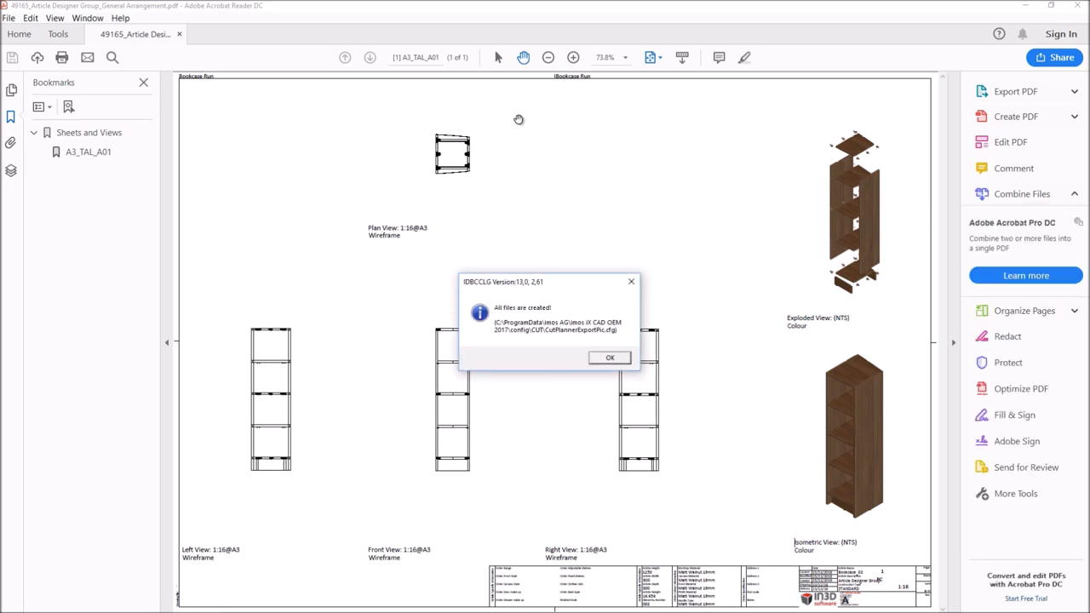
- Zoom into and pan the exploded bookcase view, then fit the whole page
click(608, 356)
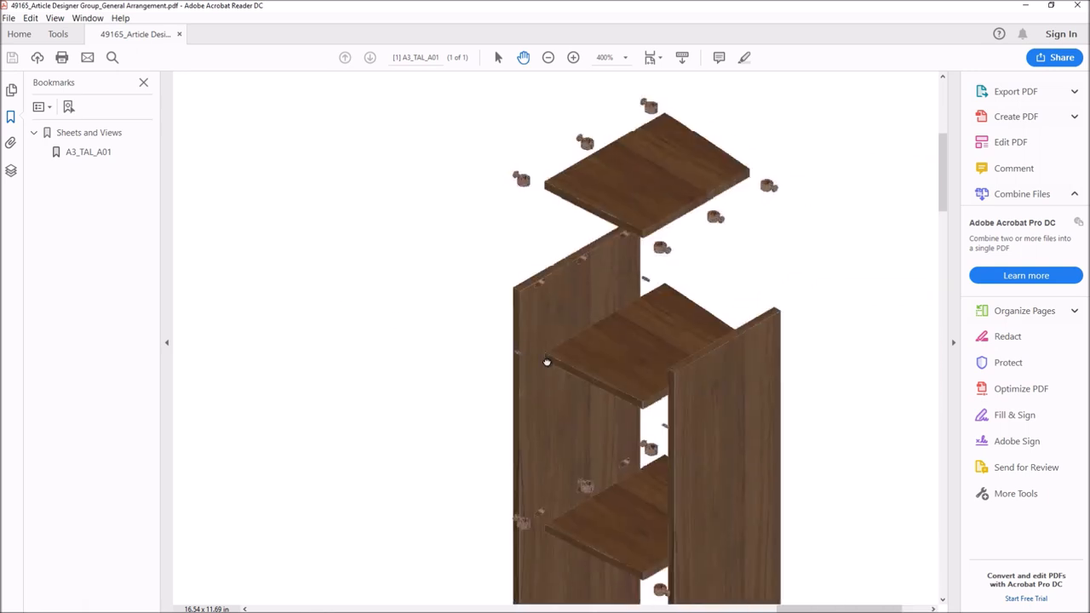
drag(545, 362, 525, 210)
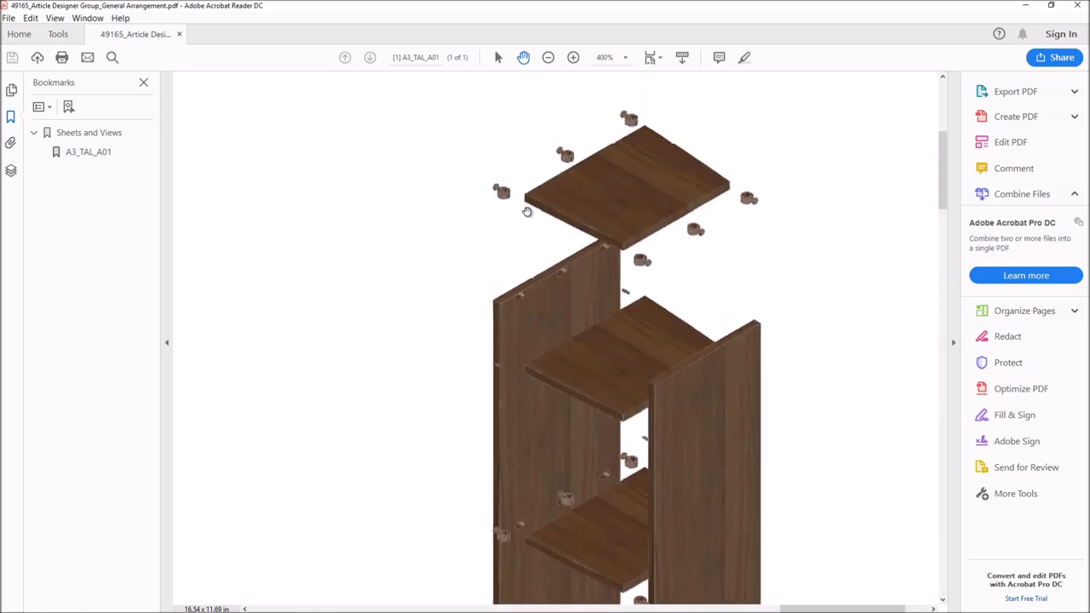
scroll(down, 3)
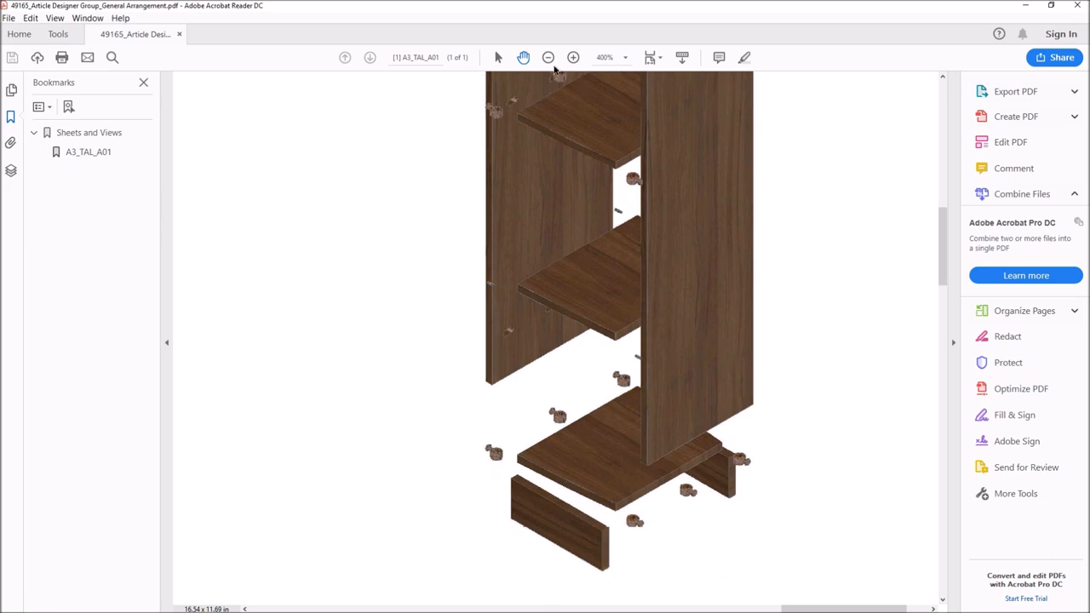
mouse_move(650, 57)
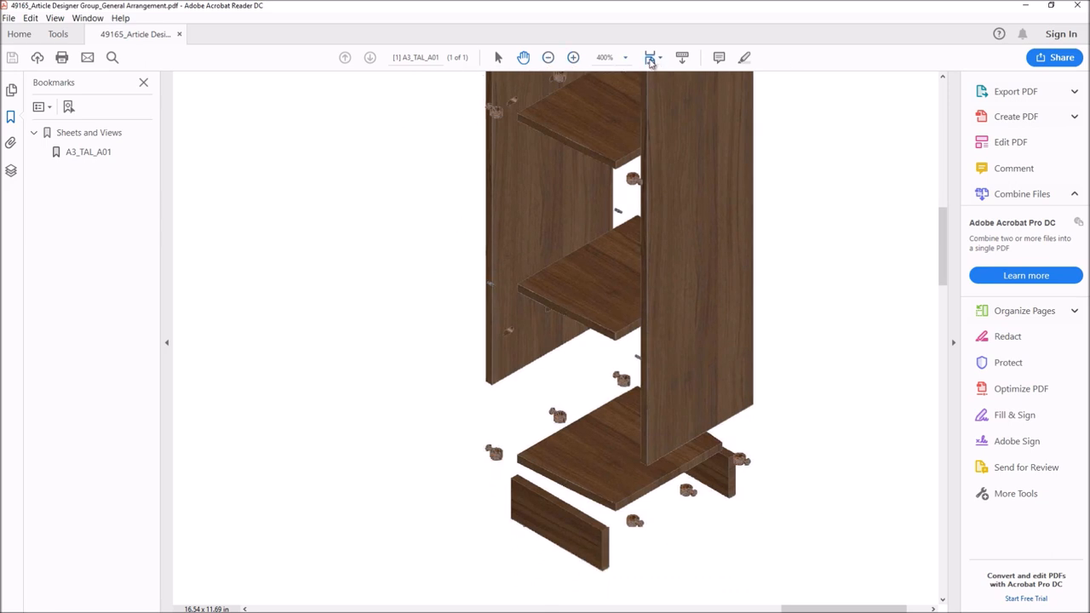
click(649, 57)
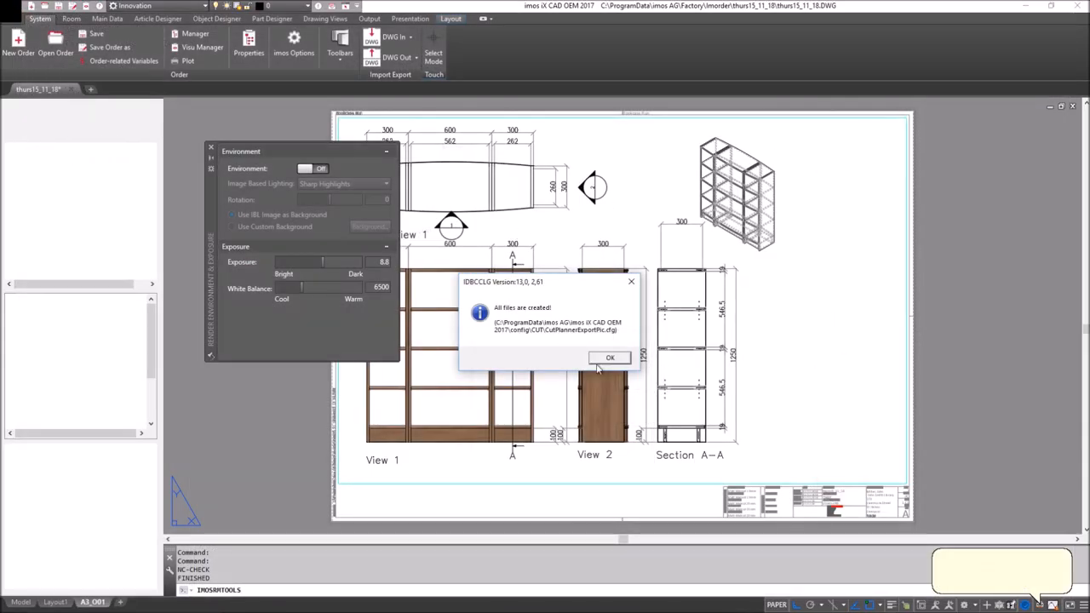
- Dismiss the 'All files are created!' message with OK
click(610, 357)
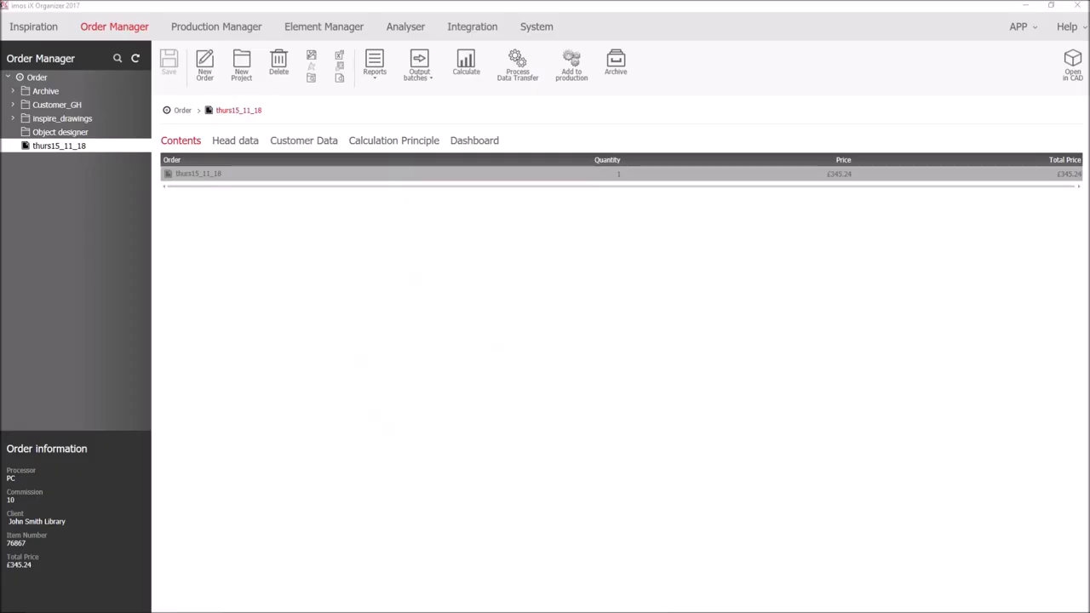
mouse_move(117, 151)
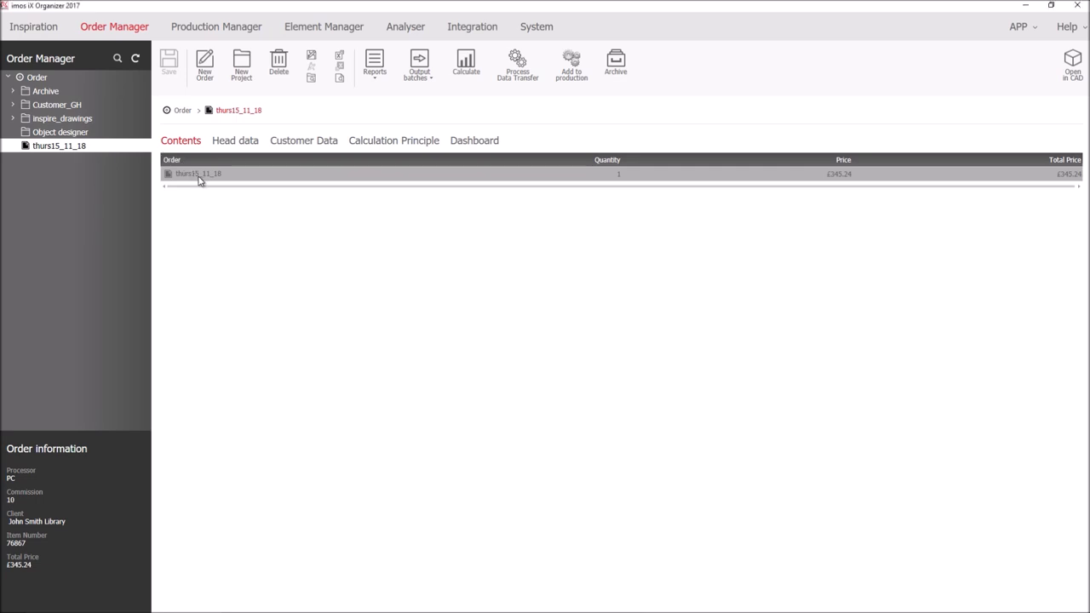
- Open order thurs15_11_18, set the bookcase picture as preview image, and refresh line prices
double_click(197, 174)
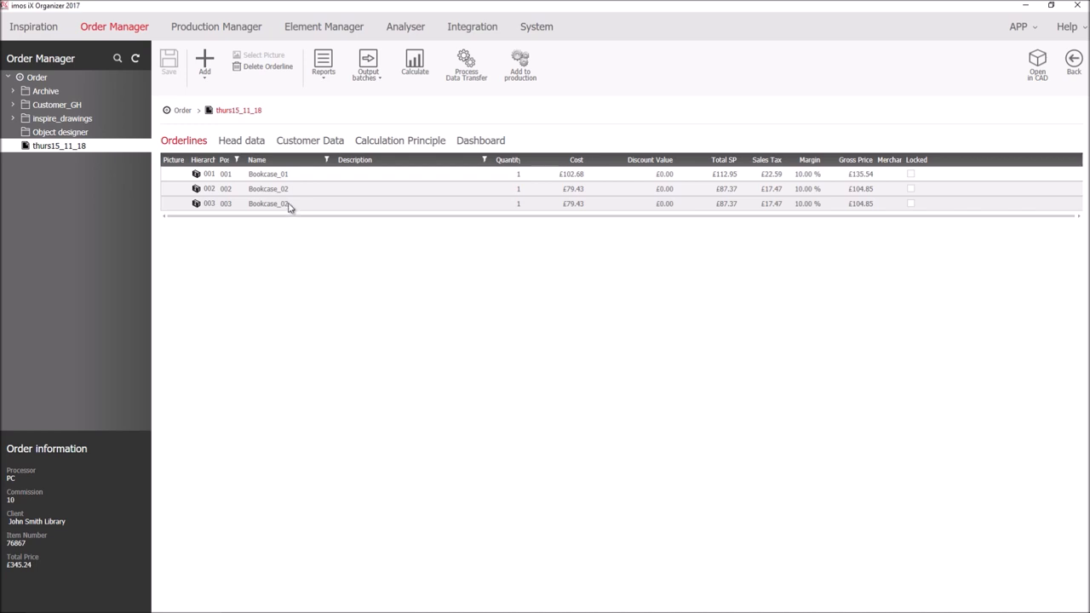
mouse_move(584, 204)
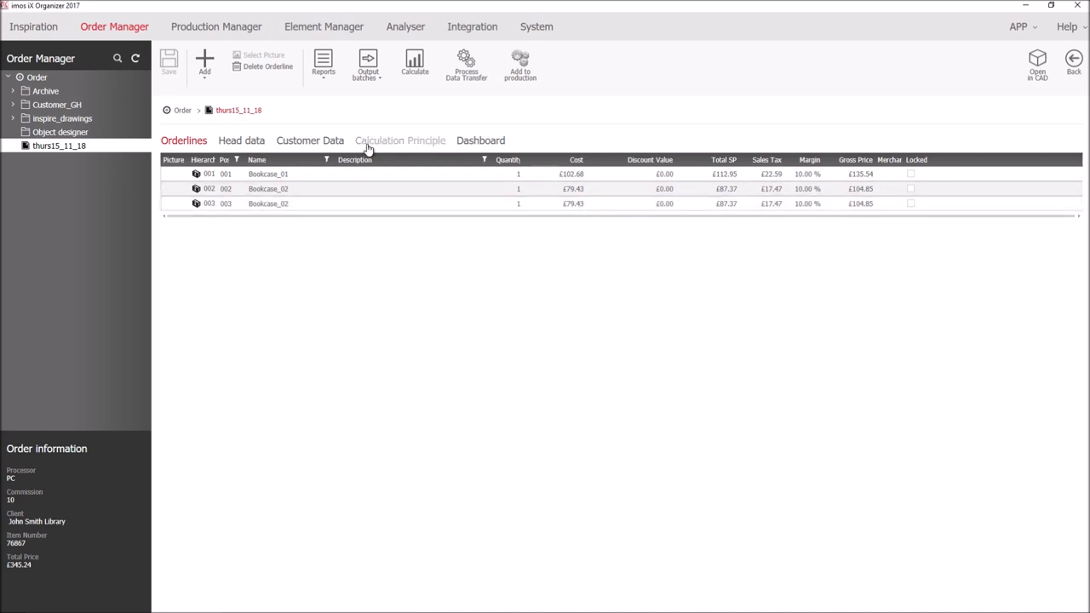
click(399, 140)
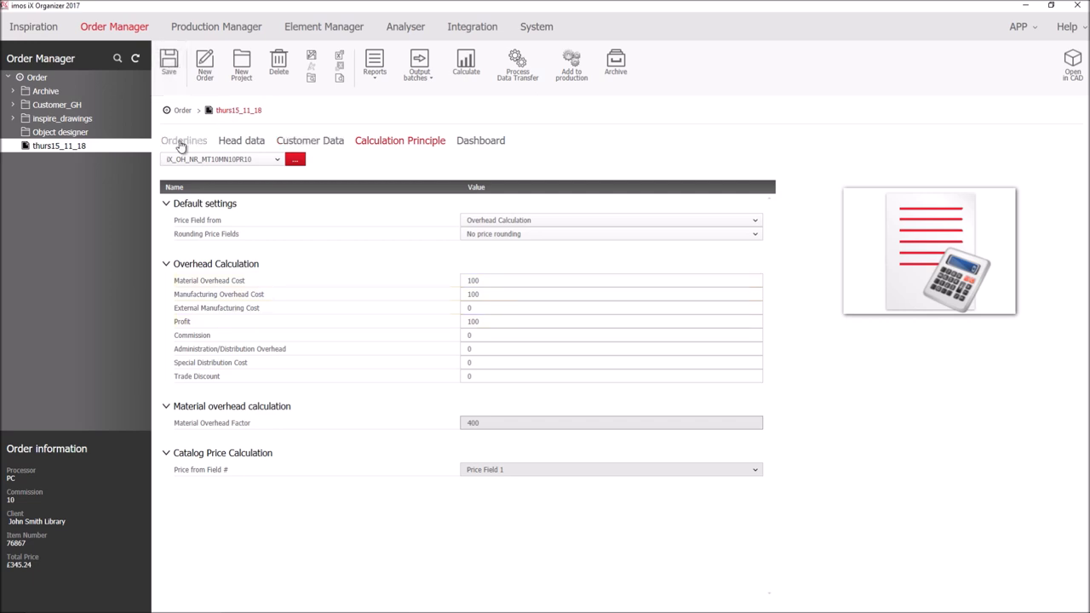
click(241, 140)
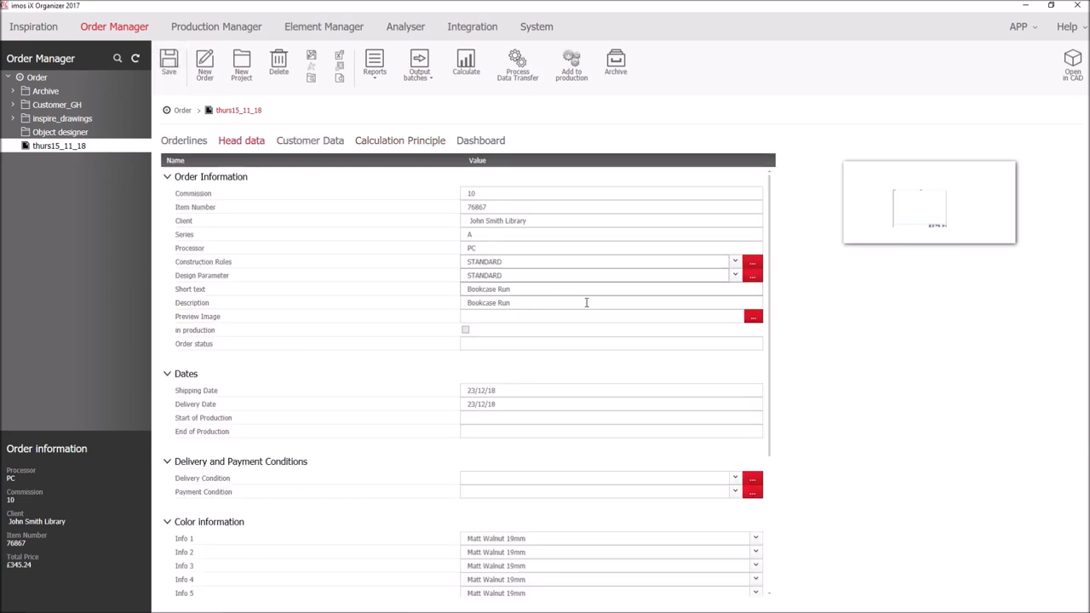
click(752, 316)
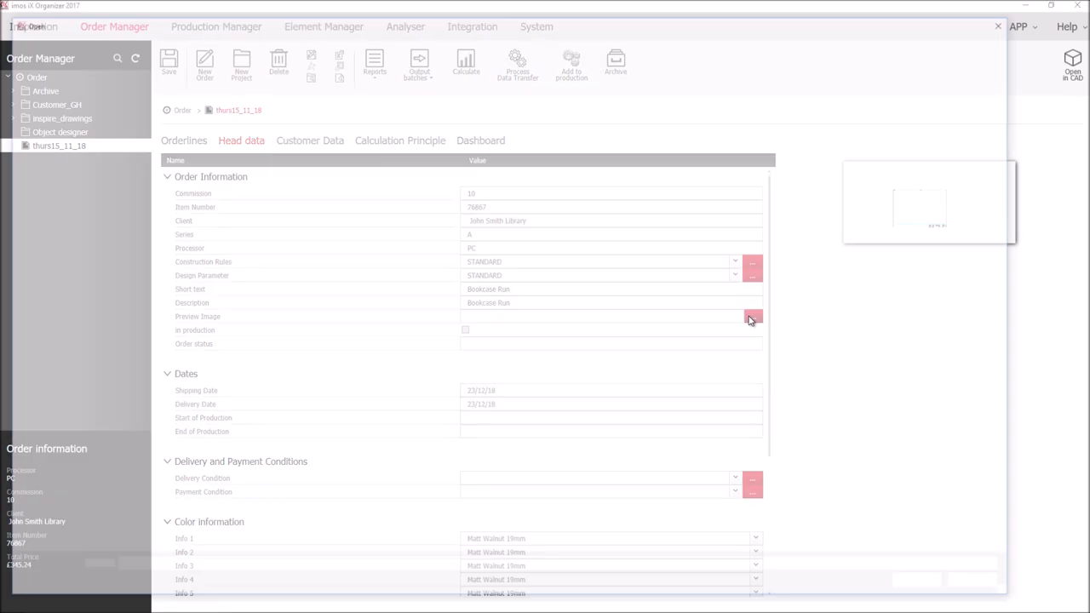
click(752, 315)
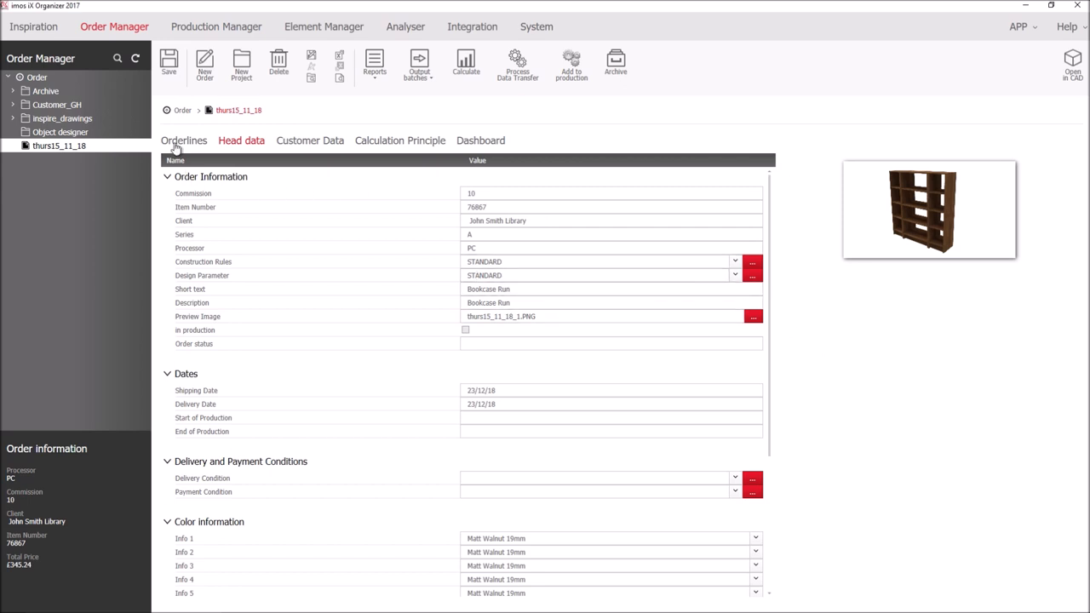
click(184, 141)
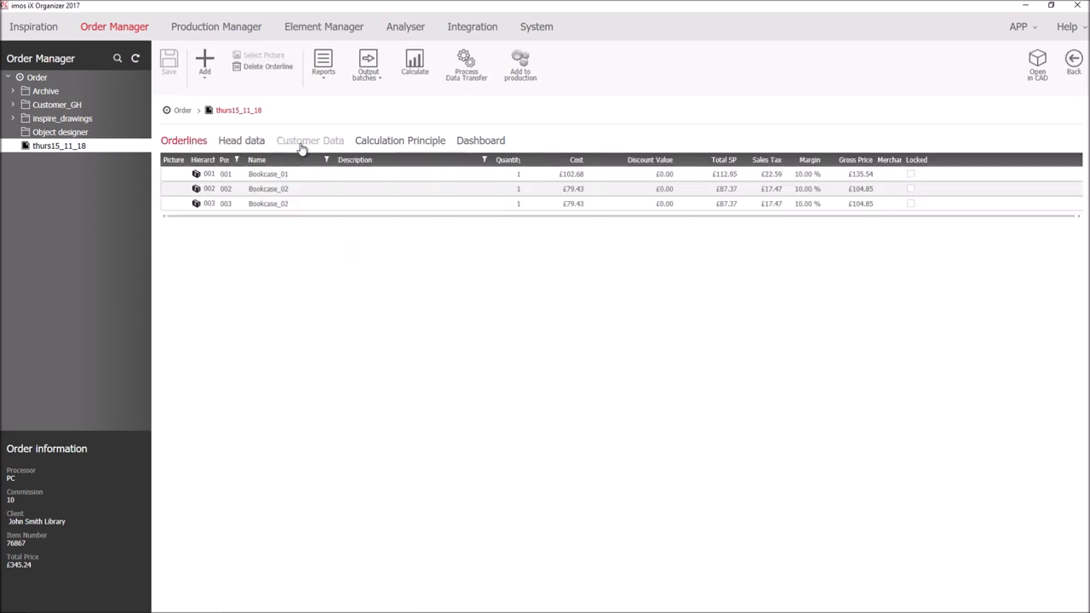
click(414, 64)
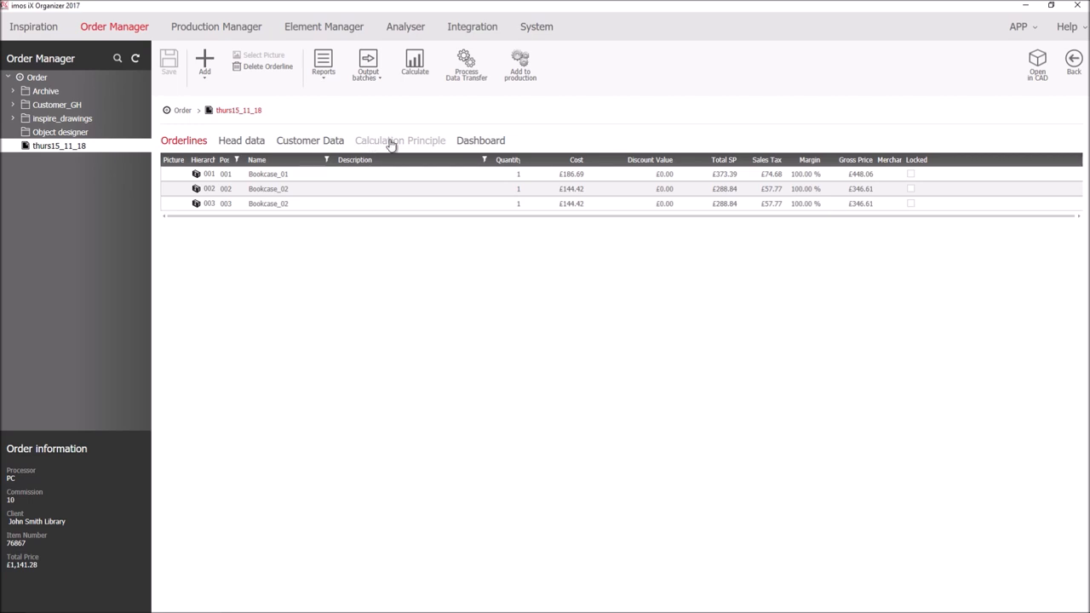
mouse_move(323, 66)
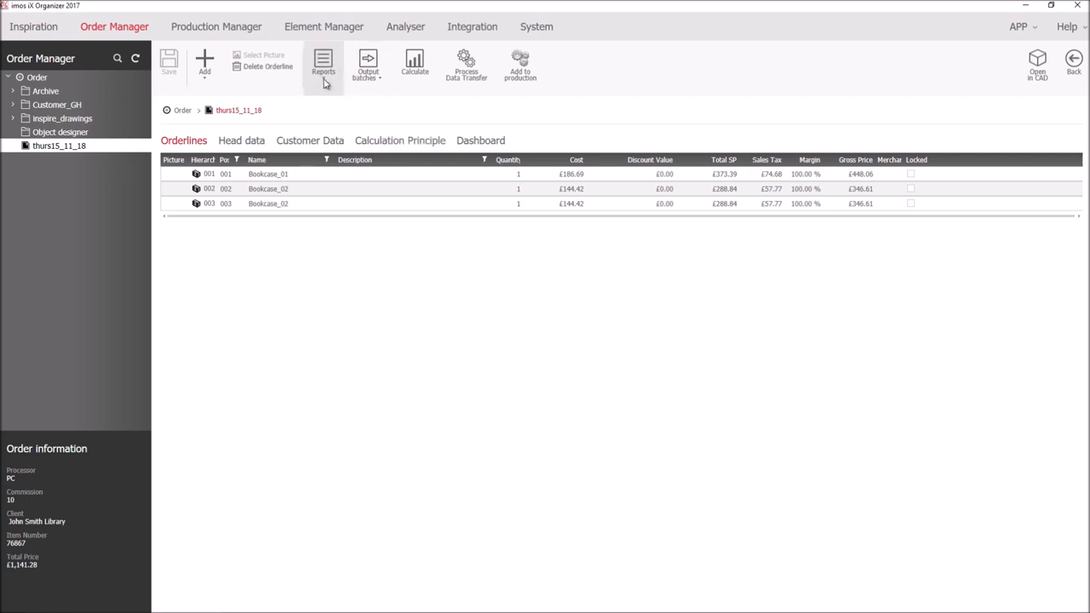
- Tick LoadingList under Getting Started > BOMs with the _Master reports and generate previews
click(323, 66)
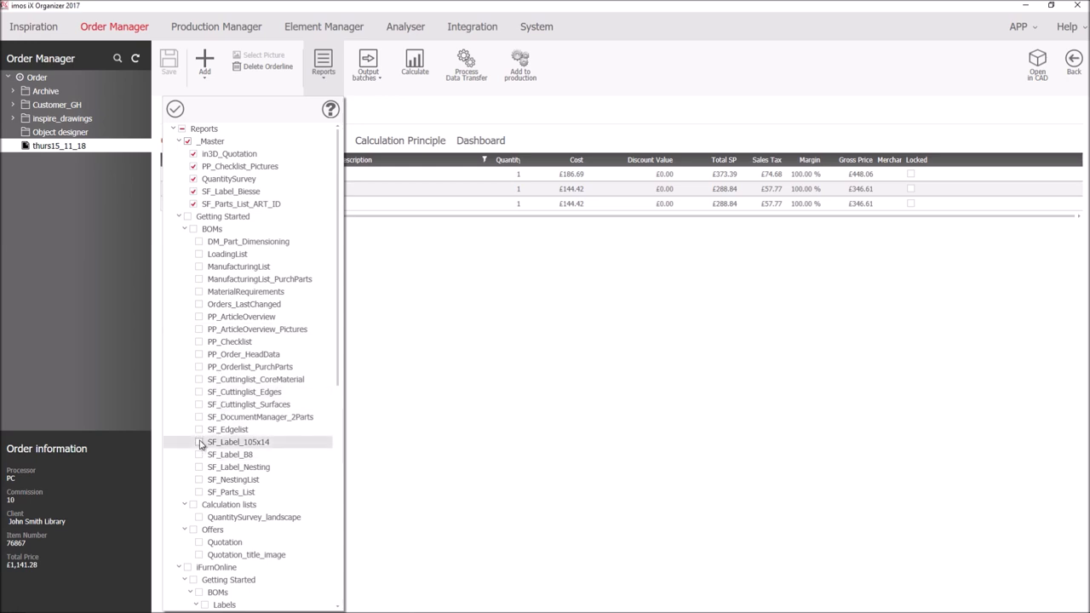
mouse_move(227, 254)
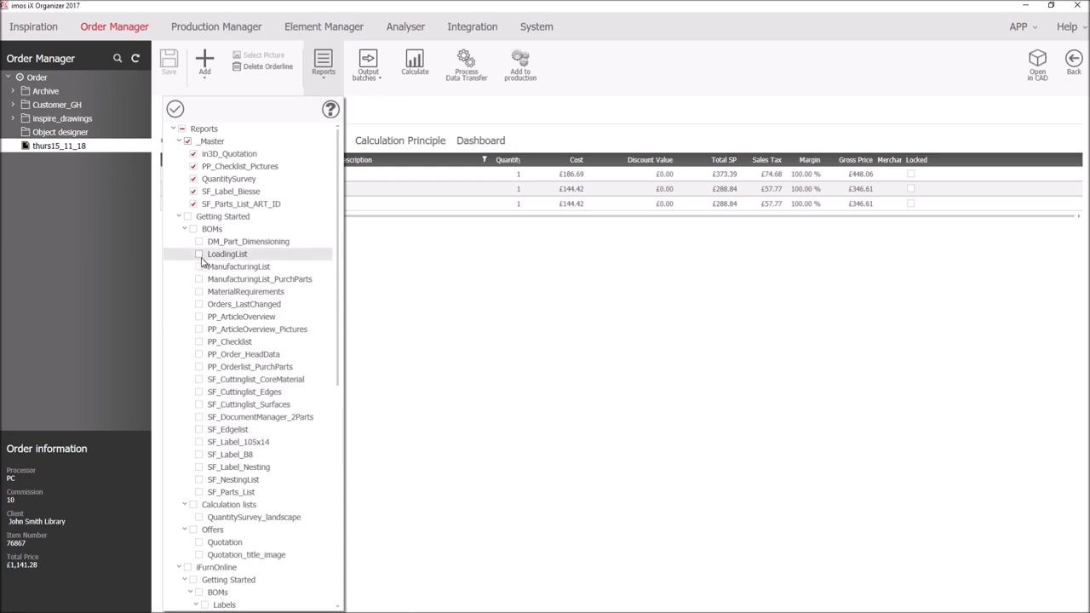
click(200, 254)
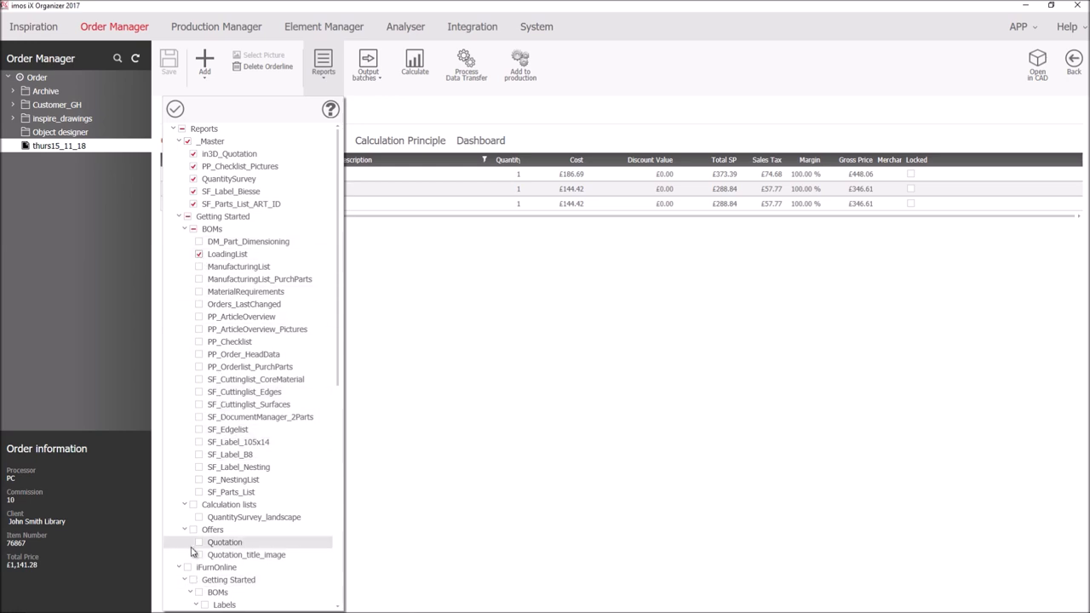
scroll(down, 3)
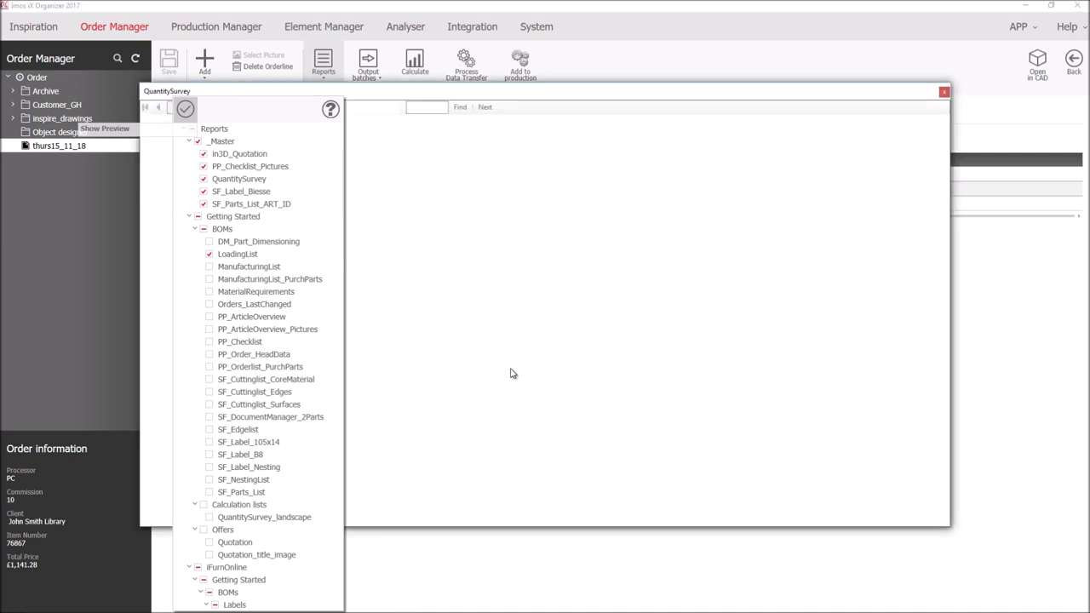
click(241, 191)
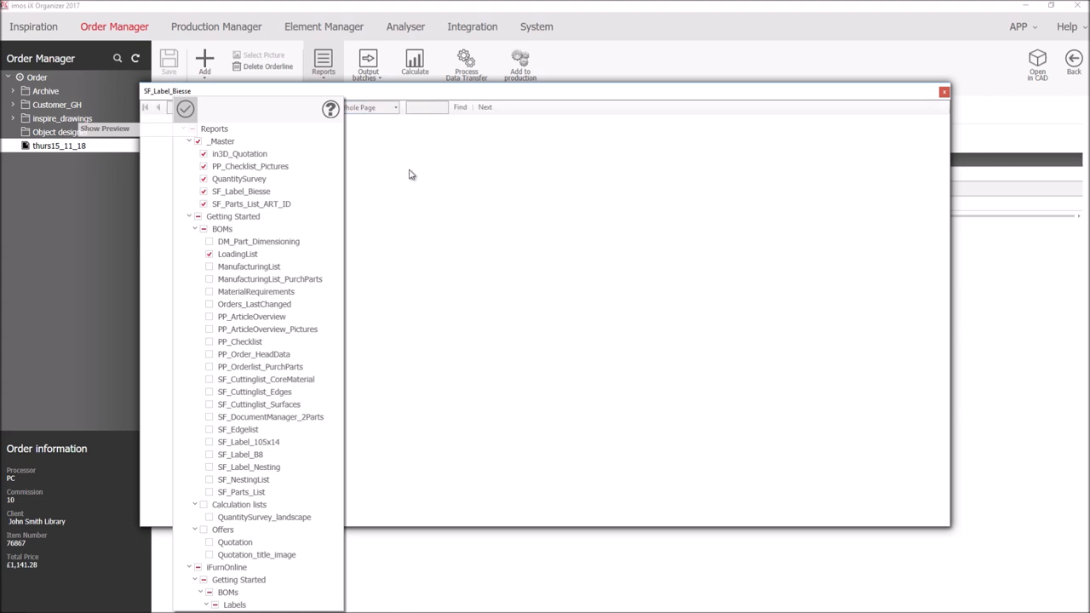
click(237, 254)
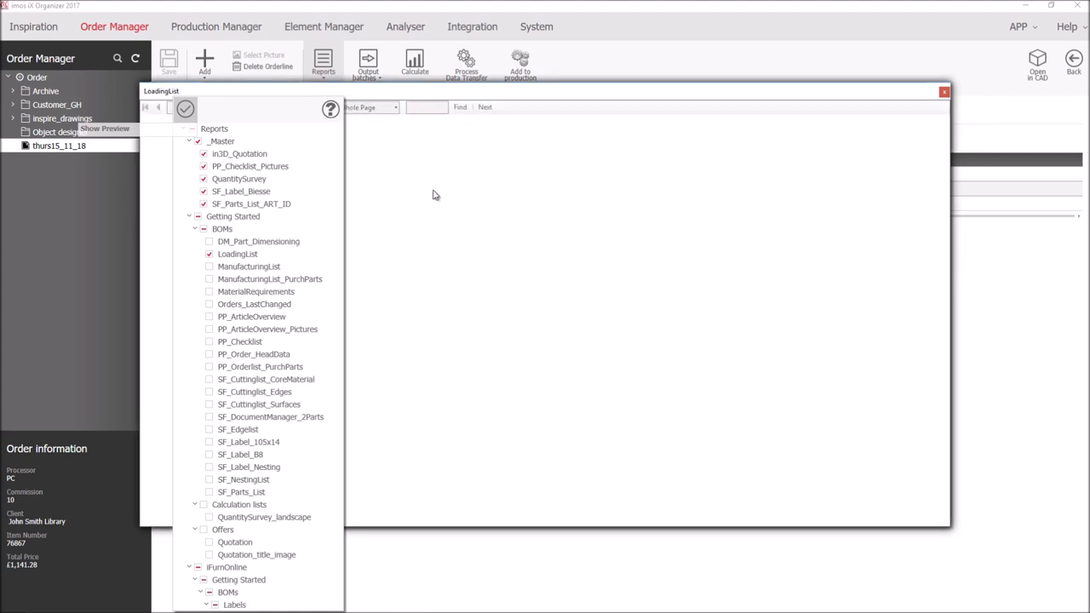
click(186, 109)
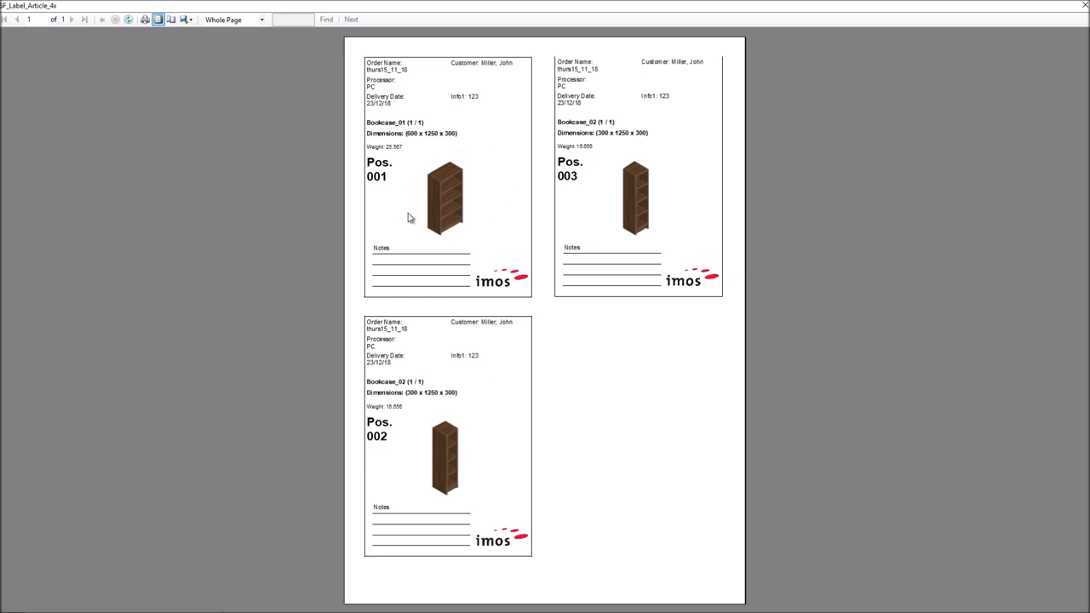
mouse_move(623, 215)
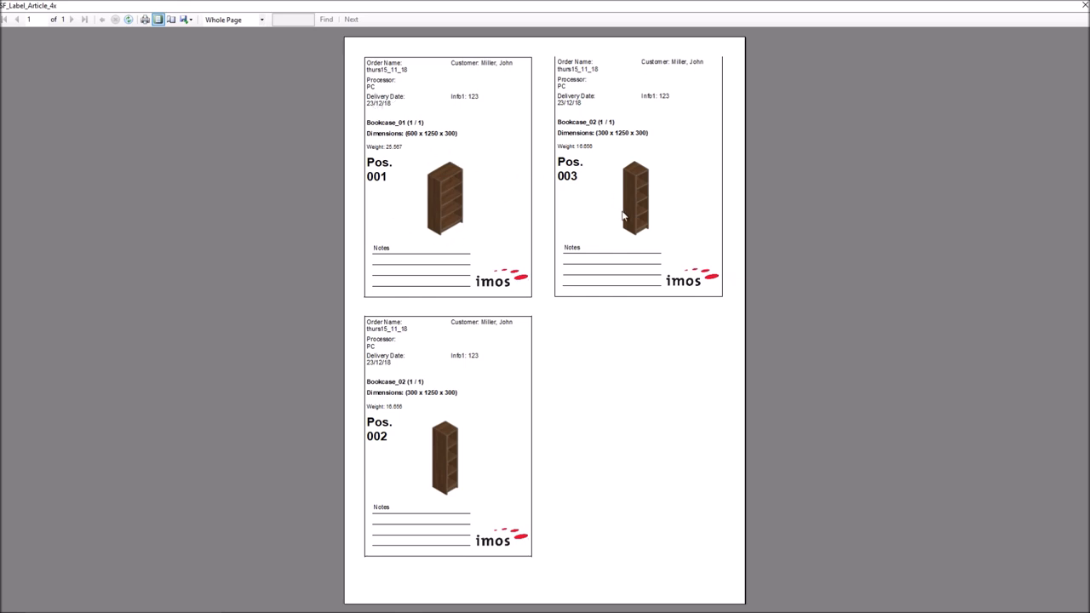
mouse_move(613, 213)
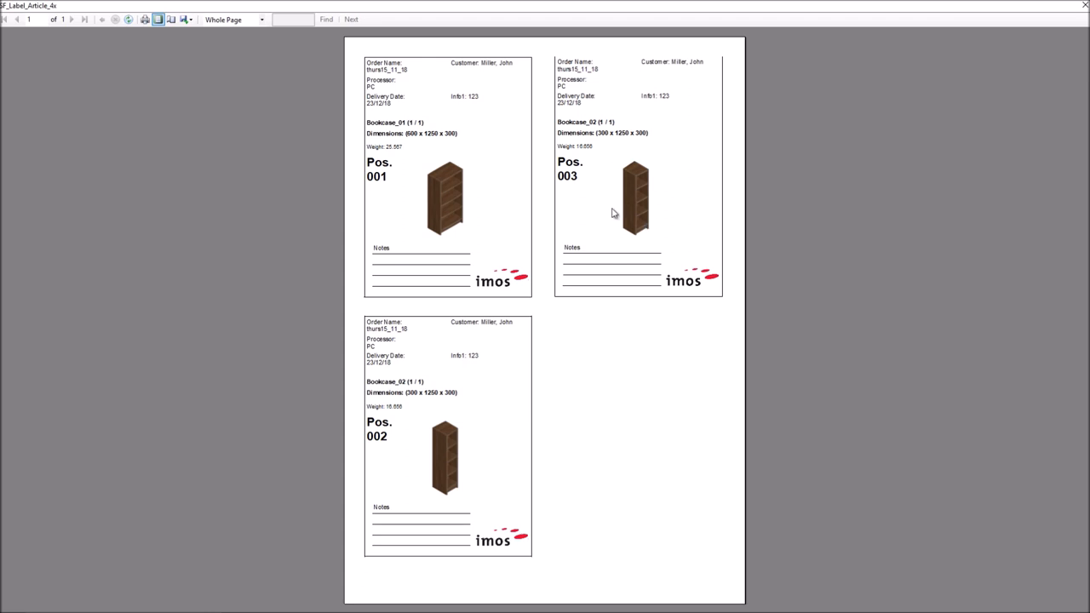
mouse_move(497, 211)
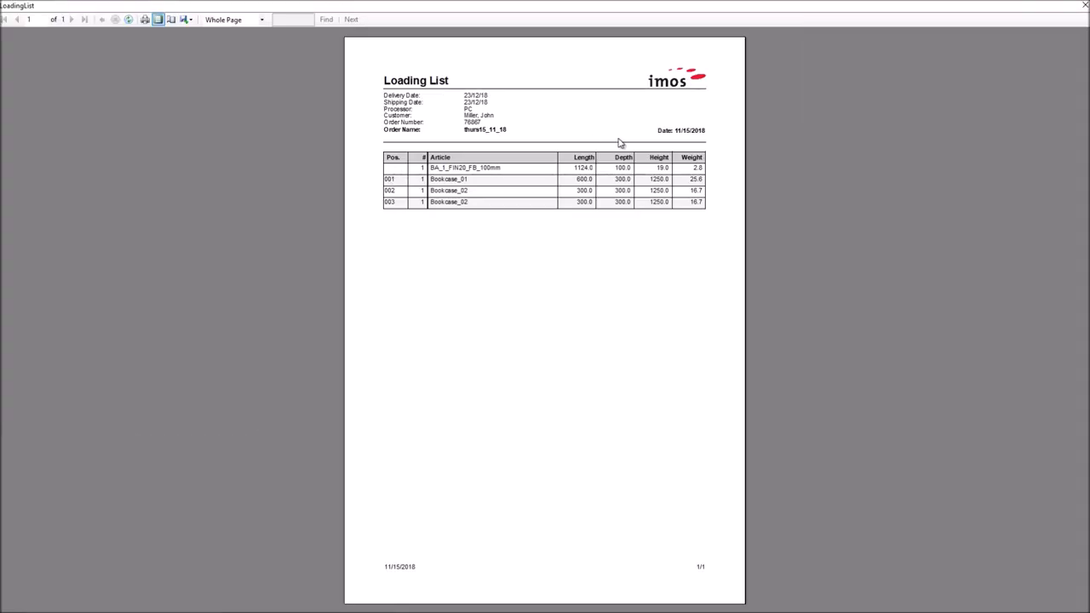
mouse_move(705, 201)
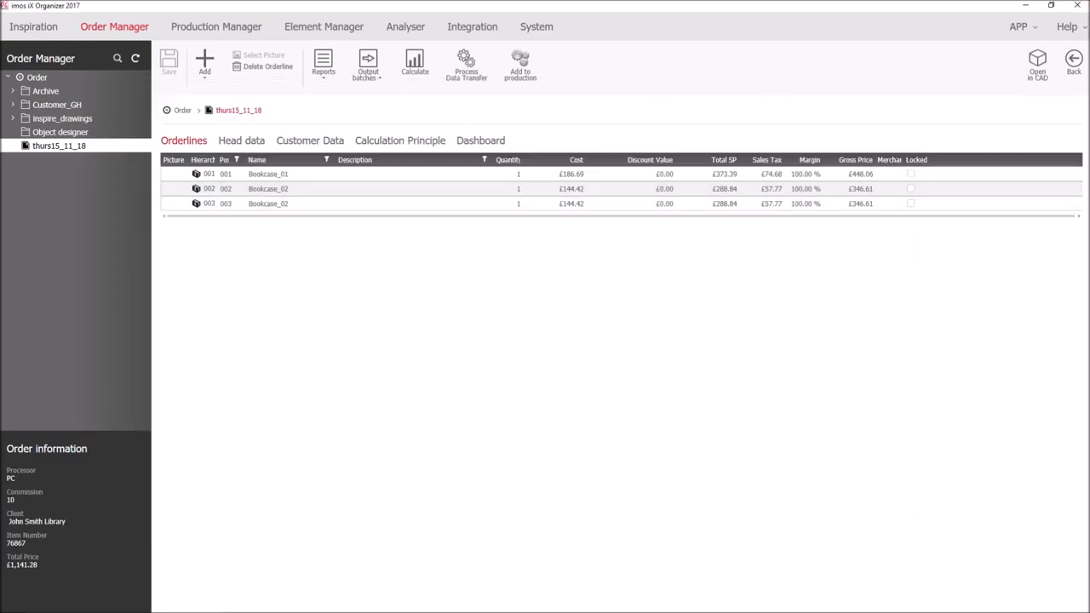
- Browse to the checklist's last page and the quotation's second page, then close the quotation
click(323, 64)
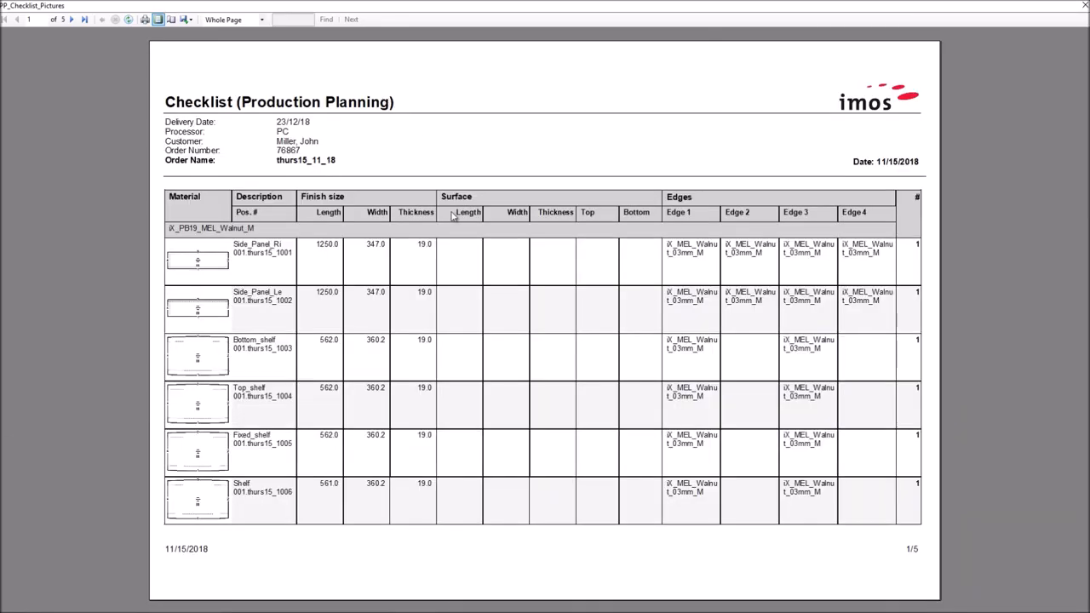
click(84, 19)
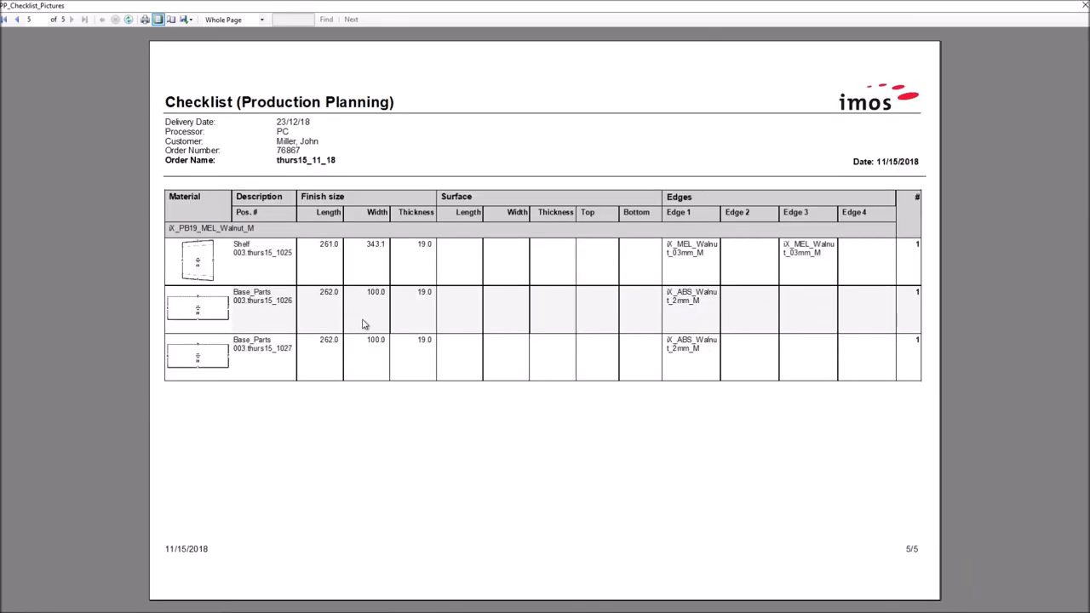
mouse_move(1082, 21)
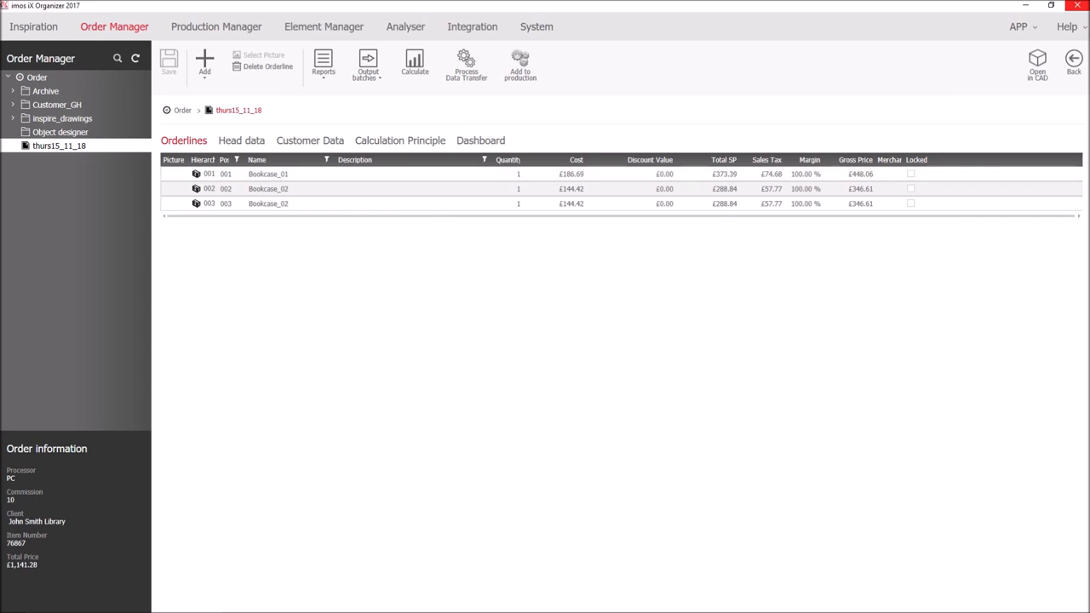
click(323, 64)
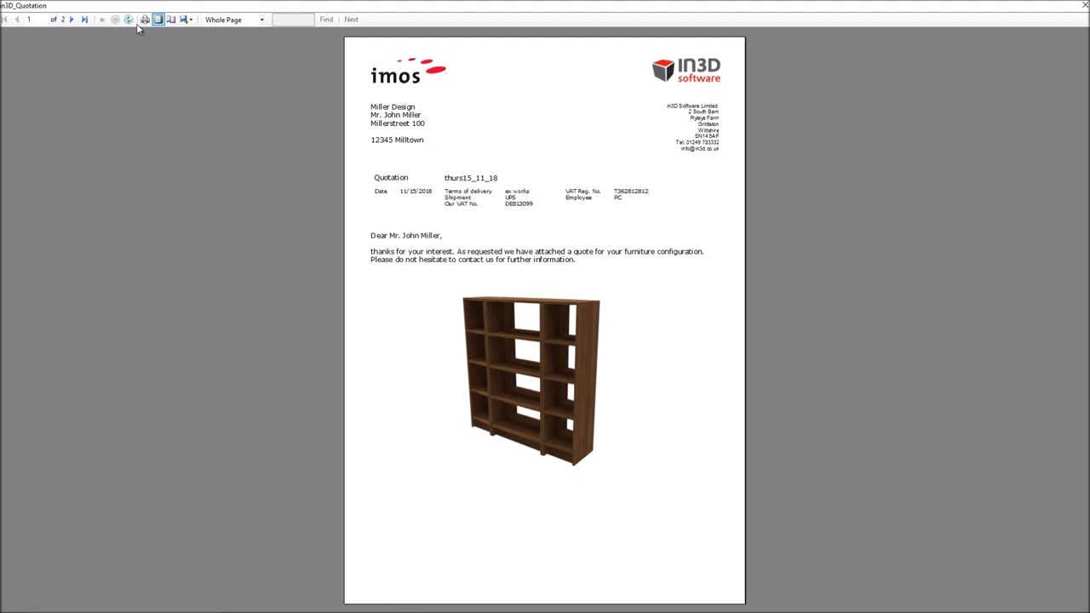
click(72, 19)
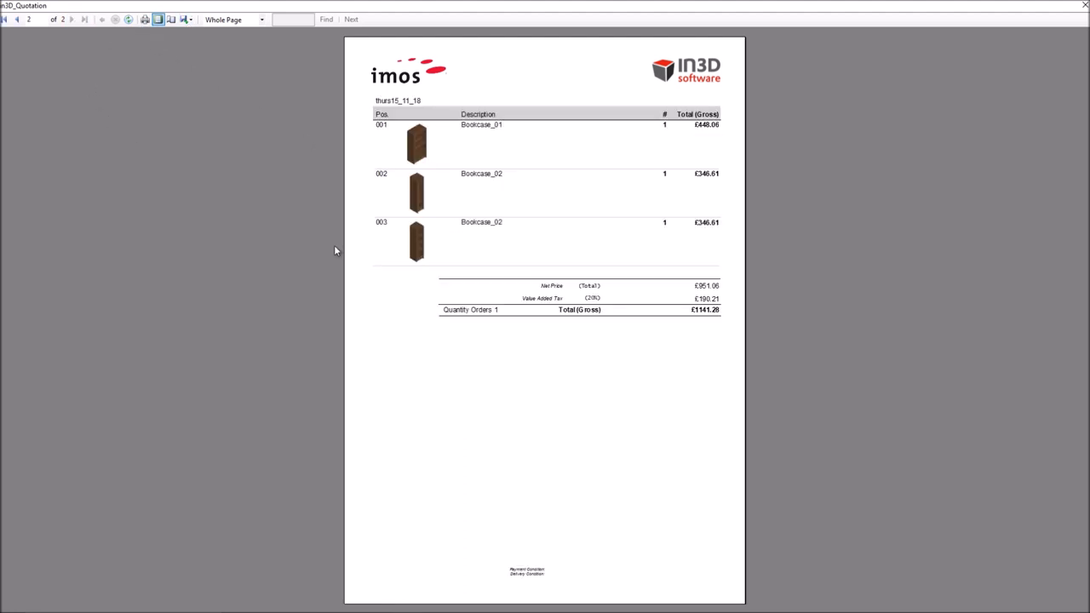
mouse_move(702, 225)
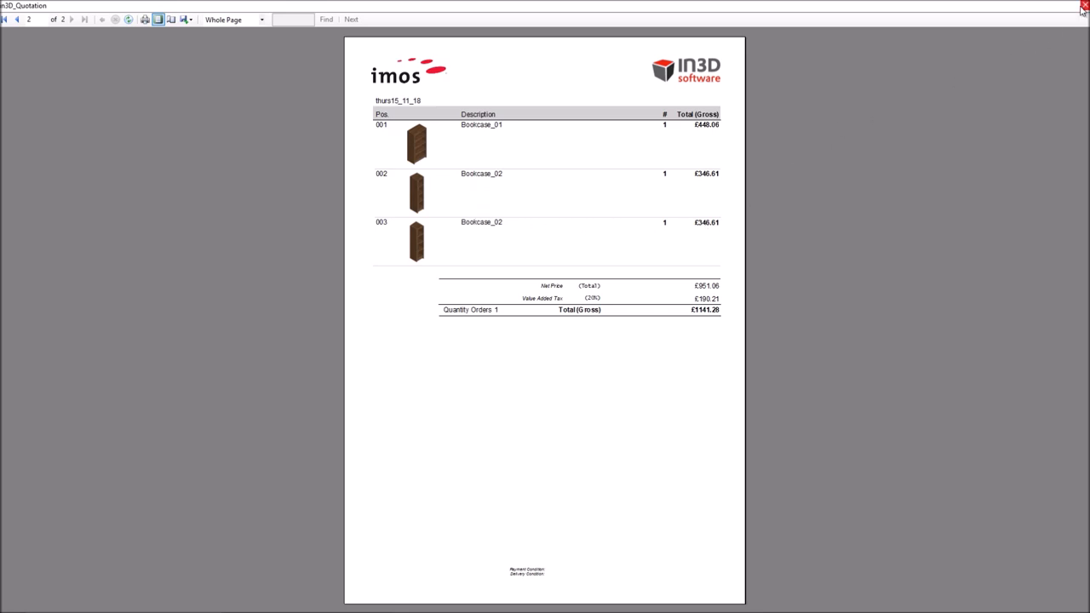
click(1082, 8)
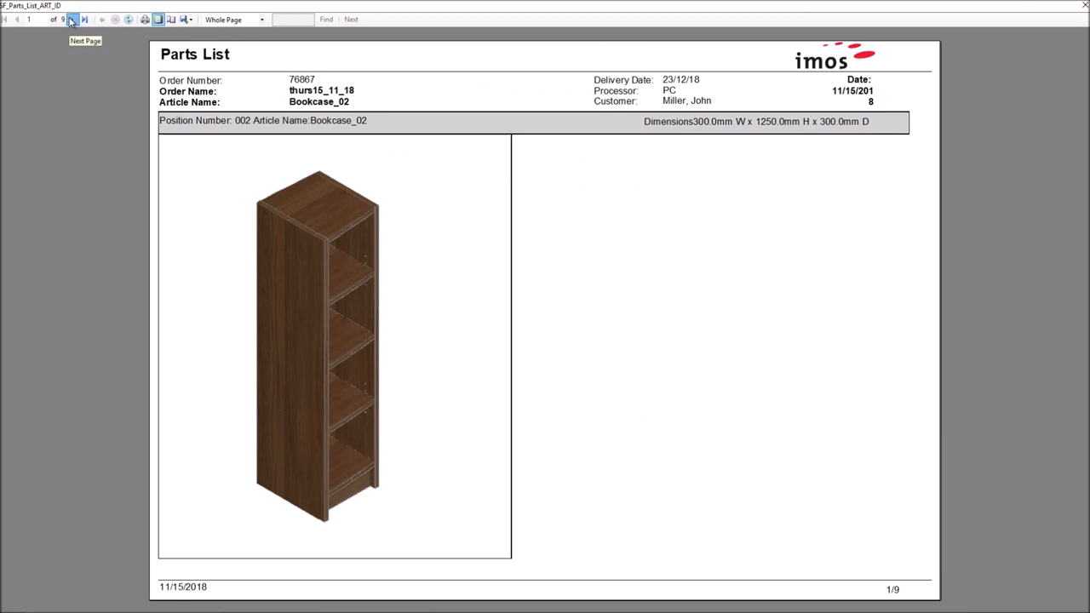
- Page through the SF_Parts_List_ART_ID preview, covering the Bookcase_01 and purchased-part pages
click(72, 18)
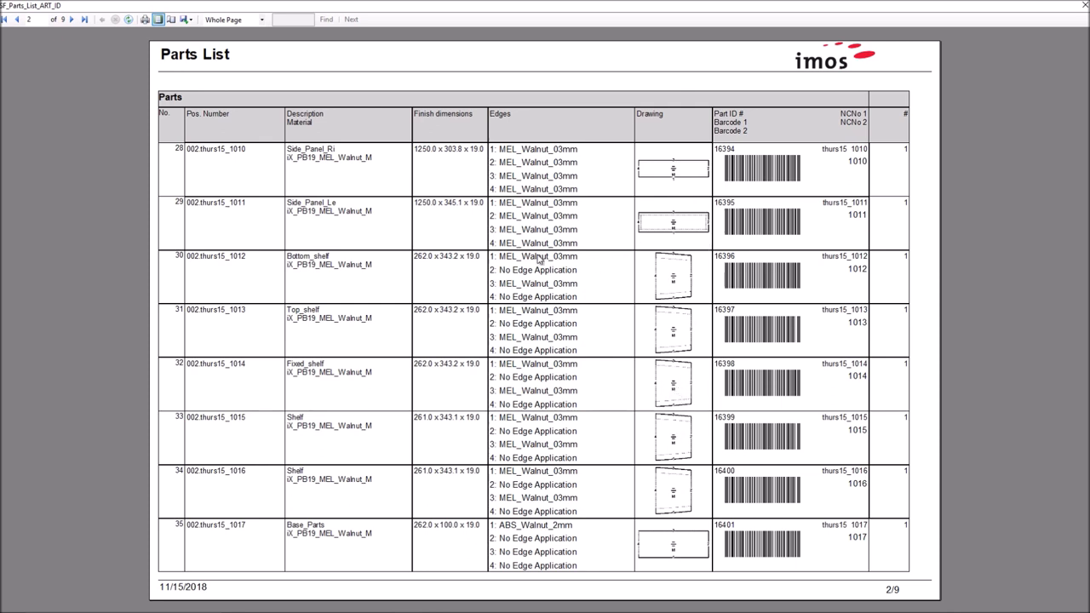
click(73, 19)
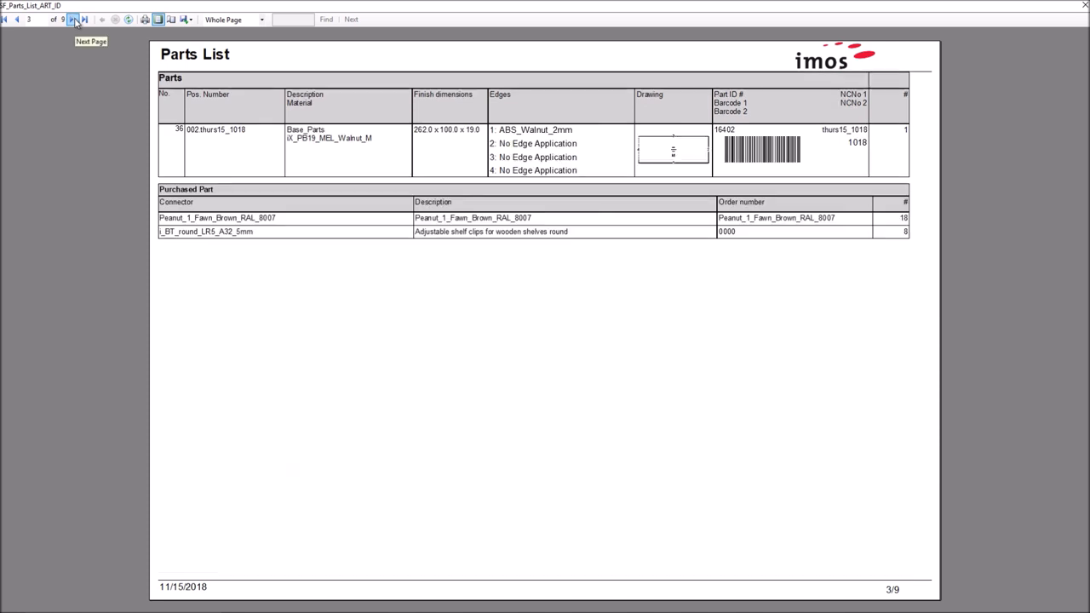
mouse_move(719, 219)
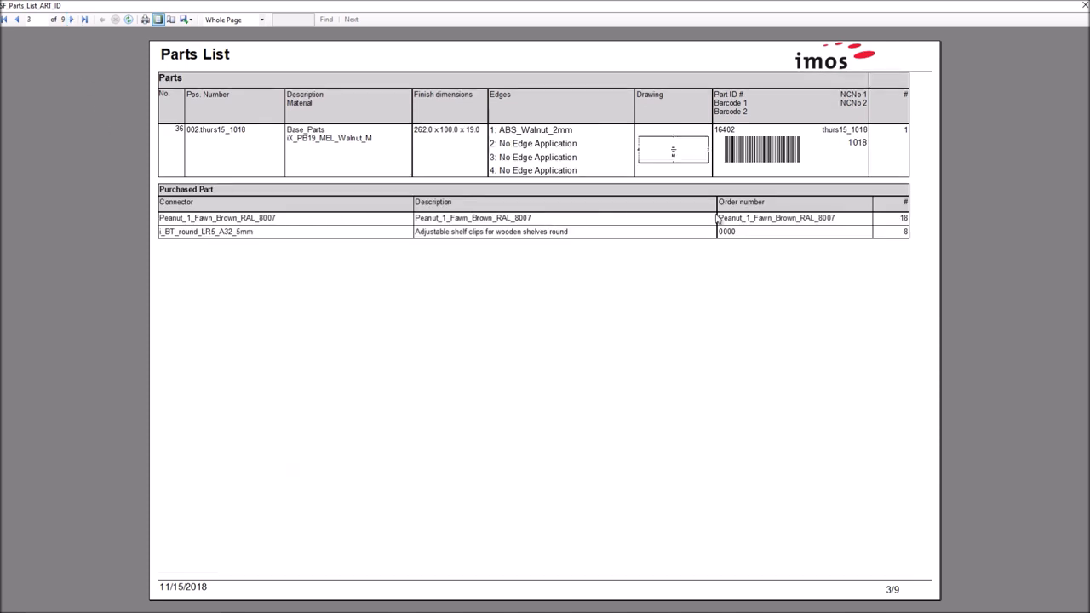
mouse_move(676, 244)
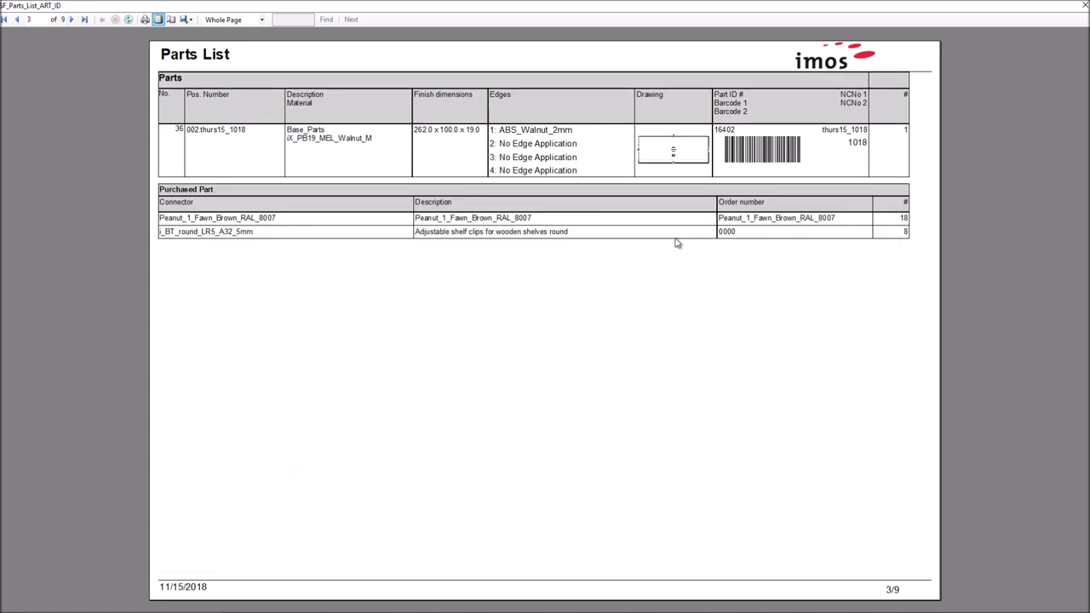
mouse_move(1030, 7)
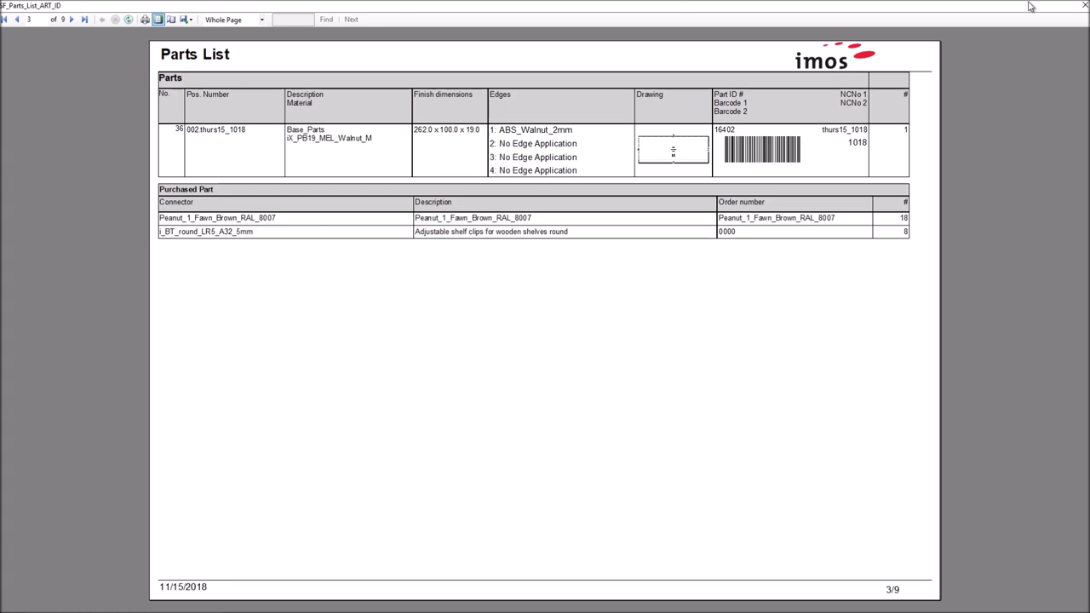
click(73, 19)
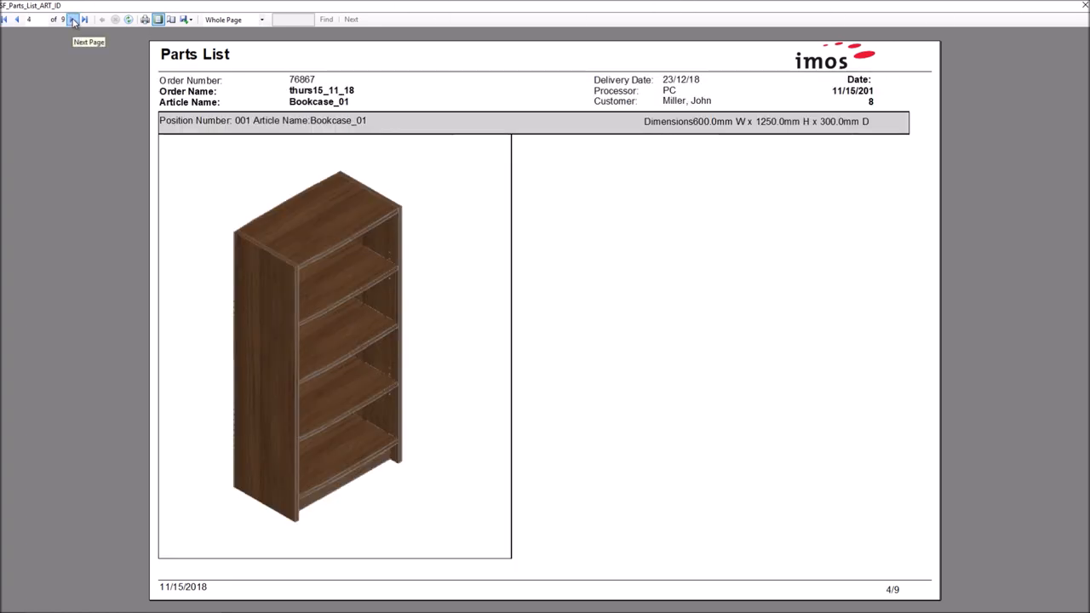
click(73, 19)
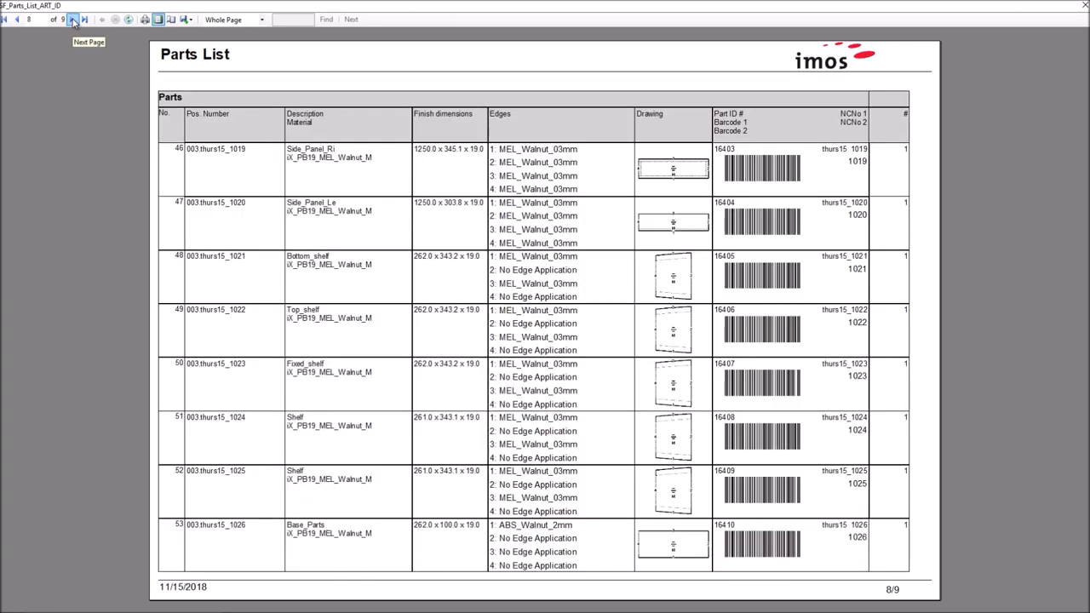
click(72, 19)
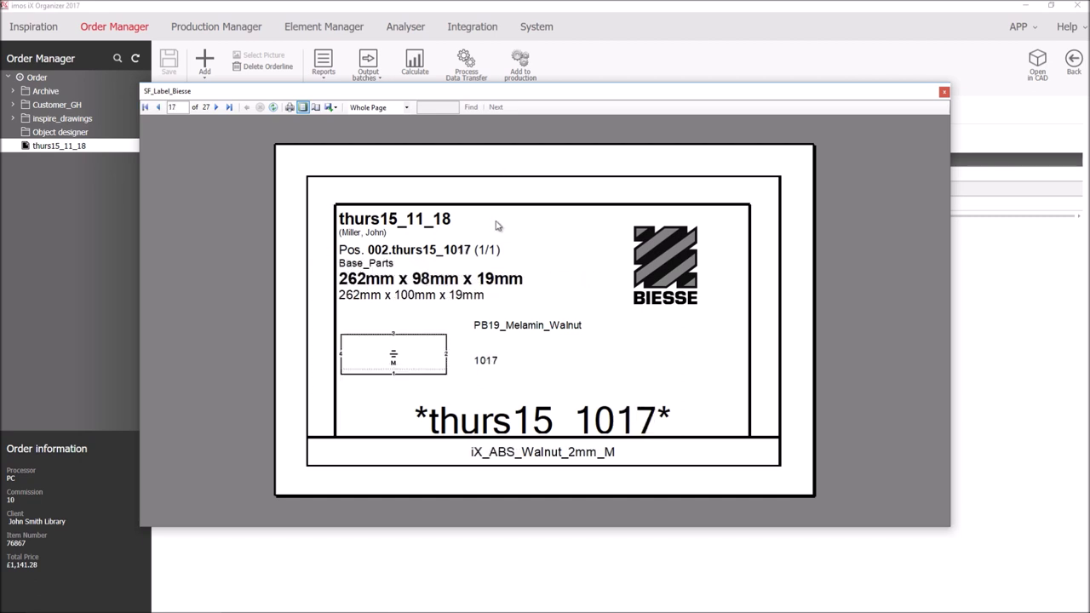
- Select order thurs15_11_18 in Order Manager to see its Bookcase_01 and Bookcase_02 lines
click(229, 107)
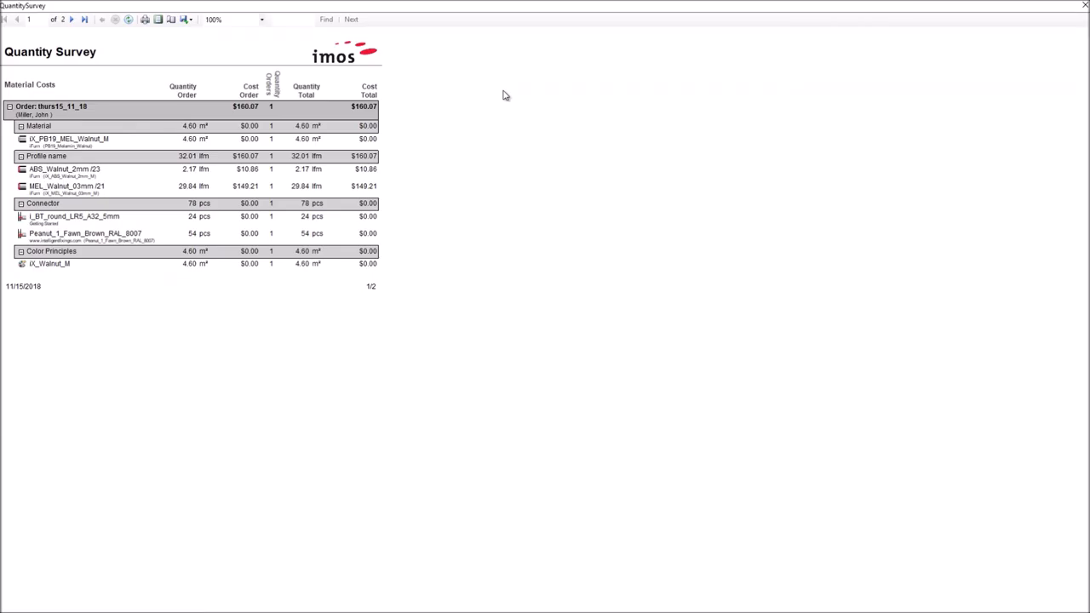
mouse_move(68, 183)
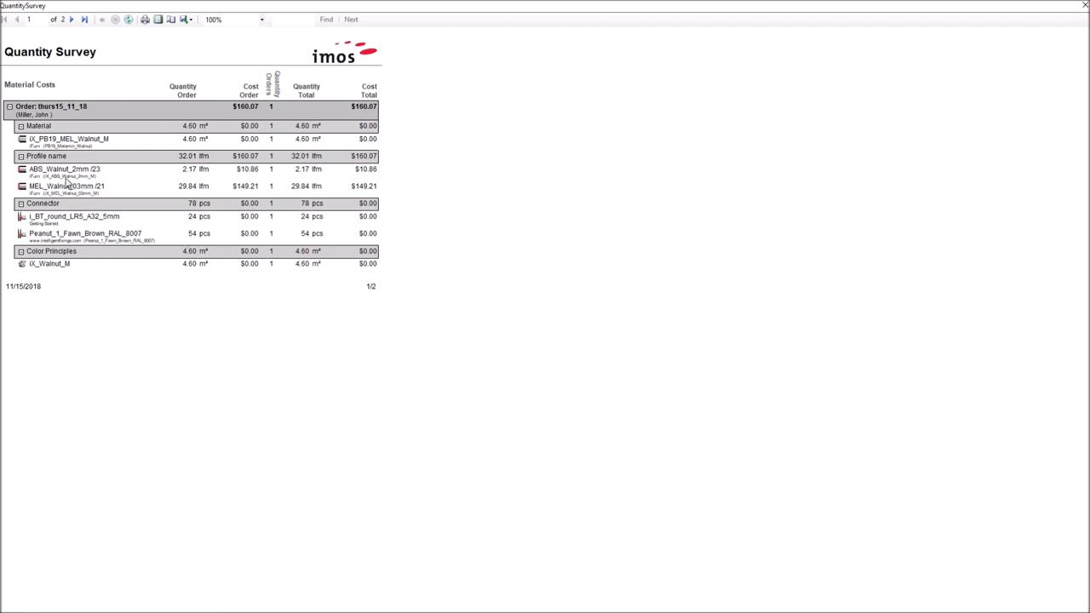
mouse_move(174, 216)
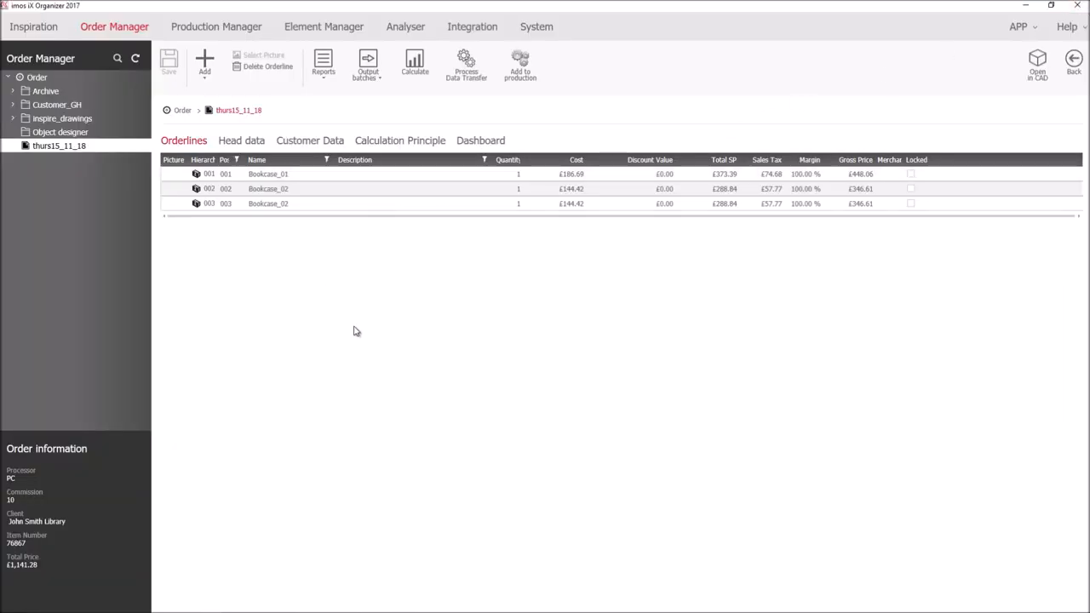
- Open the bookcase order drawing and bring up bSolid's CIX program import window
click(1037, 64)
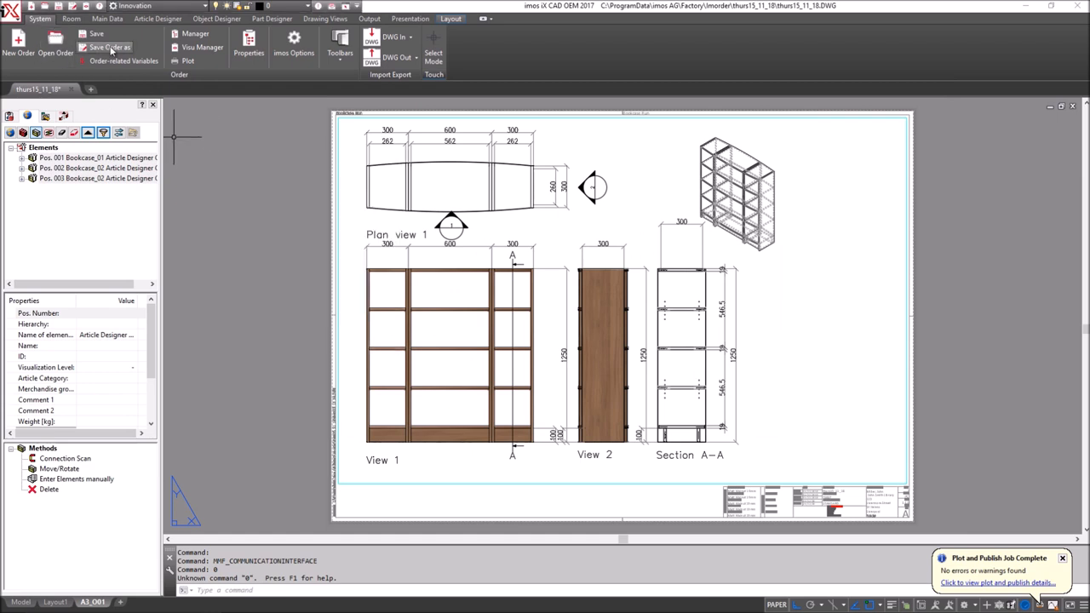
mouse_move(216, 261)
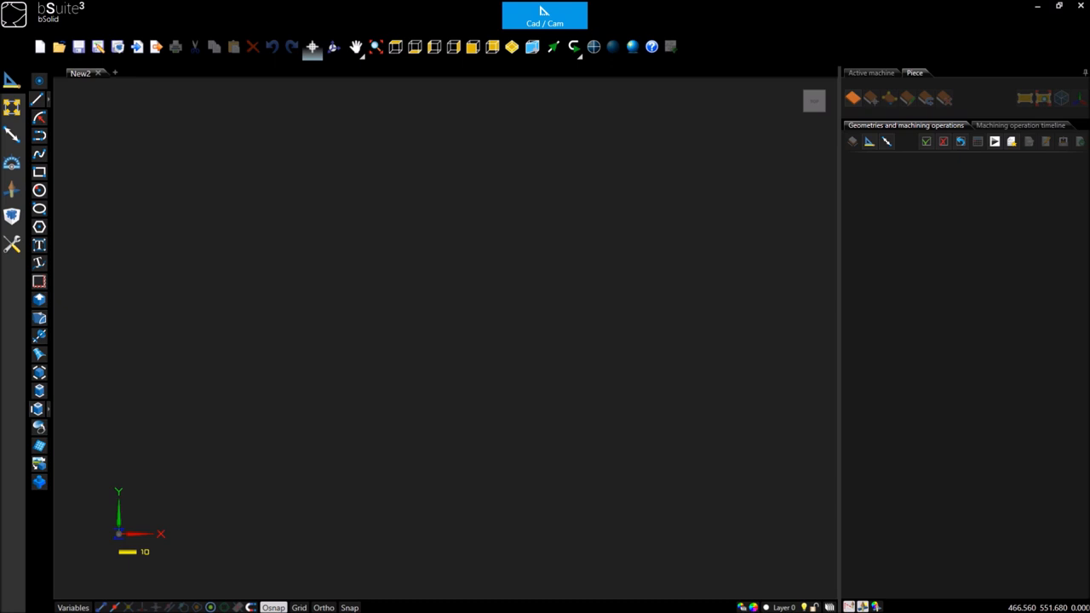
mouse_move(38, 19)
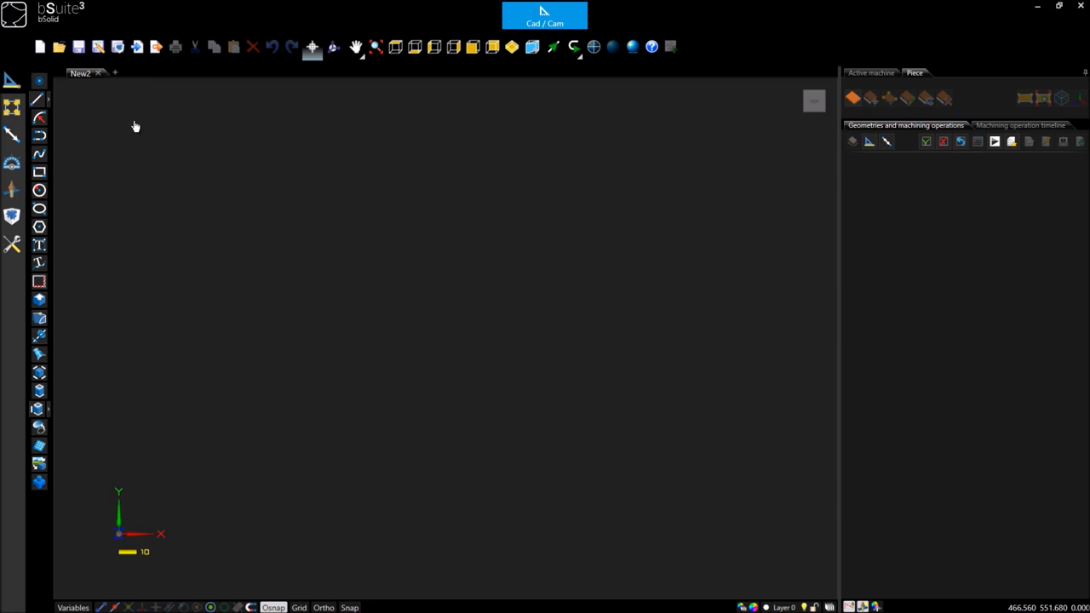
mouse_move(136, 56)
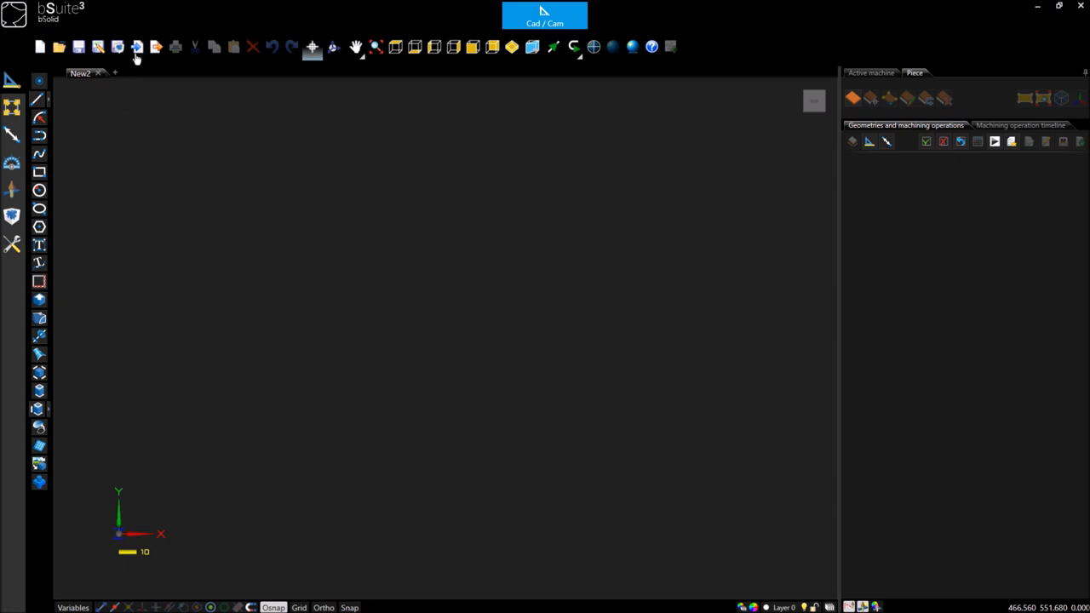
click(136, 47)
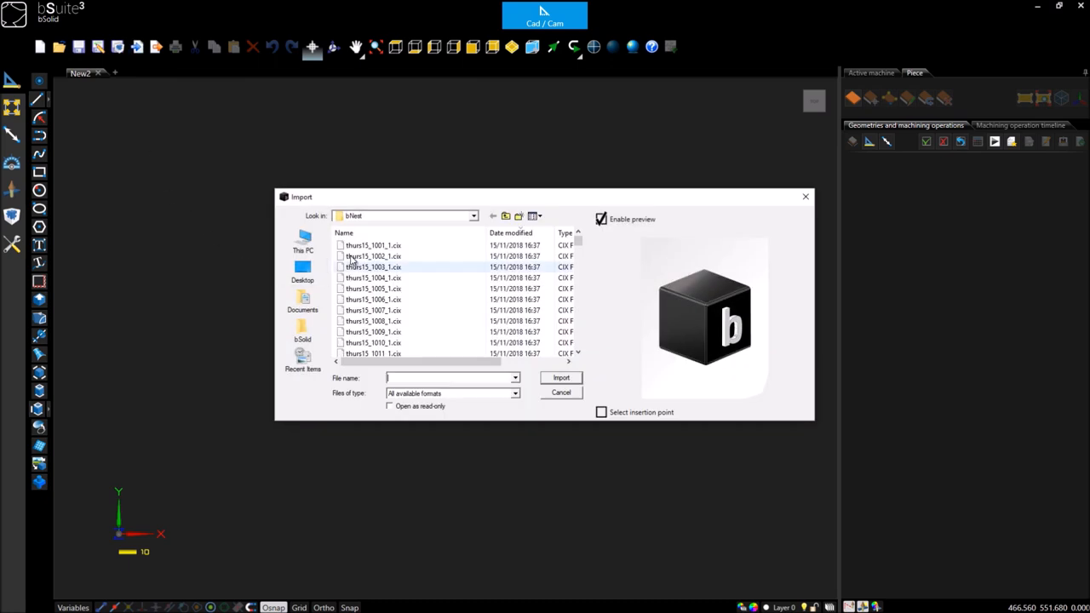
- Import thurs15_1001_1.cix, the 1250 × 347 panel with drillings and millings
click(373, 245)
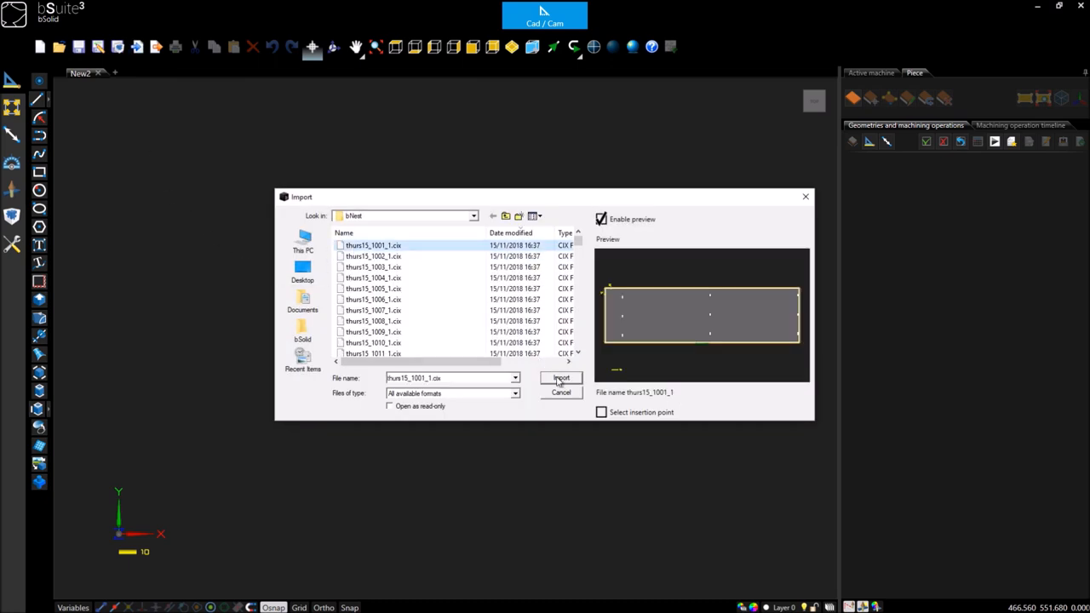
click(560, 378)
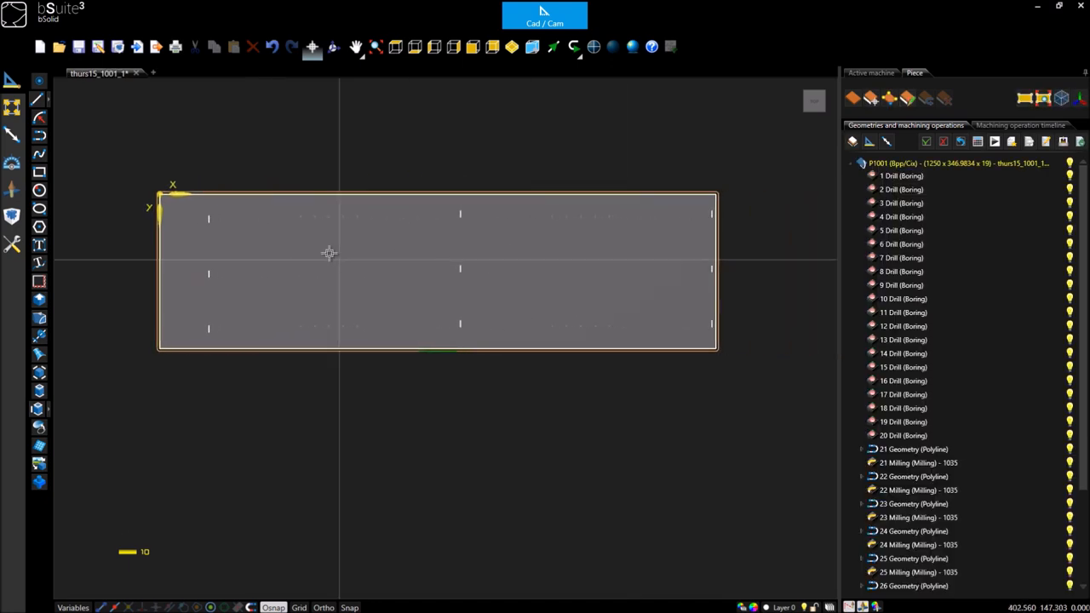
mouse_move(613, 319)
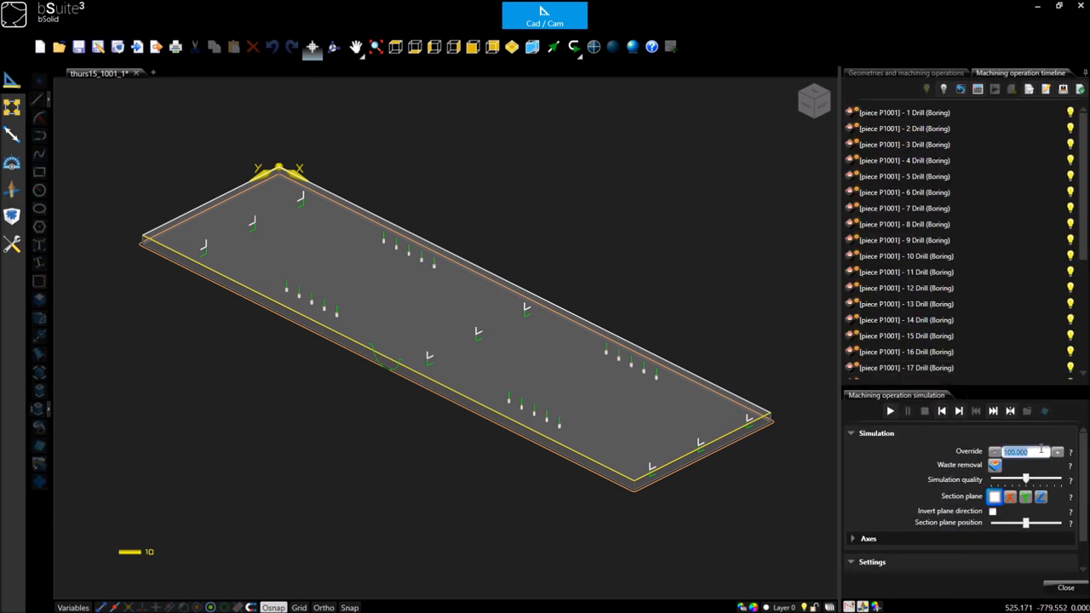
- Run panel P1001's machining simulation with the speed override at 10
text(10)
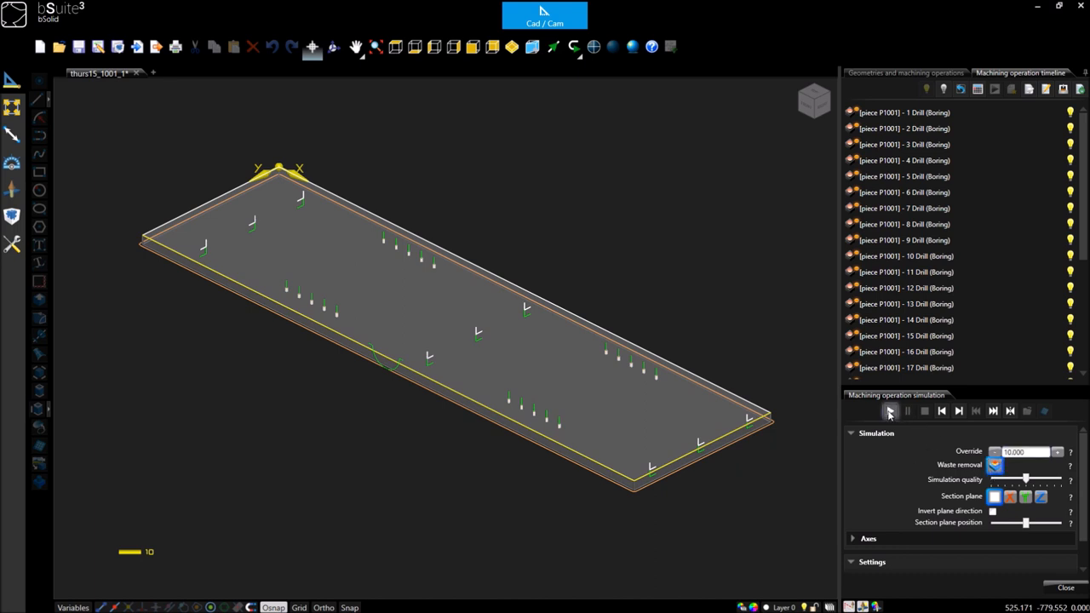
click(890, 410)
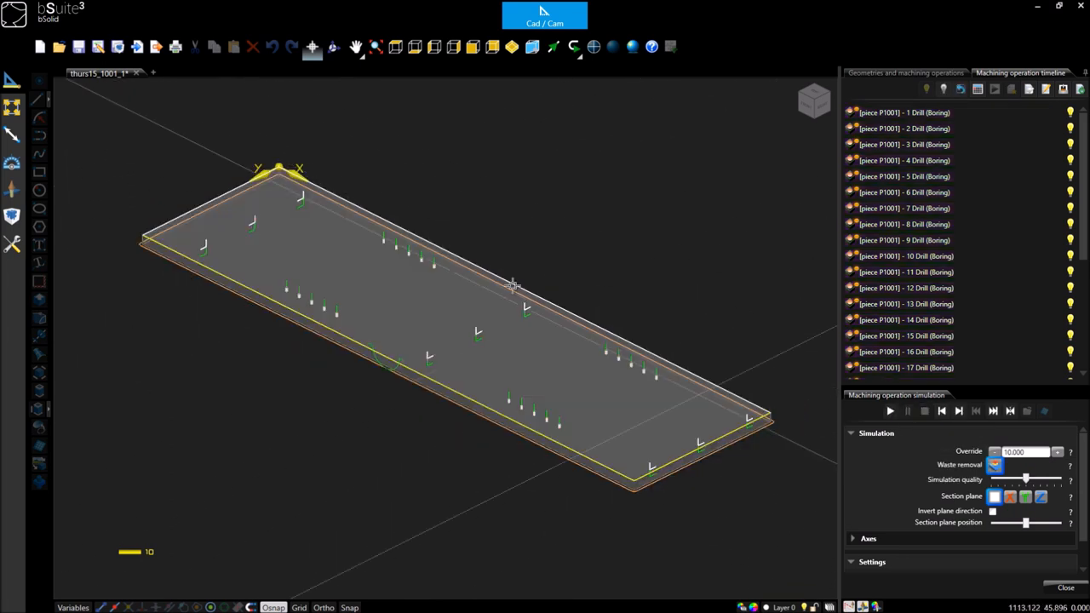
click(544, 17)
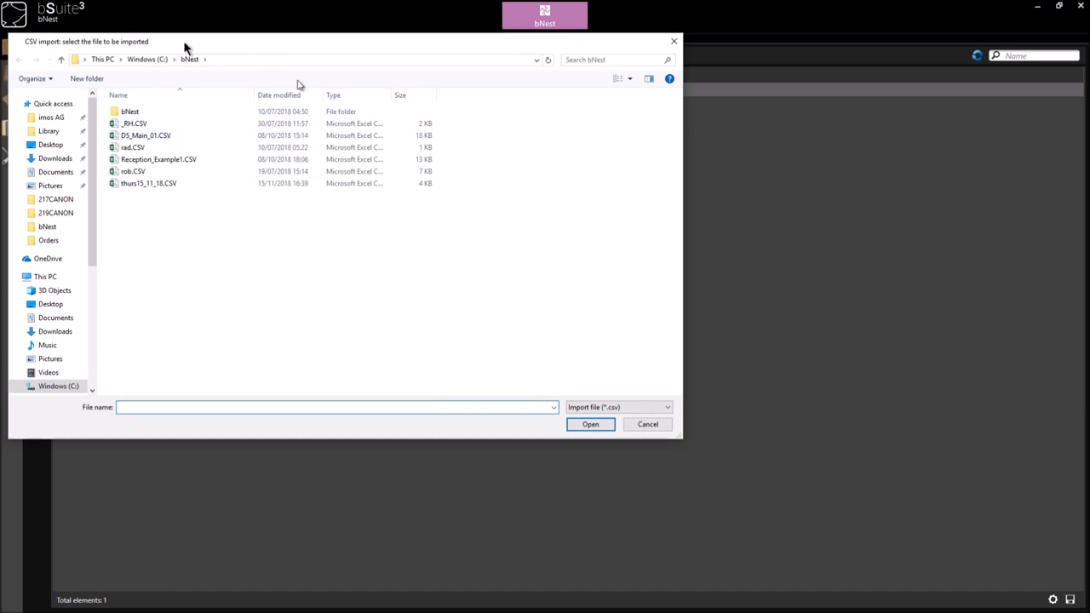
- Import thurs15_11_18.CSV as a 27-article walnut project and run its nesting
click(149, 183)
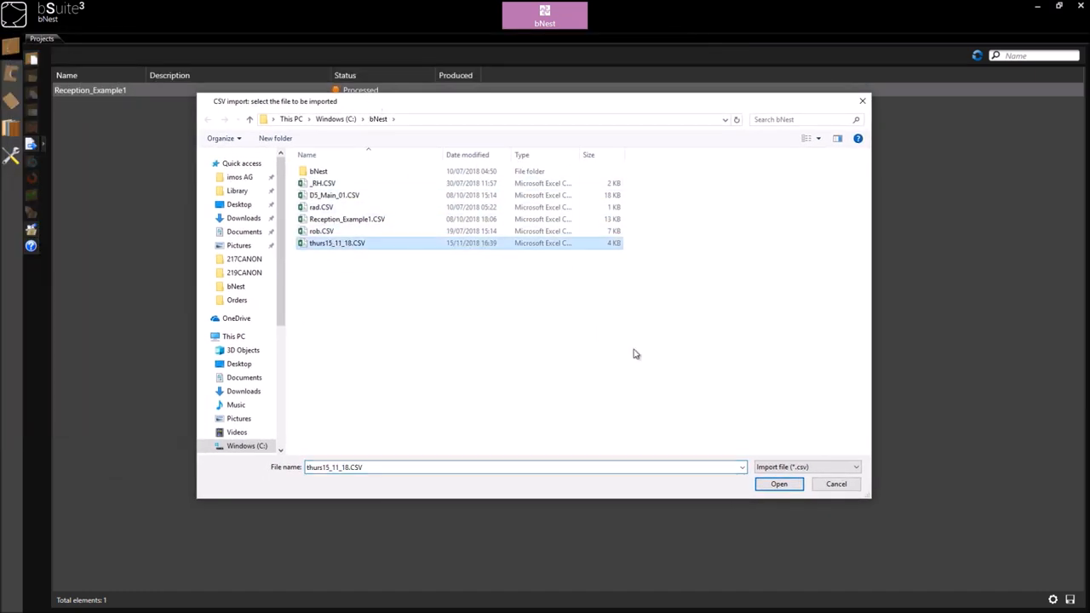
click(778, 483)
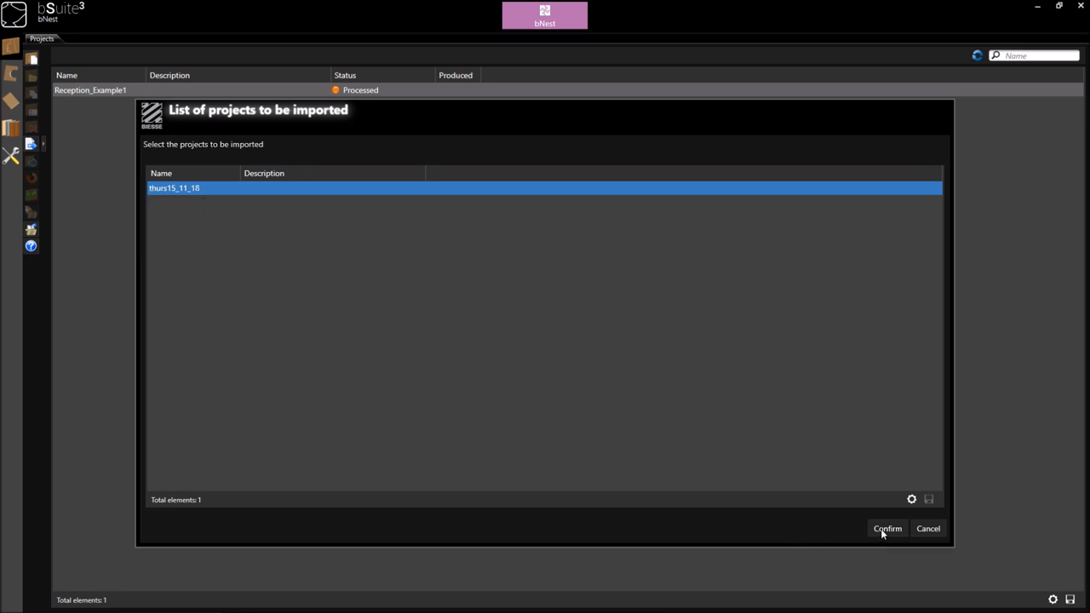
click(887, 528)
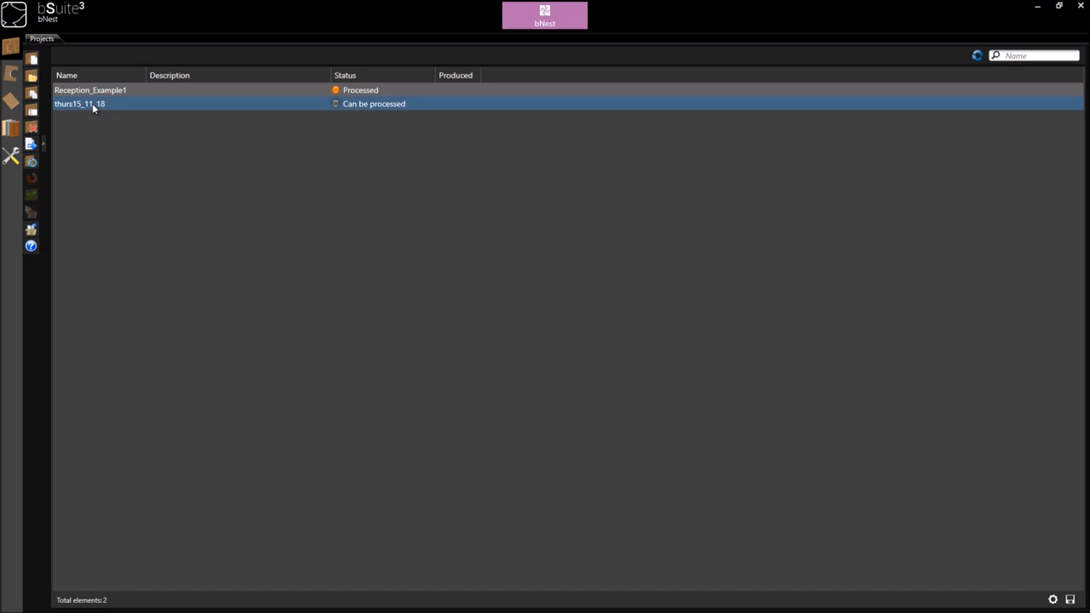
double_click(79, 103)
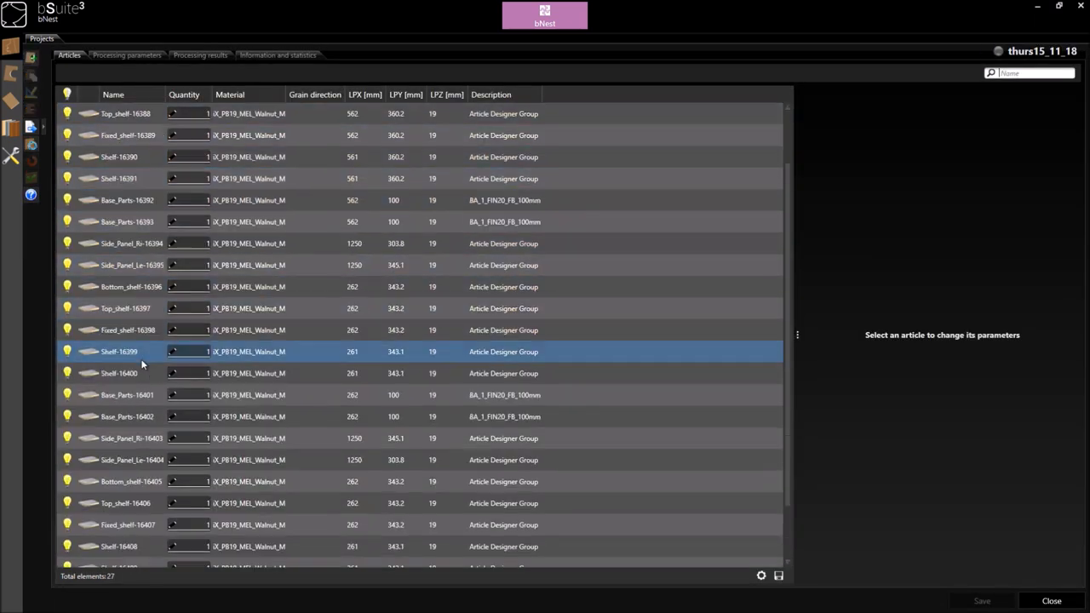
scroll(down, 3)
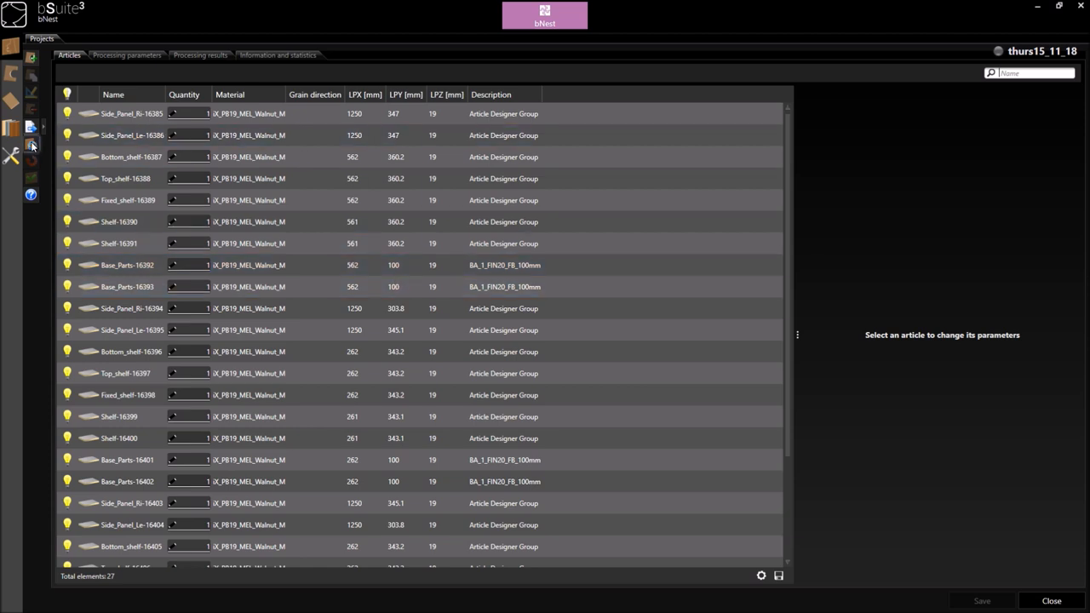
click(31, 142)
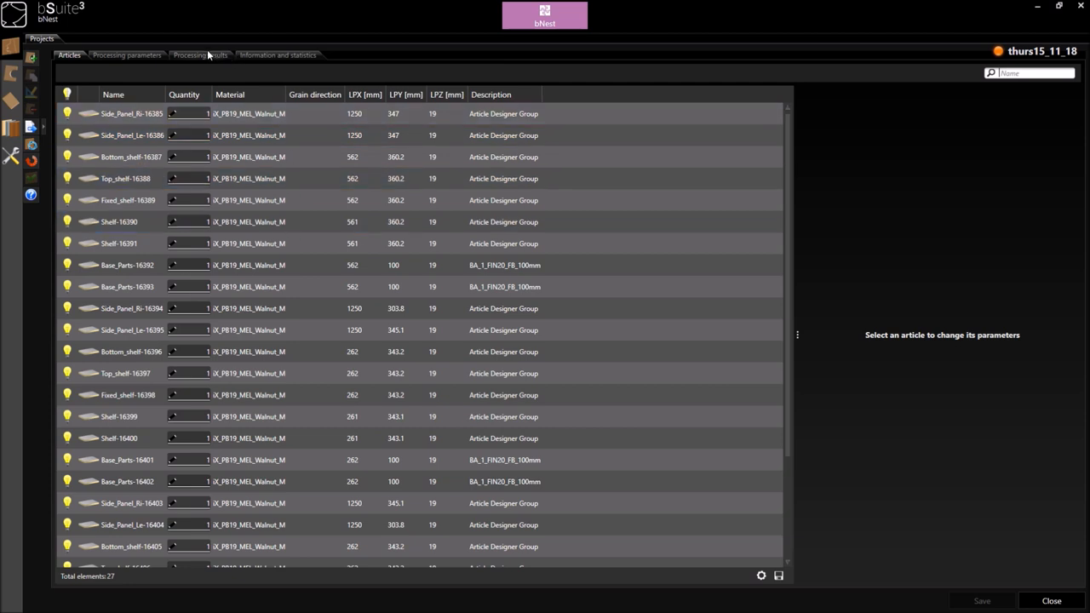
click(201, 55)
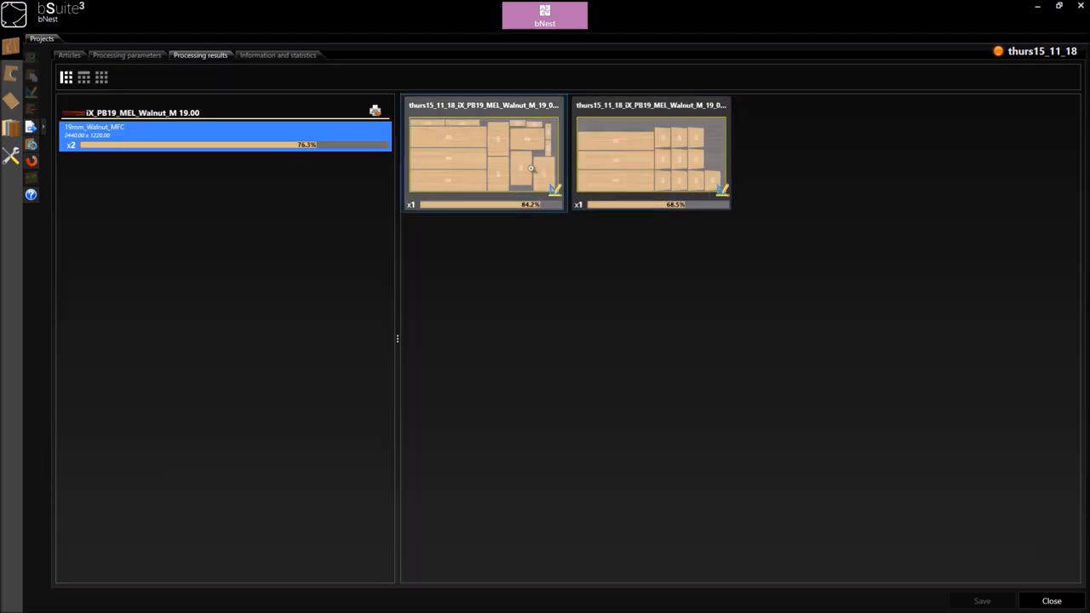
- Open the 84.2% sheet thurs15_11_18_iX_PB19_MEL_Walnut_M_19_0001 in bSolid
double_click(482, 154)
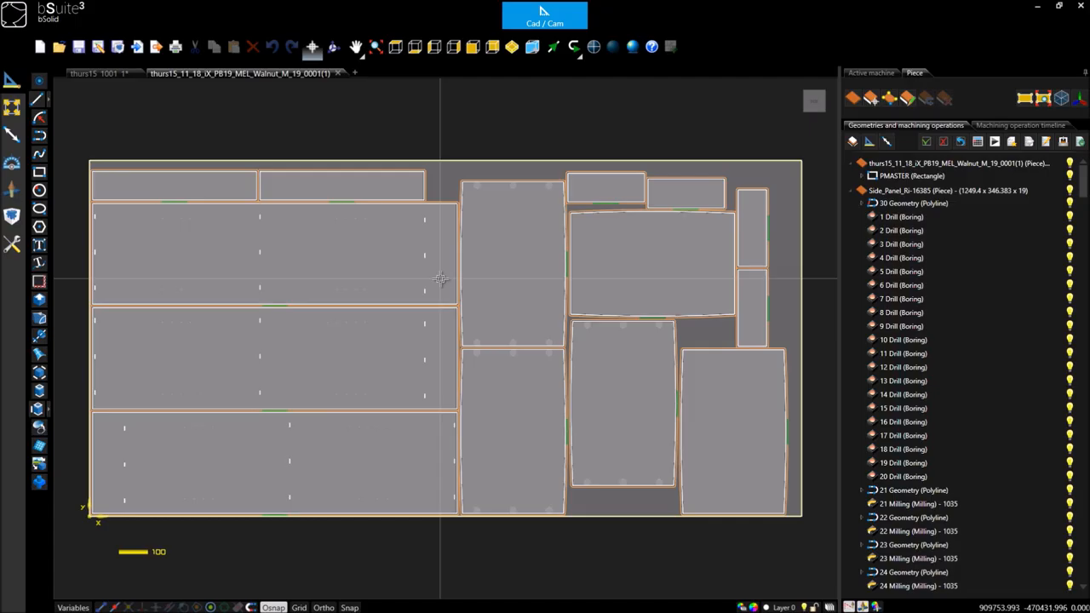
mouse_move(711, 148)
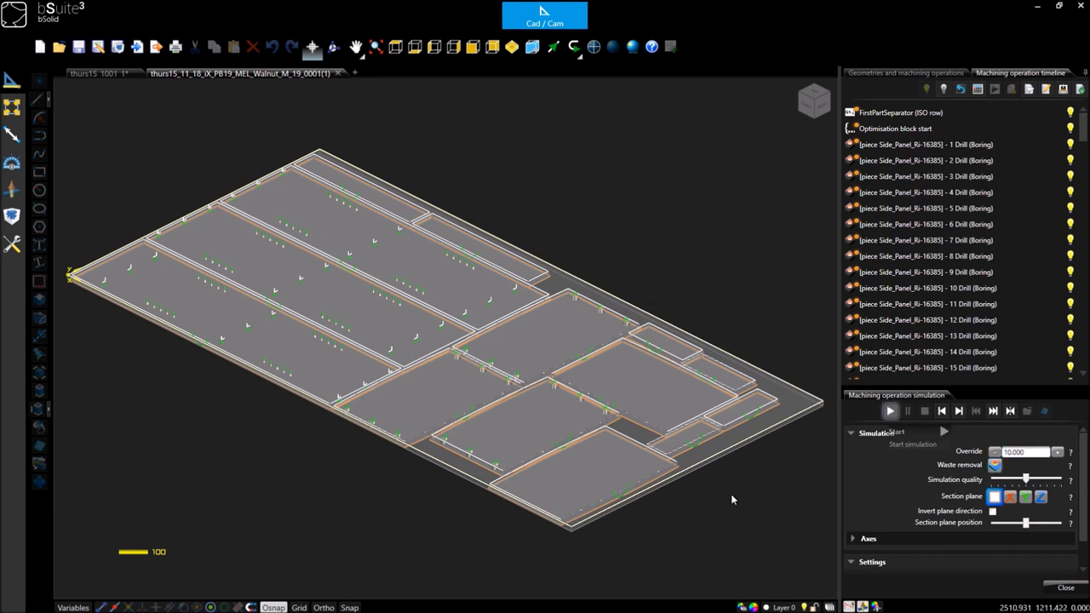
- Start the machining simulation that bores holes across the full nested walnut sheet
click(889, 411)
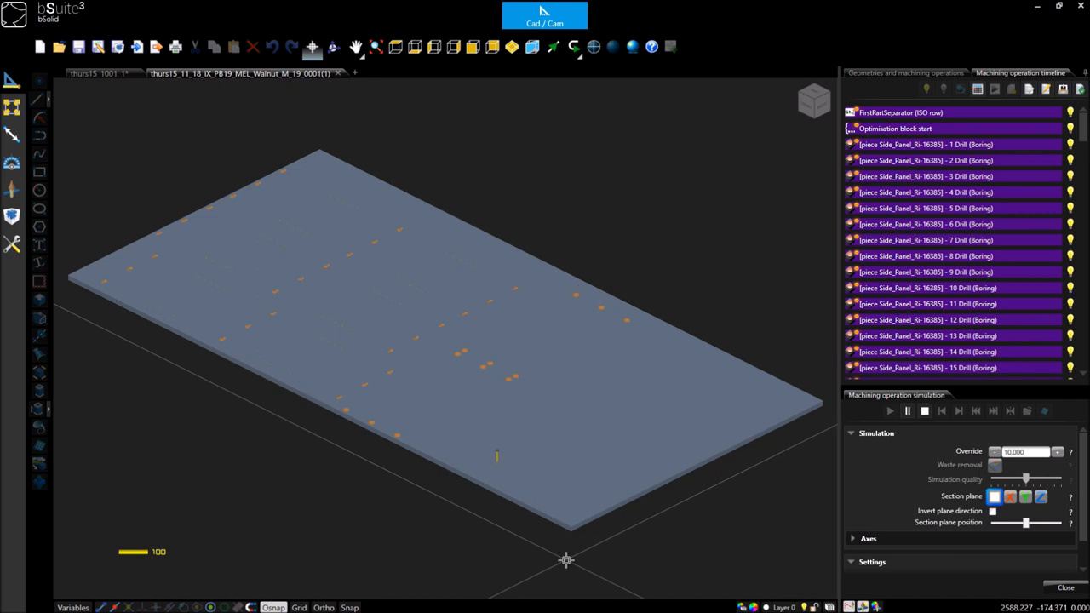
mouse_move(442, 434)
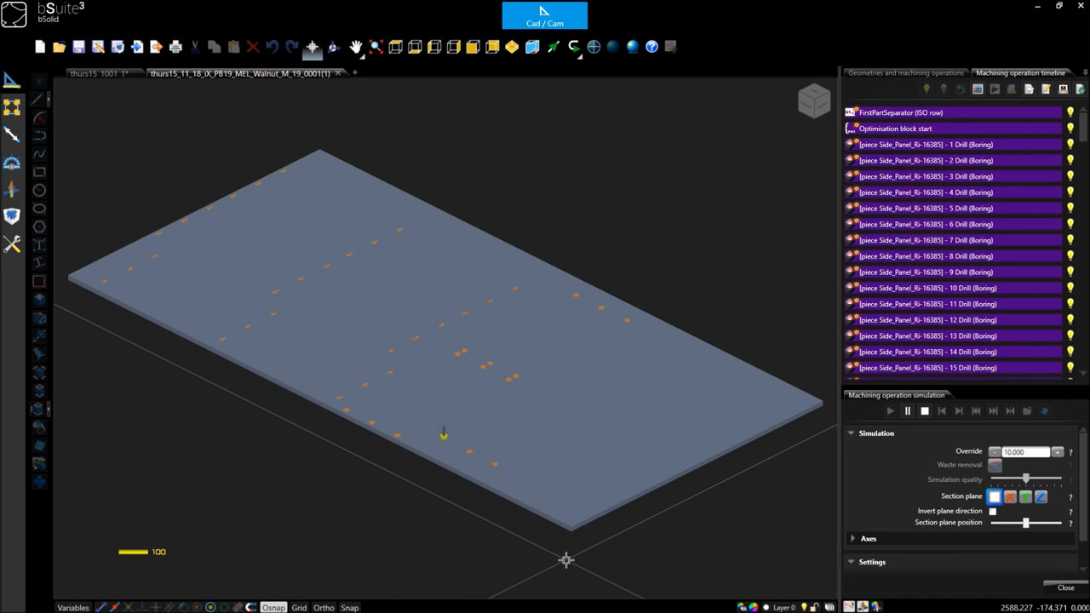